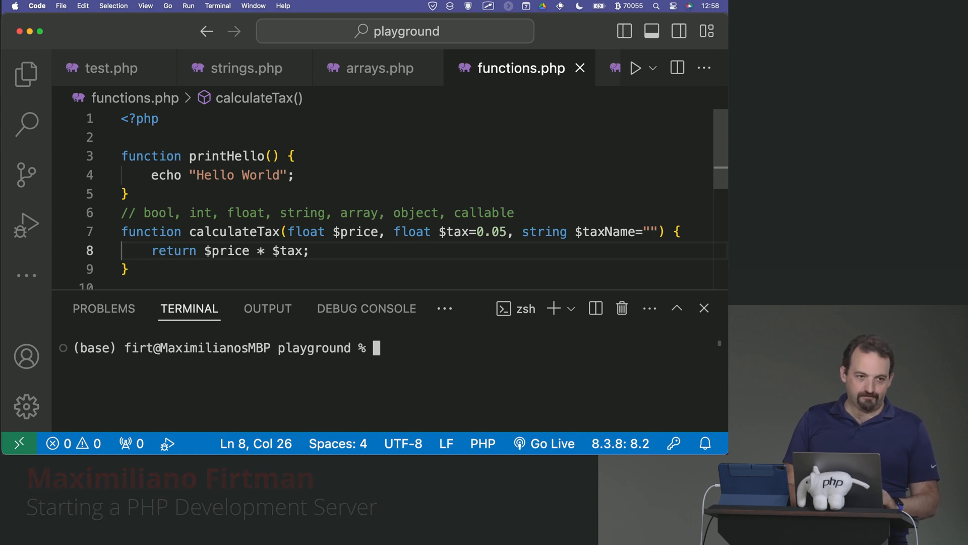
Run 'php -S localhost:4000' in the terminal to launch the built-in PHP server.
{"action": "type", "text": "php"}
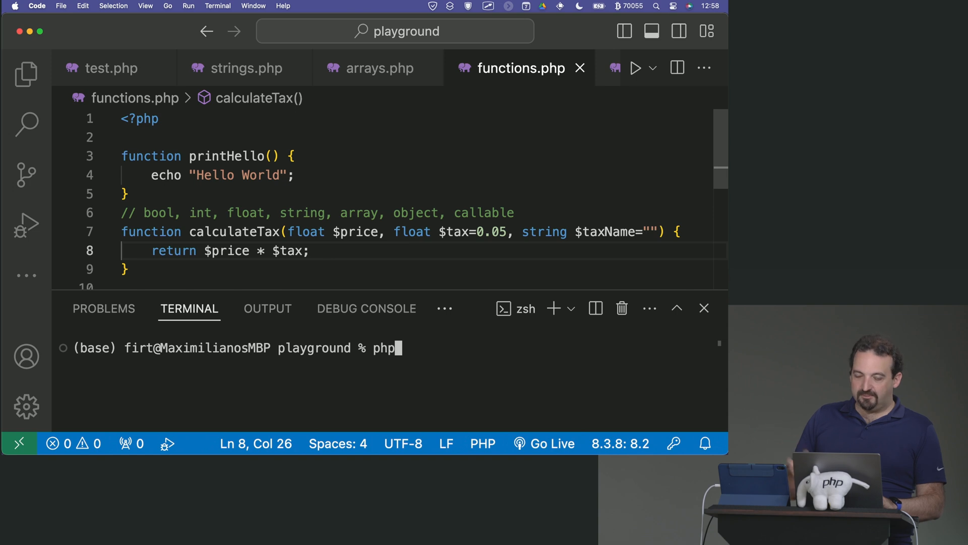
{"action": "type", "text": "-S"}
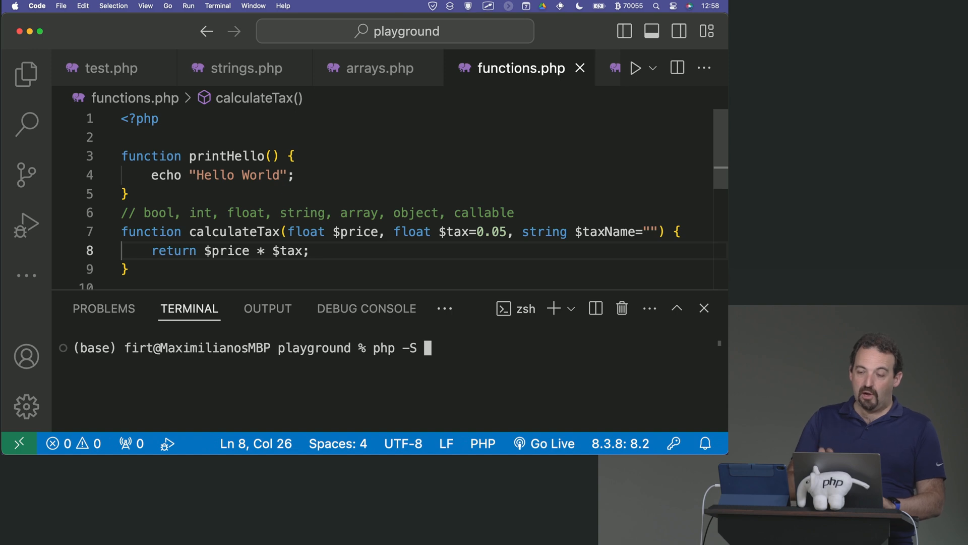
{"action": "type", "text": "localhost"}
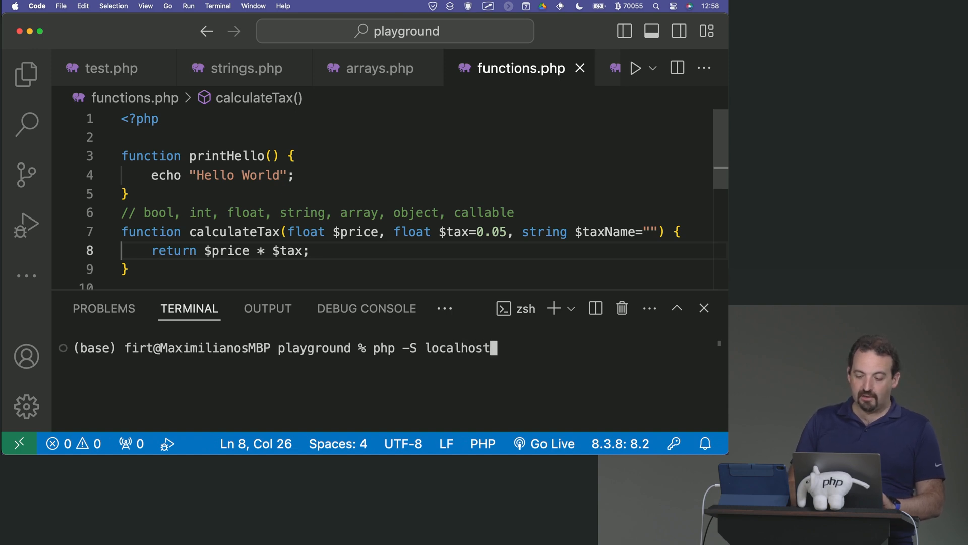
{"action": "type", "text": ":"}
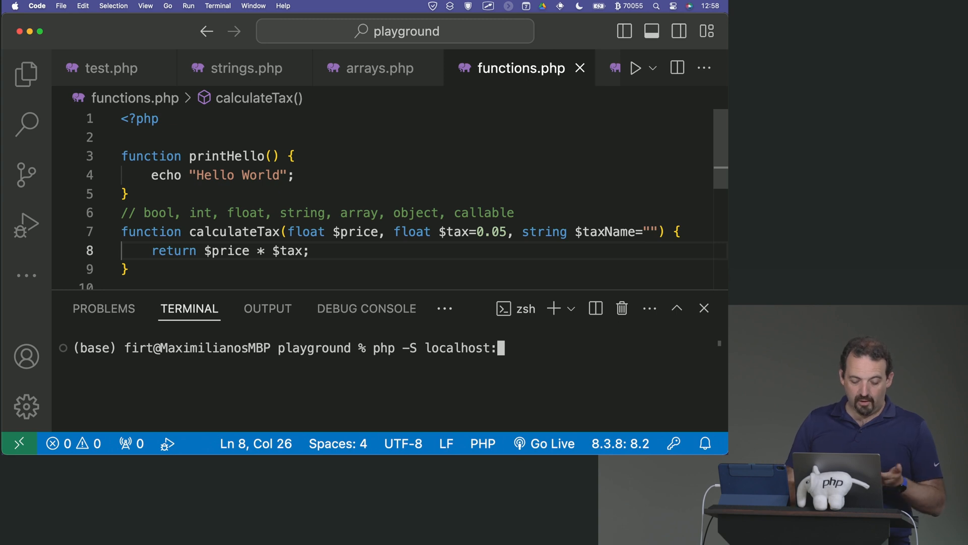
{"action": "type", "text": "4000"}
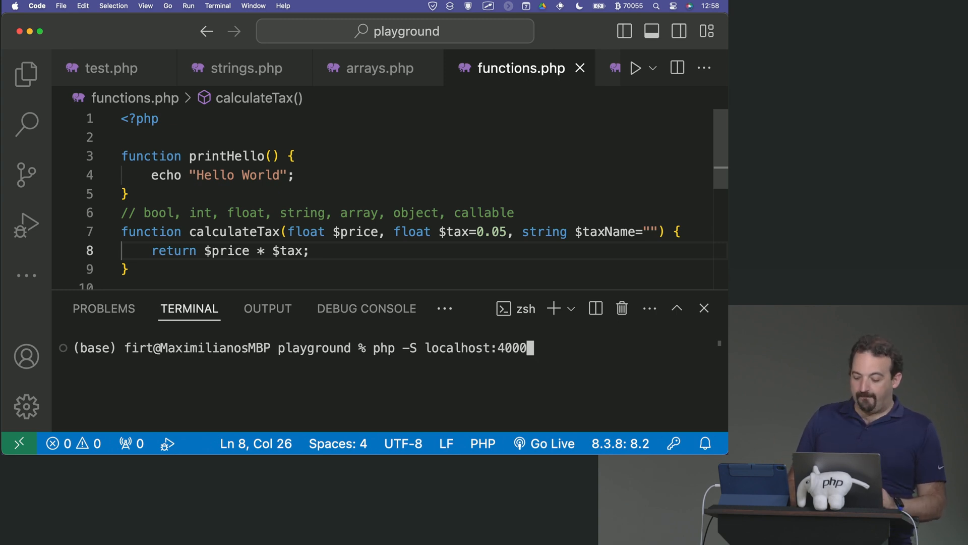
{"action": "key", "text": "Return"}
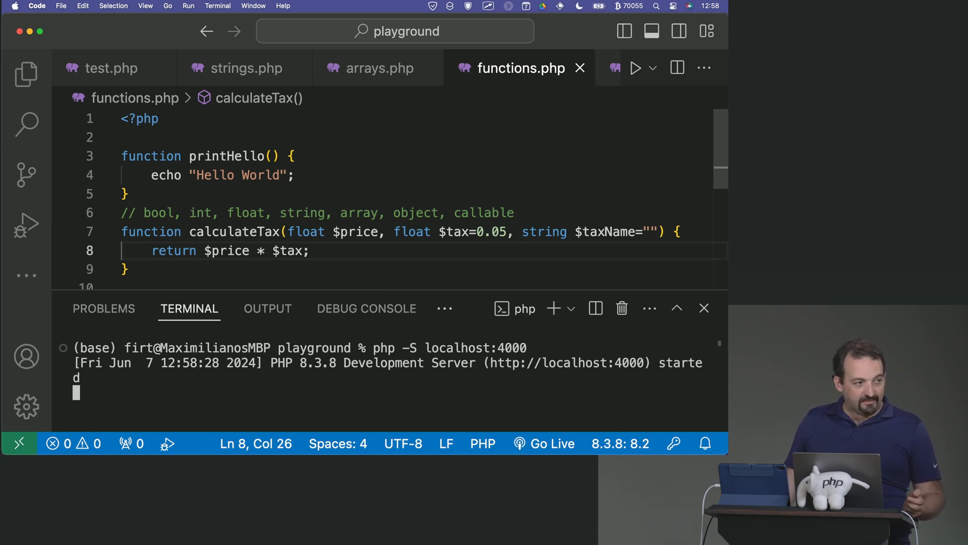
{"action": "mouse_move", "coordinate": [562, 362]}
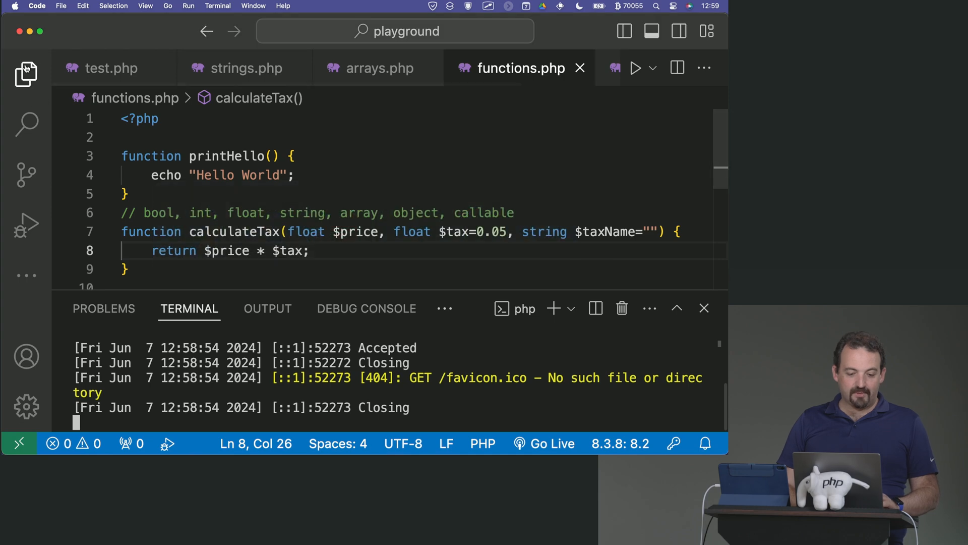
Create index.php in the playground folder via the Explorer and expand the ! HTML boilerplate.
{"action": "left_click", "coordinate": [26, 74]}
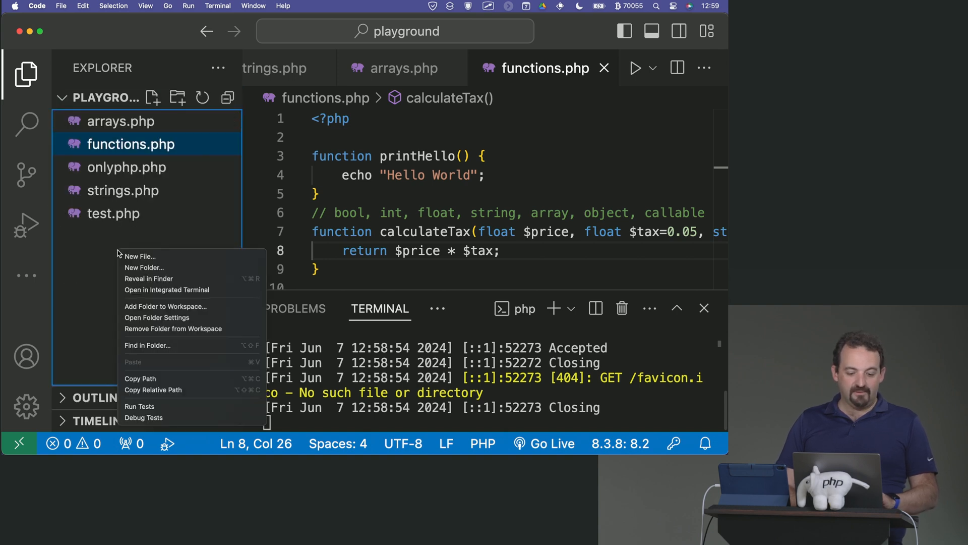
{"action": "left_click", "coordinate": [141, 255]}
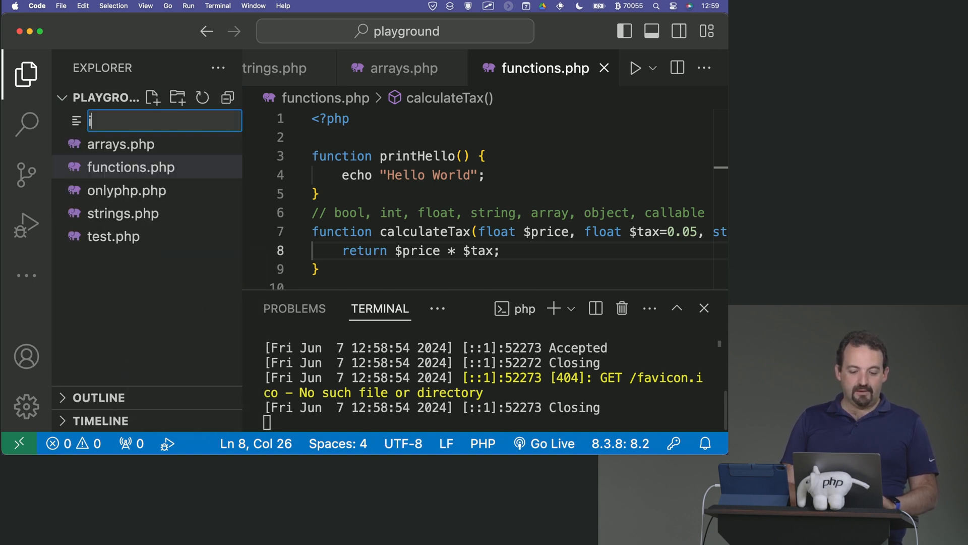
{"action": "type", "text": "index.php"}
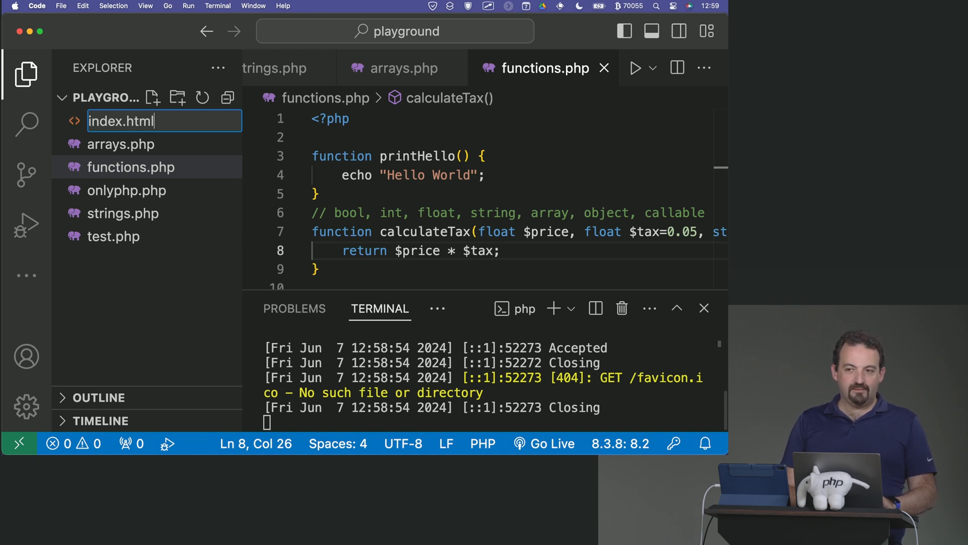
{"action": "key", "text": "Return"}
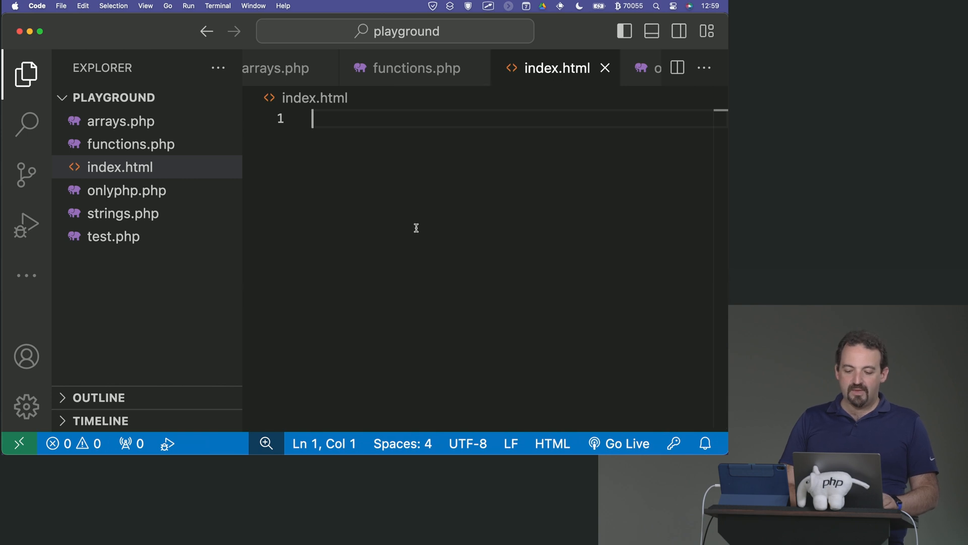
{"action": "mouse_move", "coordinate": [373, 154]}
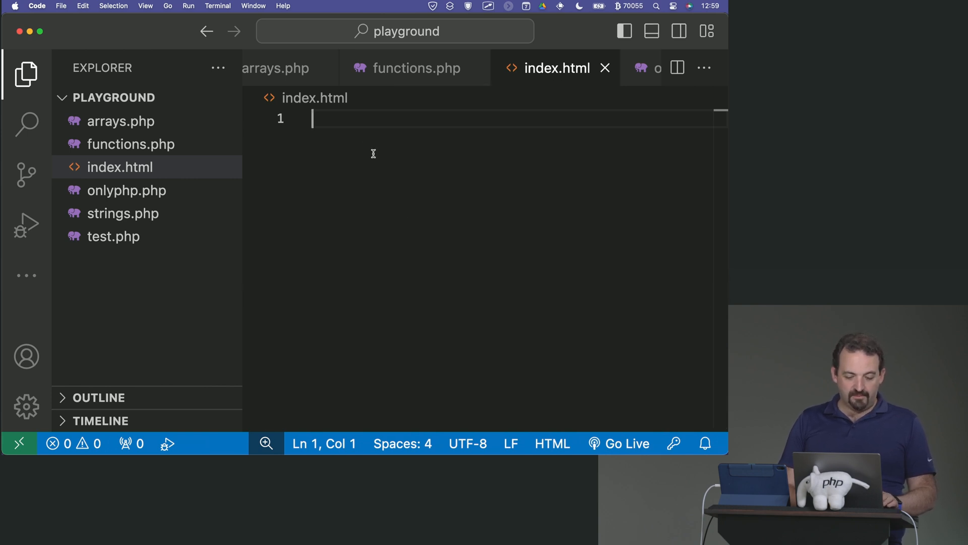
{"action": "type", "text": "!"}
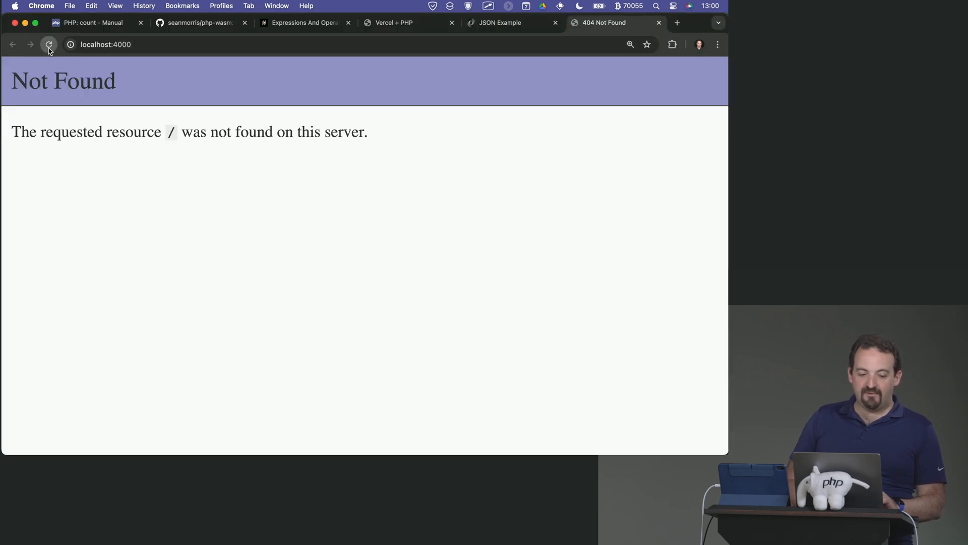
Reload the localhost:4000 page in Chrome to check what the server returns.
{"action": "left_click", "coordinate": [50, 45]}
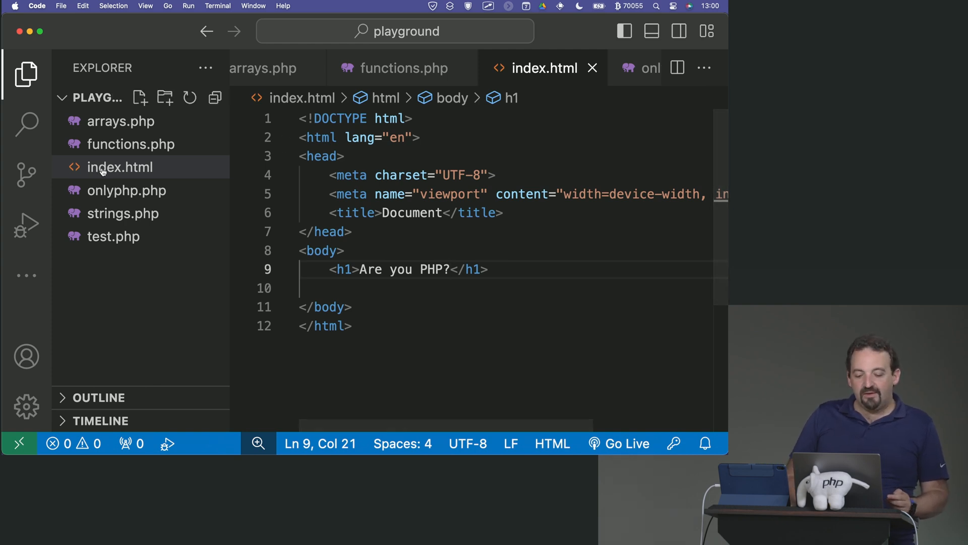
Rename index.html to index.php in the Explorer.
{"action": "left_click", "coordinate": [120, 167]}
{"action": "type", "text": "php"}
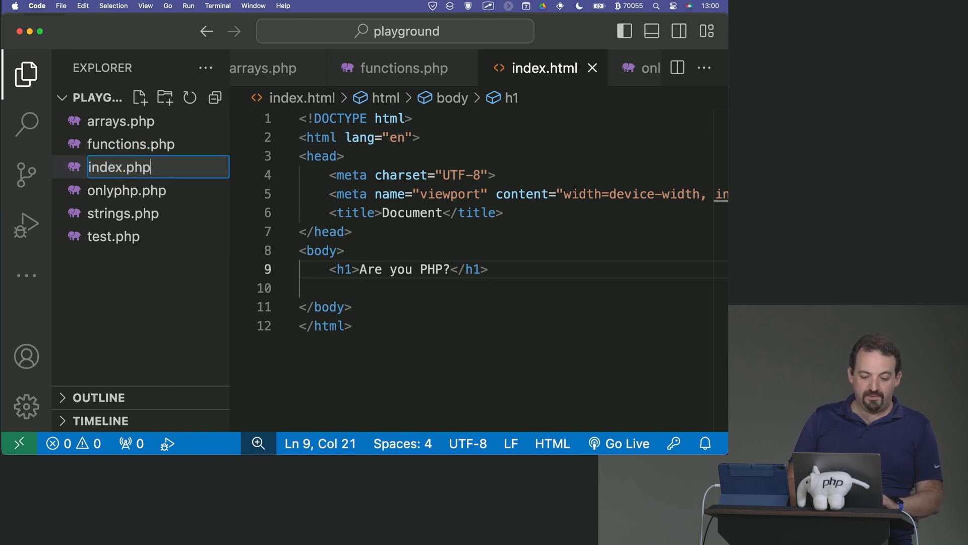
{"action": "key", "text": "Return"}
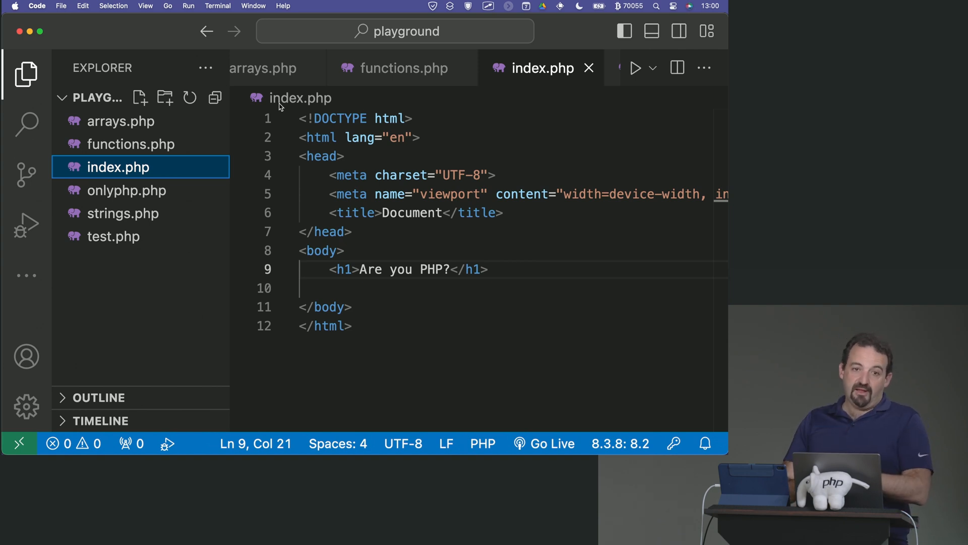
Add a PHP block below the heading that echoes "Will this work?".
{"action": "left_click", "coordinate": [387, 287]}
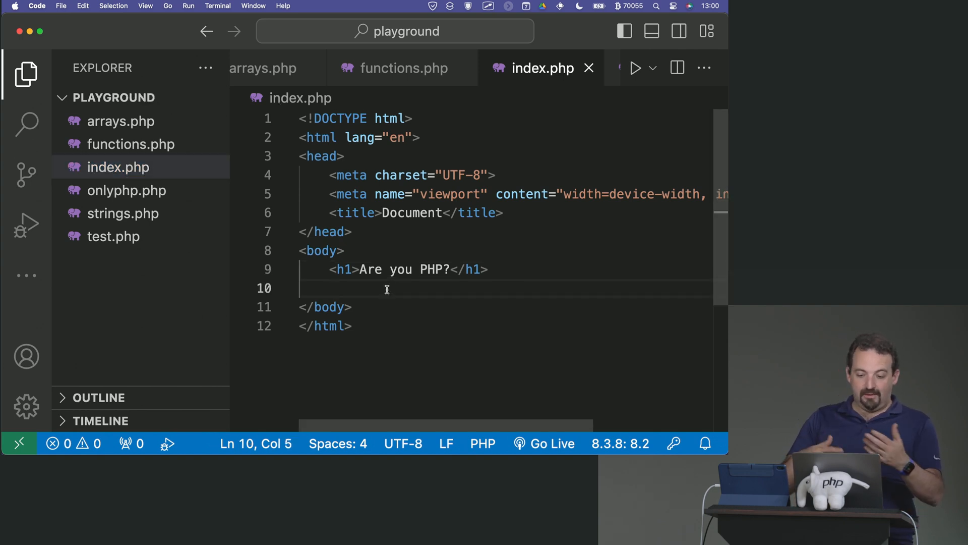
{"action": "type", "text": "<?"}
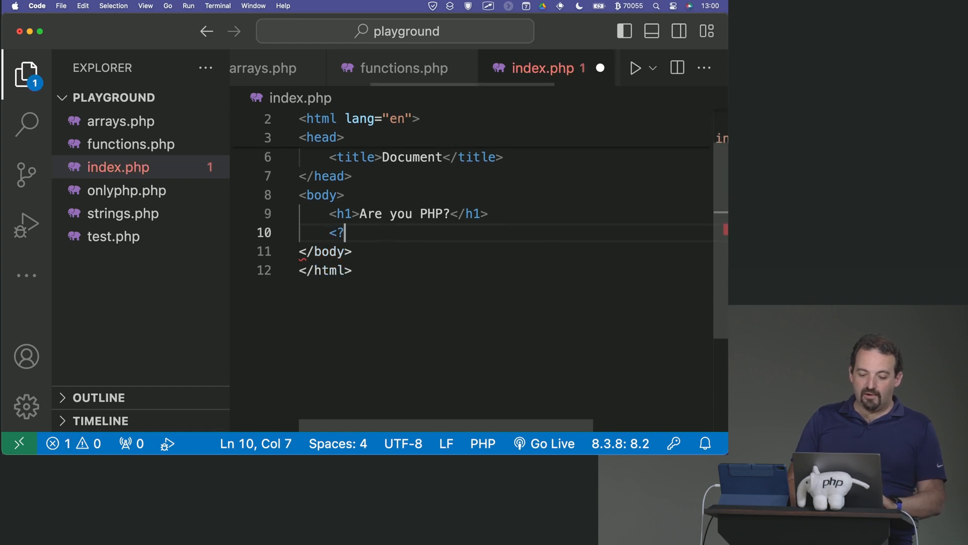
{"action": "type", "text": "php?"}
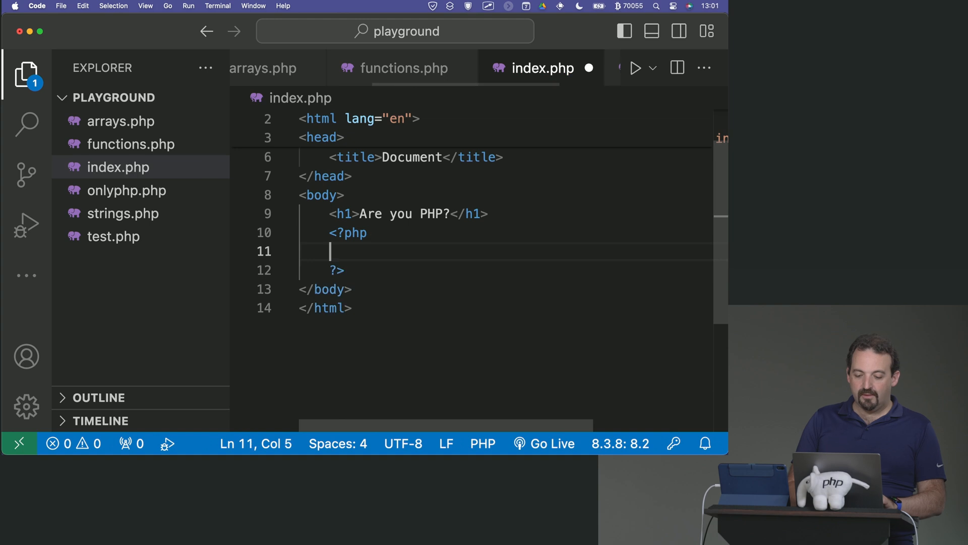
{"action": "type", "text": "echo \""}
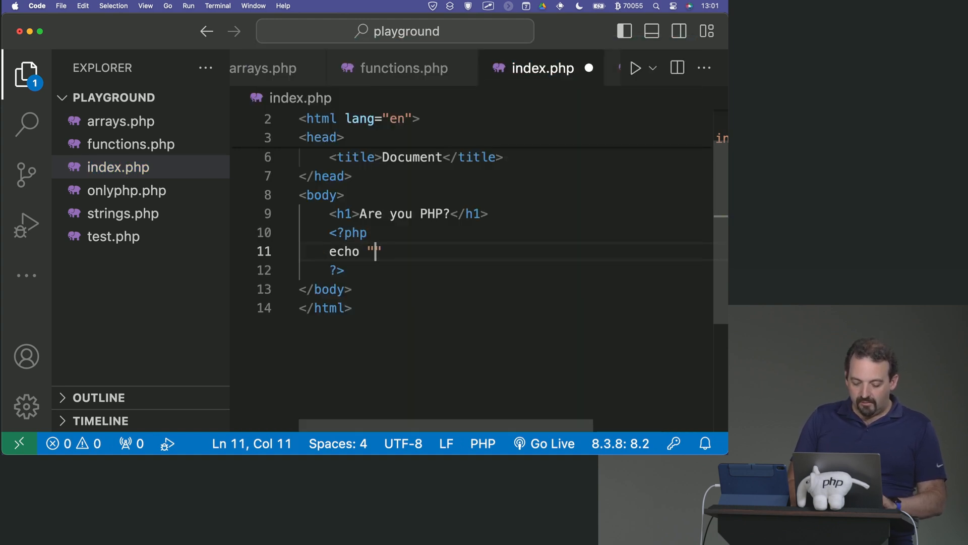
{"action": "type", "text": "Will this work?"}
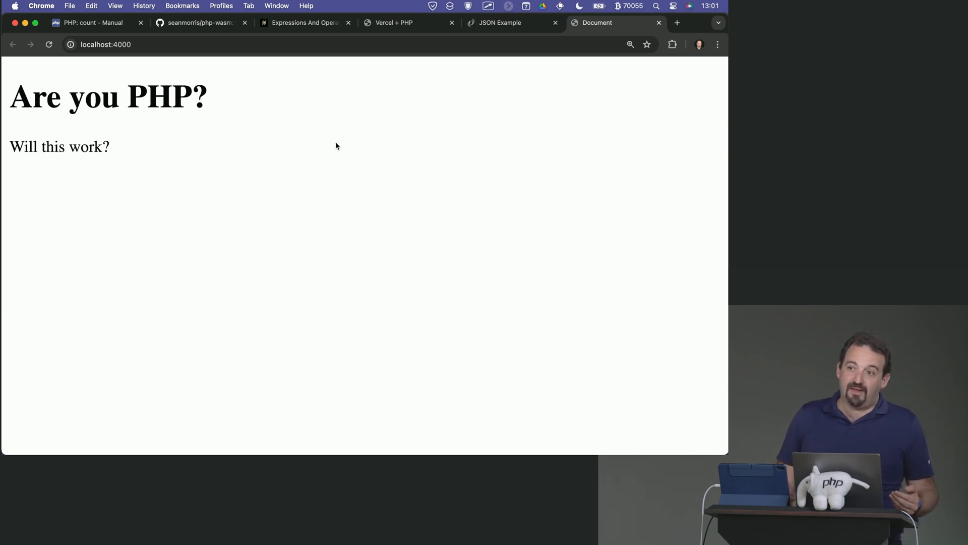
Choose an option from the served page's right-click context menu in Chrome.
{"action": "right_click", "coordinate": [336, 146]}
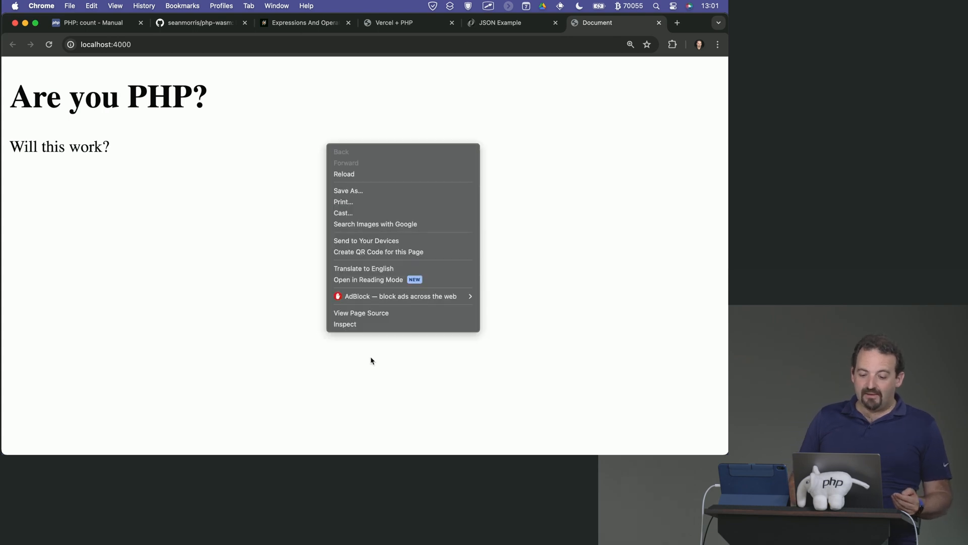
{"action": "left_click", "coordinate": [361, 313]}
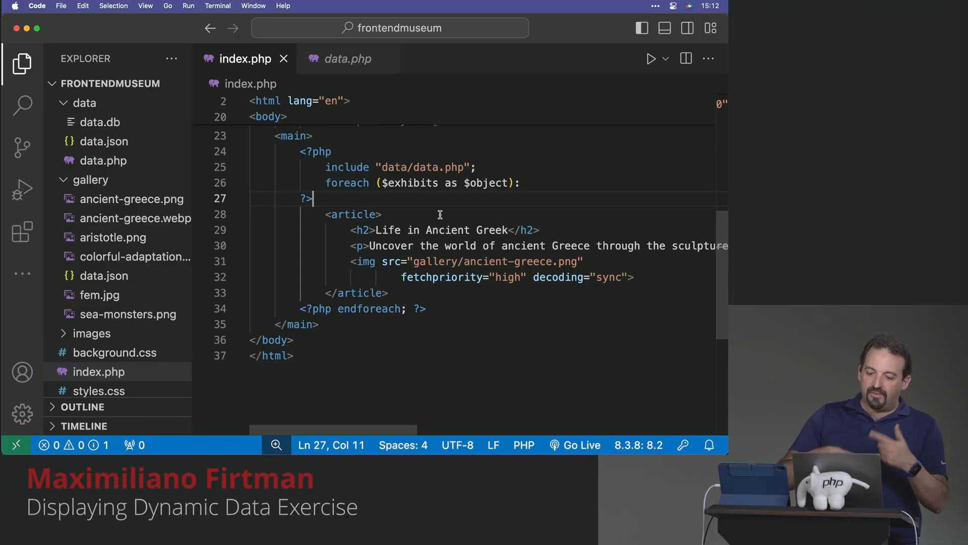
{"action": "mouse_move", "coordinate": [418, 189]}
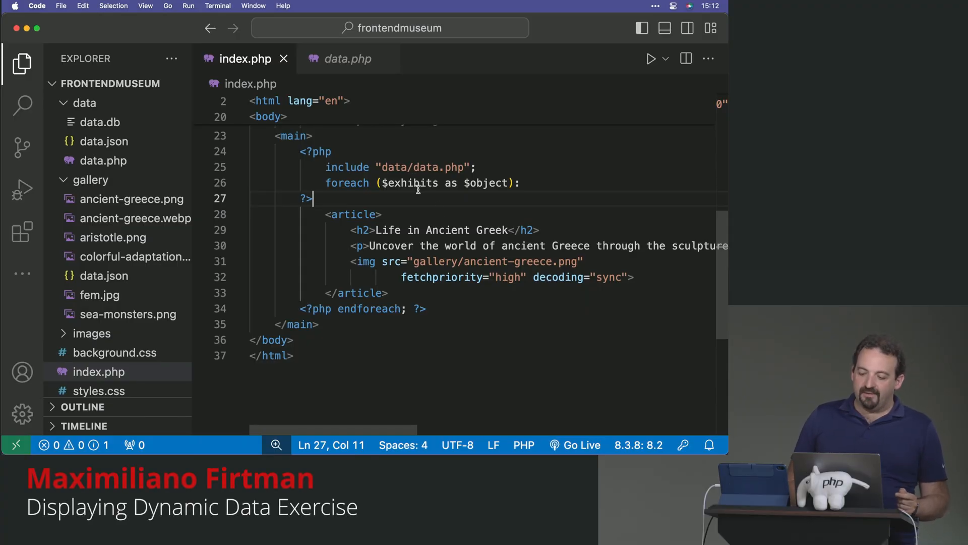
Insert a DEBUG paragraph inside the article that var_dumps the $object loop variable.
{"action": "double_click", "coordinate": [485, 183]}
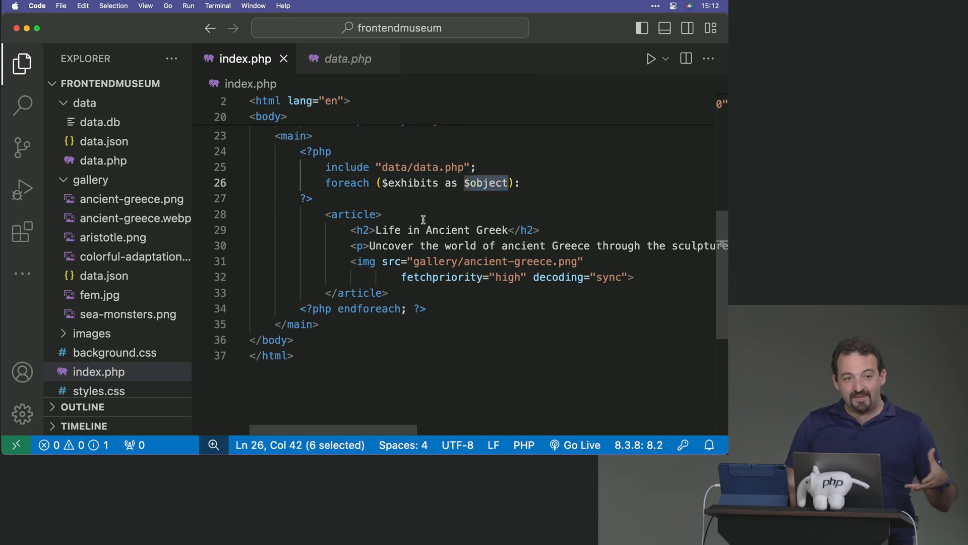
{"action": "left_click", "coordinate": [428, 214]}
{"action": "type", "text": "<p></p>"}
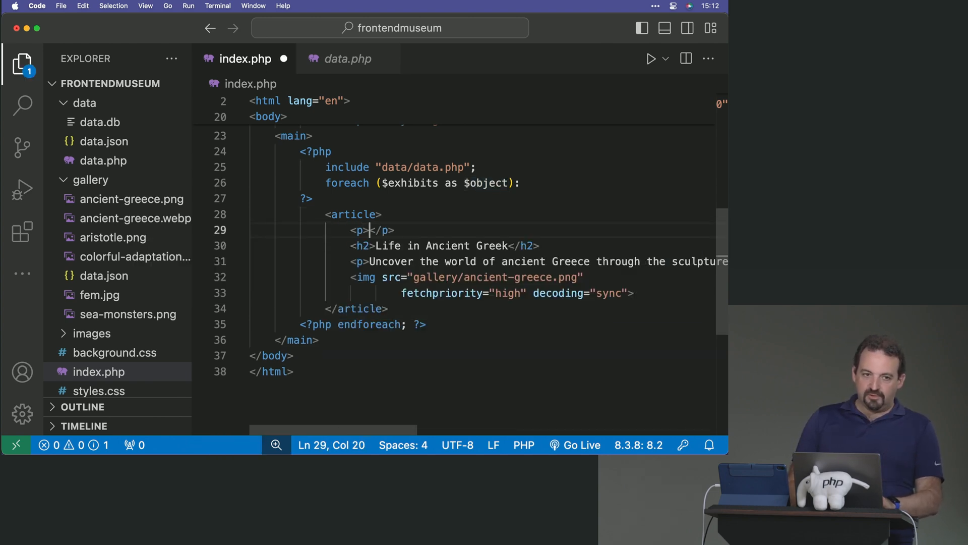
{"action": "type", "text": "DEBUG: <?php"}
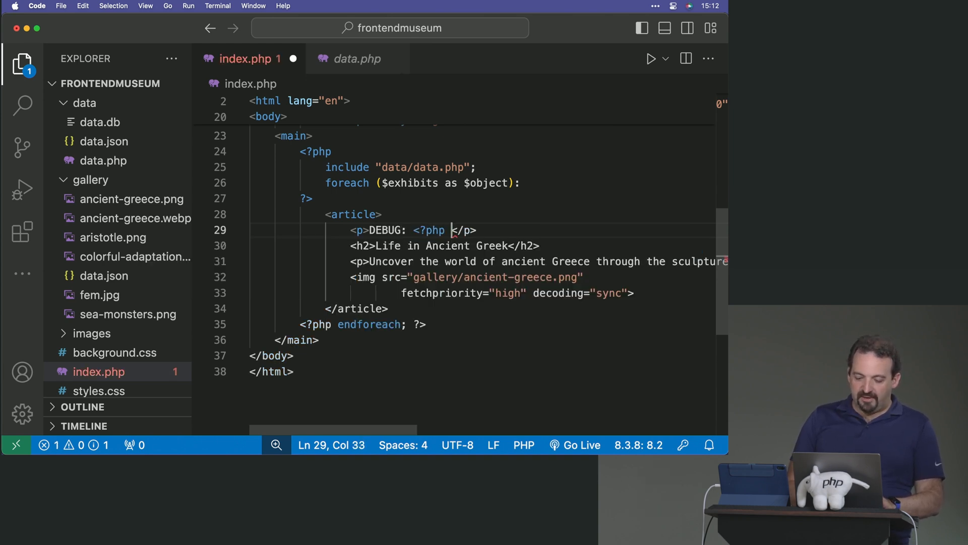
{"action": "type", "text": "?>"}
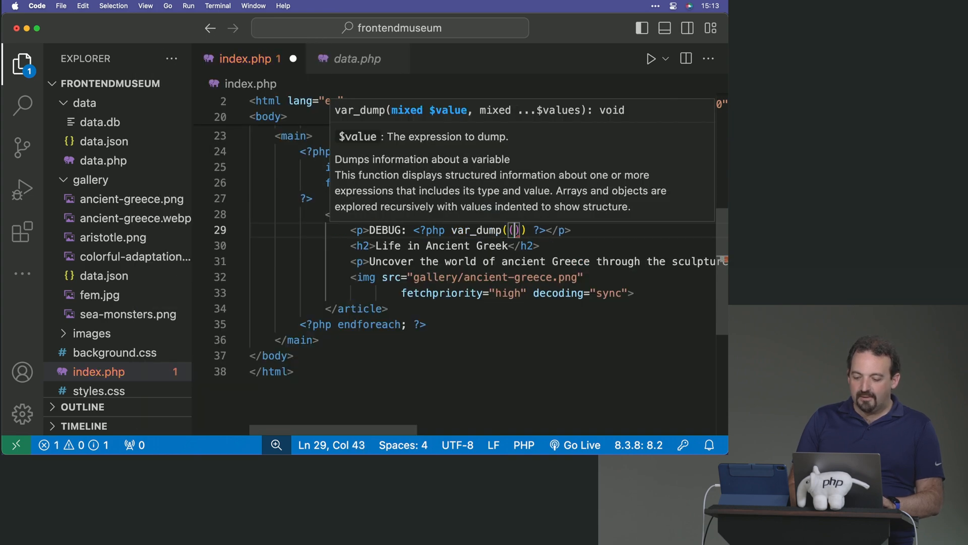
{"action": "type", "text": "$obj"}
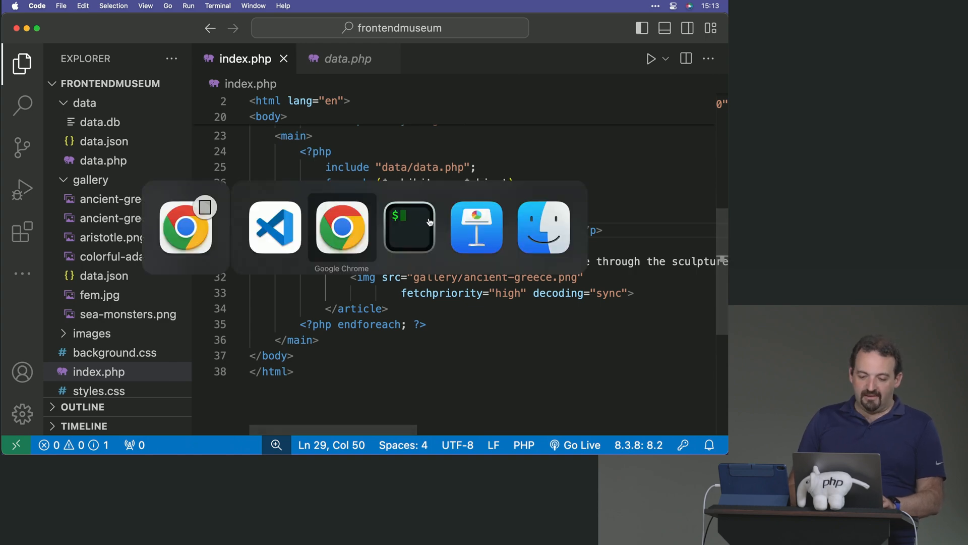
Inspect the var_dump output on the localhost:5000 museum page, picking out the title key.
{"action": "left_click", "coordinate": [341, 227]}
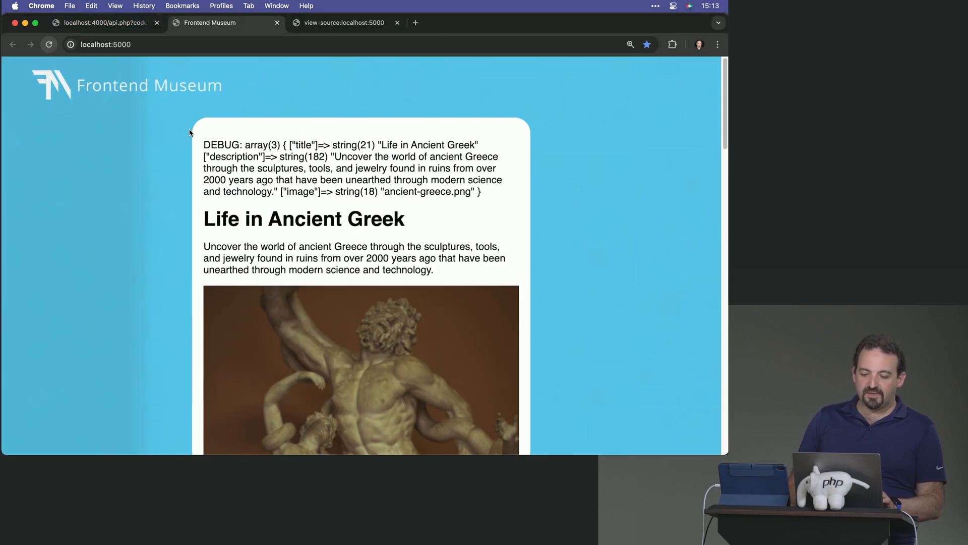
{"action": "scroll", "scroll_direction": "down", "scroll_amount": 3}
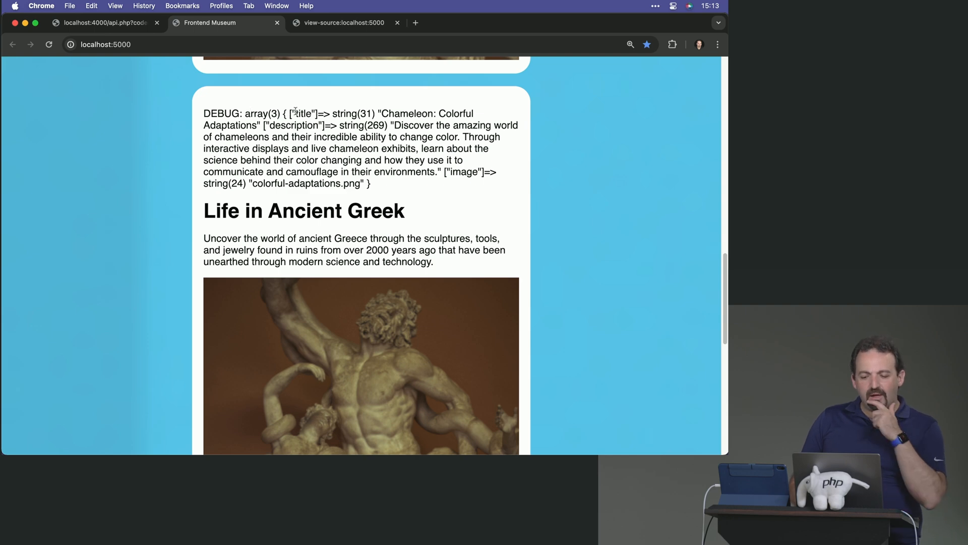
{"action": "double_click", "coordinate": [303, 114]}
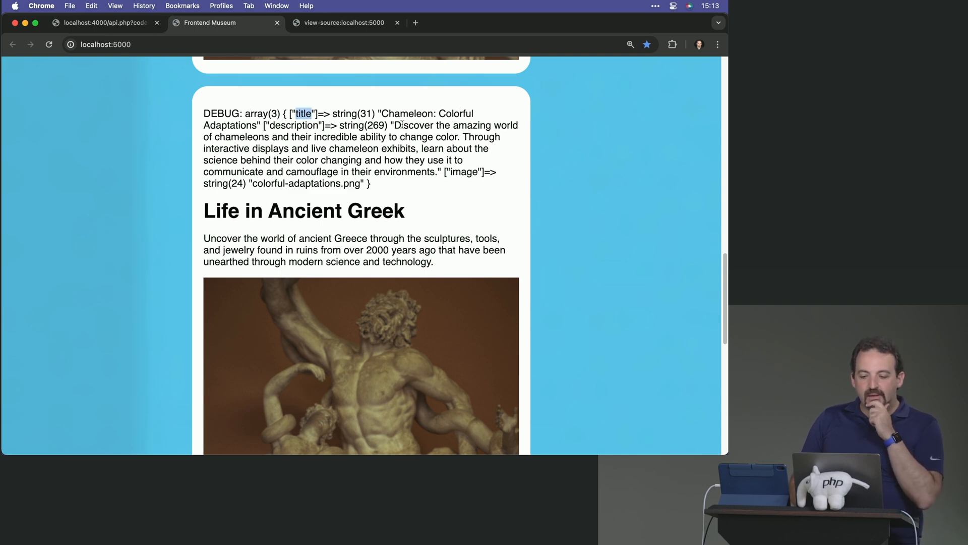
{"action": "double_click", "coordinate": [294, 125]}
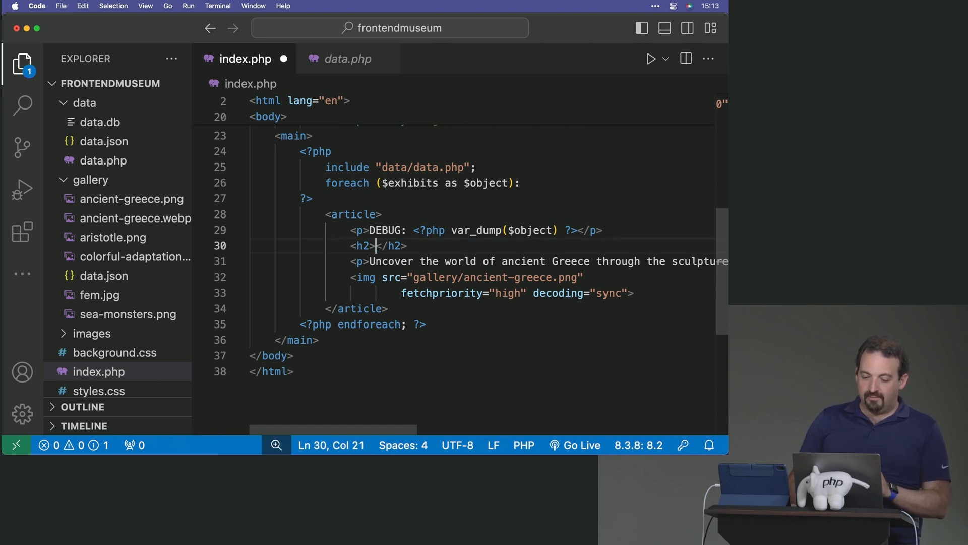
Replace the h2 text with a PHP echo of $object["title"].
{"action": "type", "text": "<?php ?"}
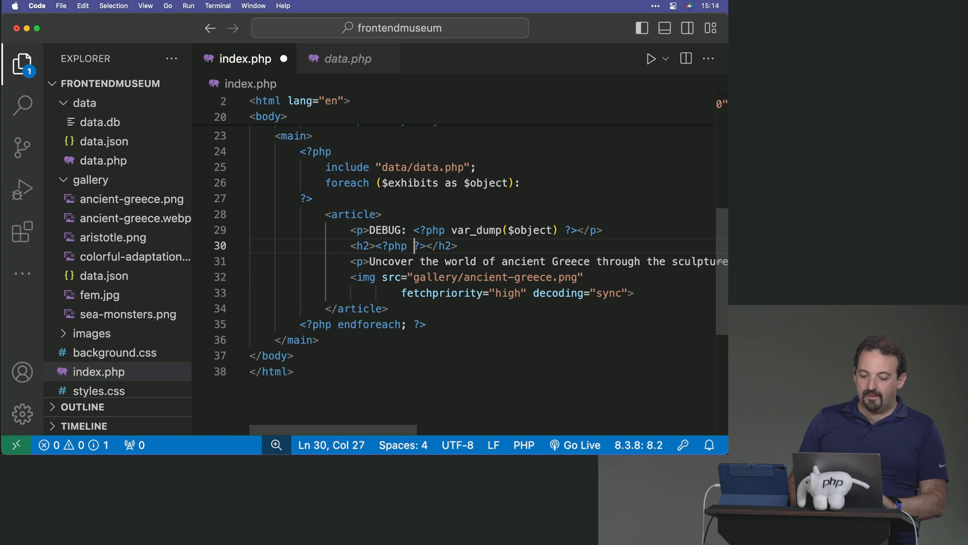
{"action": "type", "text": "echo"}
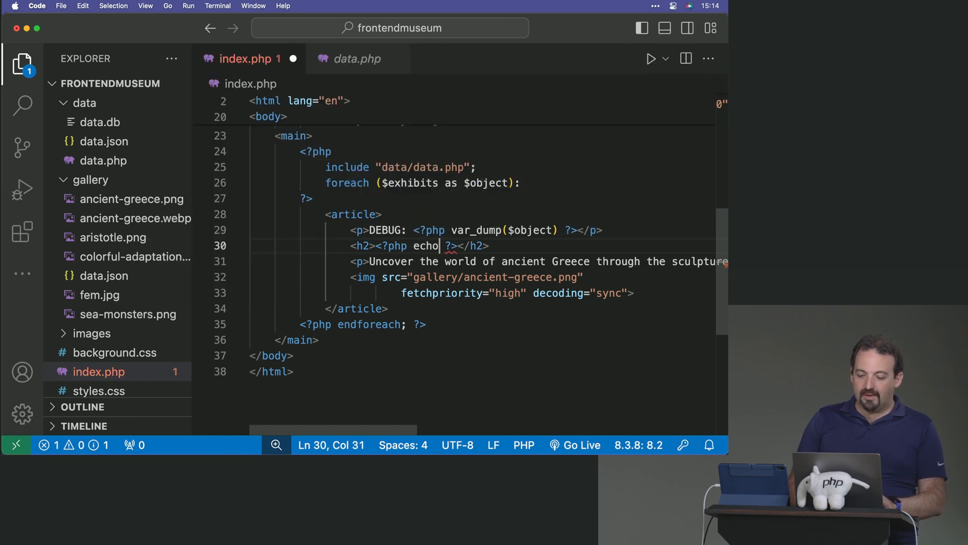
{"action": "type", "text": "$ov"}
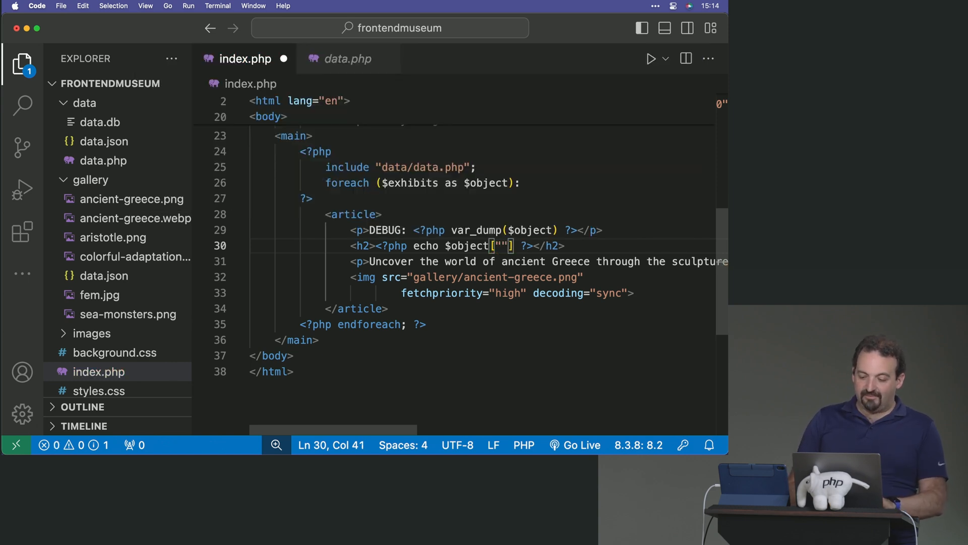
{"action": "type", "text": "title"}
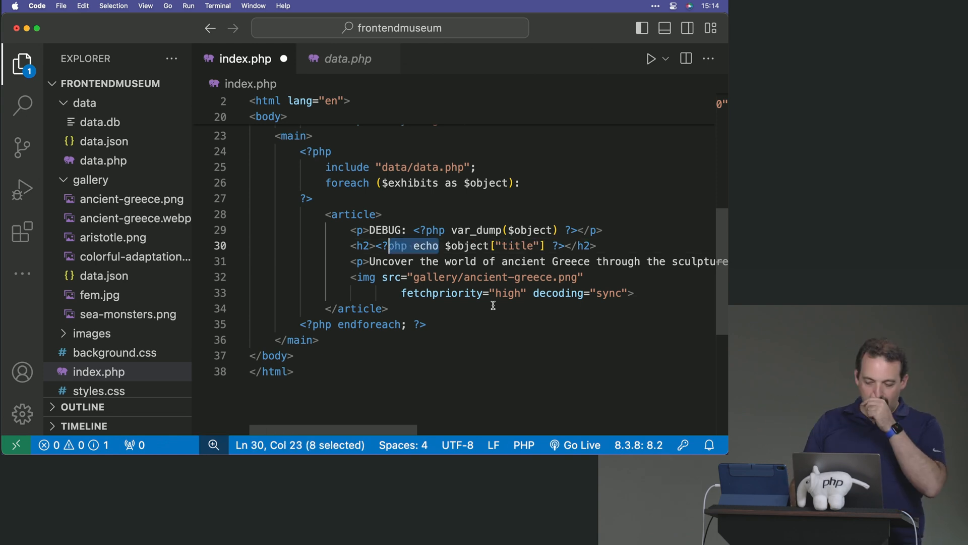
Replace the paragraph text with a PHP echo of $object["description"].
{"action": "left_click", "coordinate": [370, 260]}
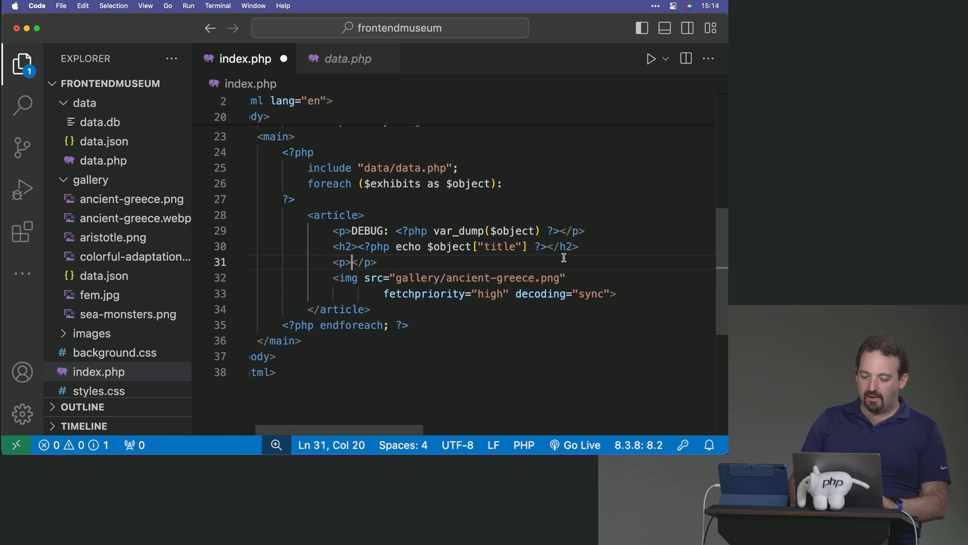
{"action": "type", "text": "<?php<"}
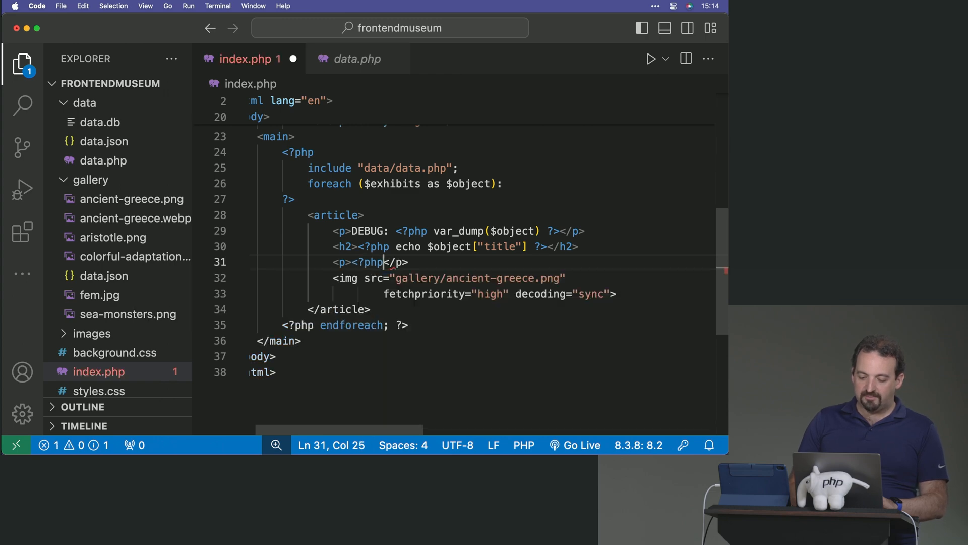
{"action": "type", "text": "echo $object[\"\"] ?>"}
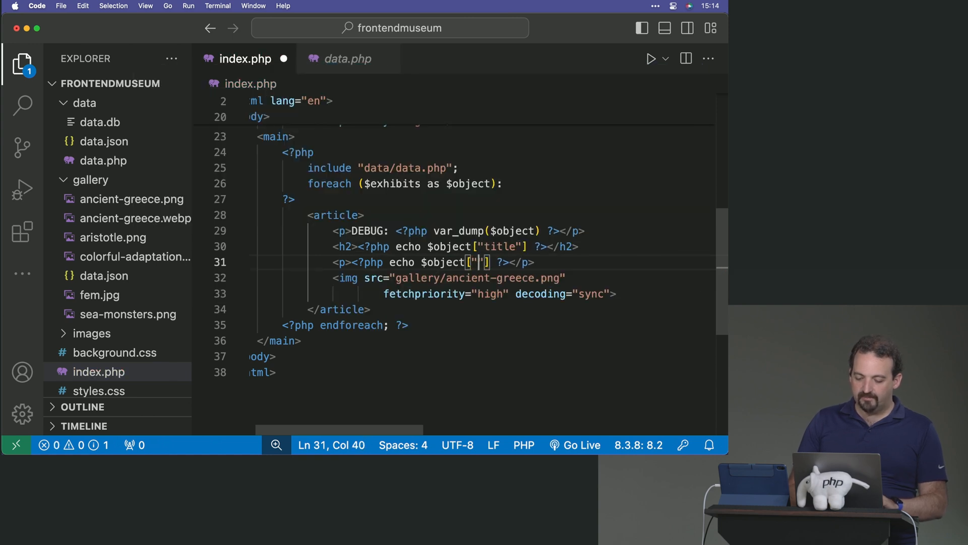
{"action": "type", "text": "description"}
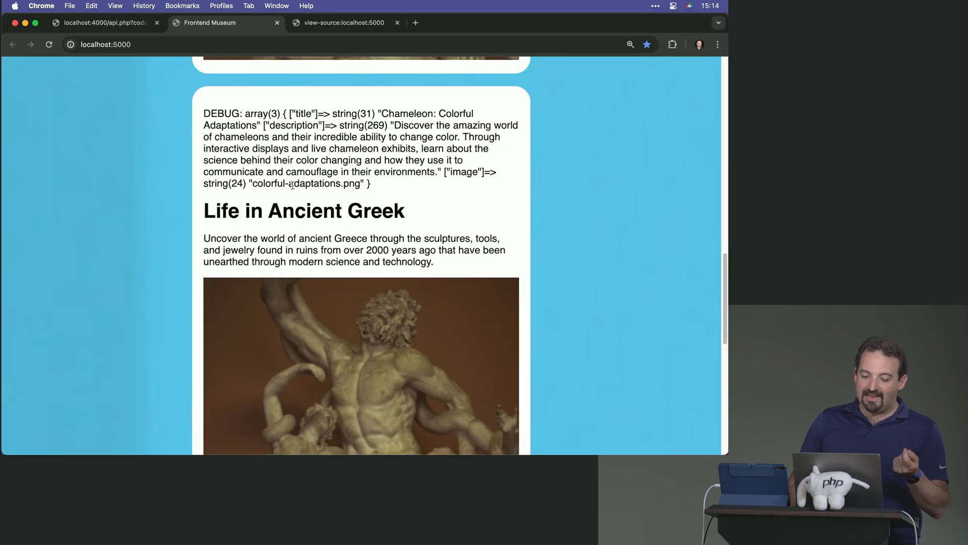
Pick out the image file name in the DEBUG dump on the museum page.
{"action": "double_click", "coordinate": [307, 184]}
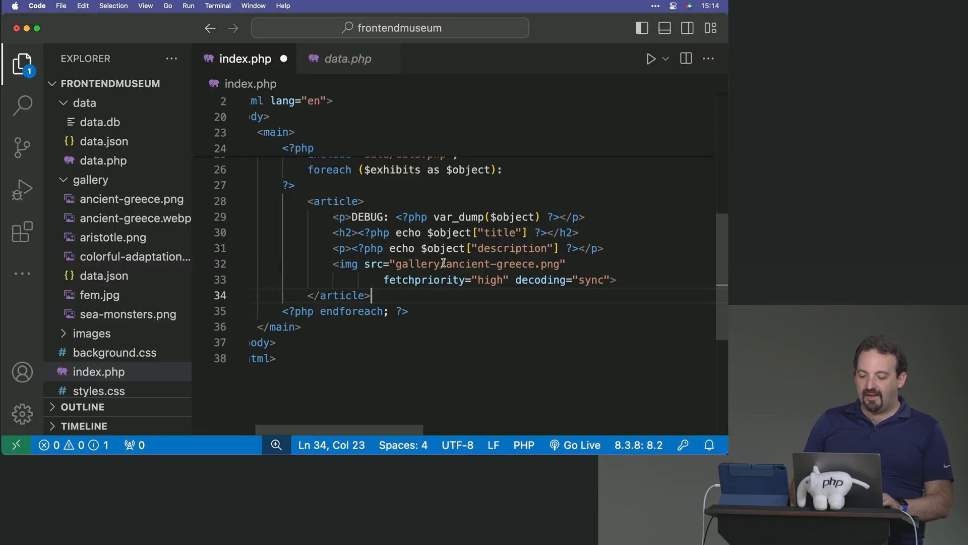
Replace the hard-coded ancient-greece.png in the img src with a PHP tag using $object["image"].
{"action": "left_click", "coordinate": [494, 264]}
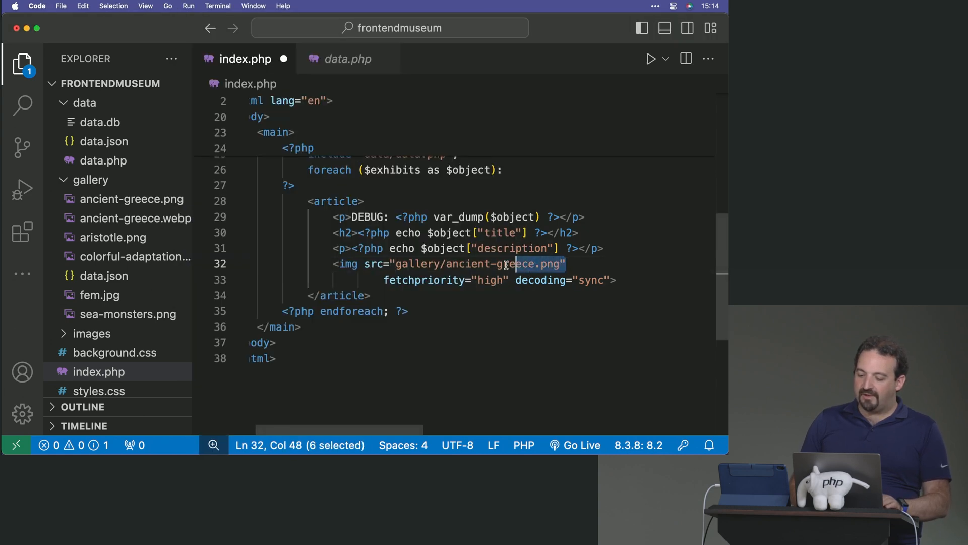
{"action": "left_click", "coordinate": [444, 263]}
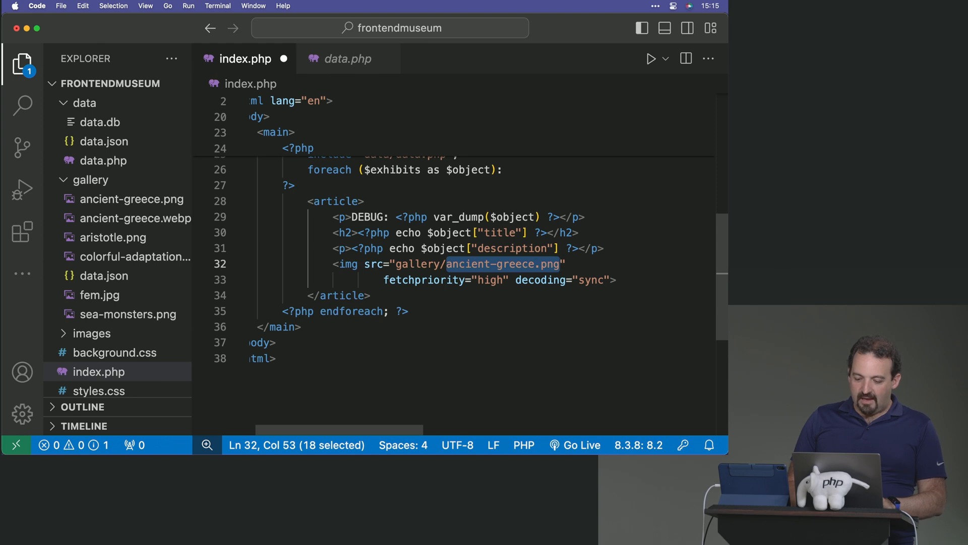
{"action": "type", "text": "<? php?>"}
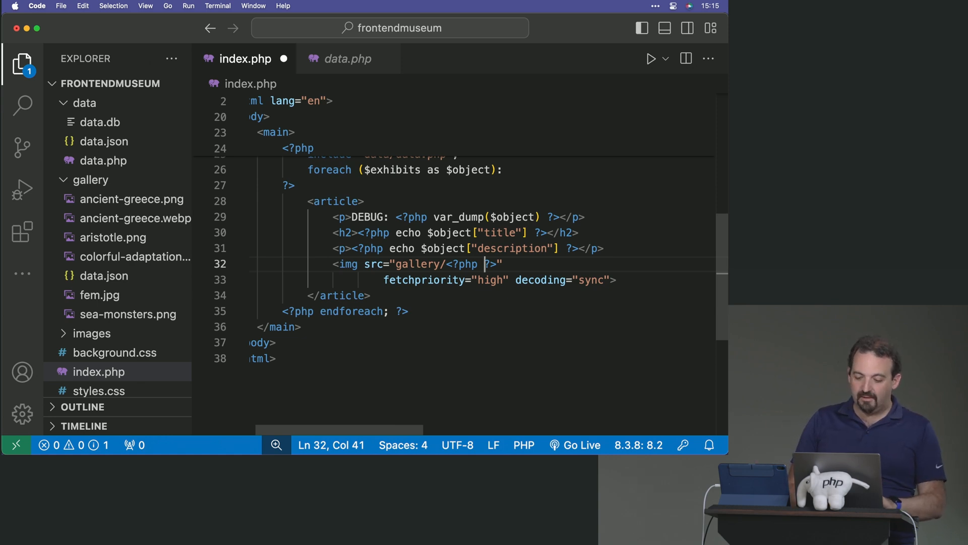
{"action": "type", "text": "$object"}
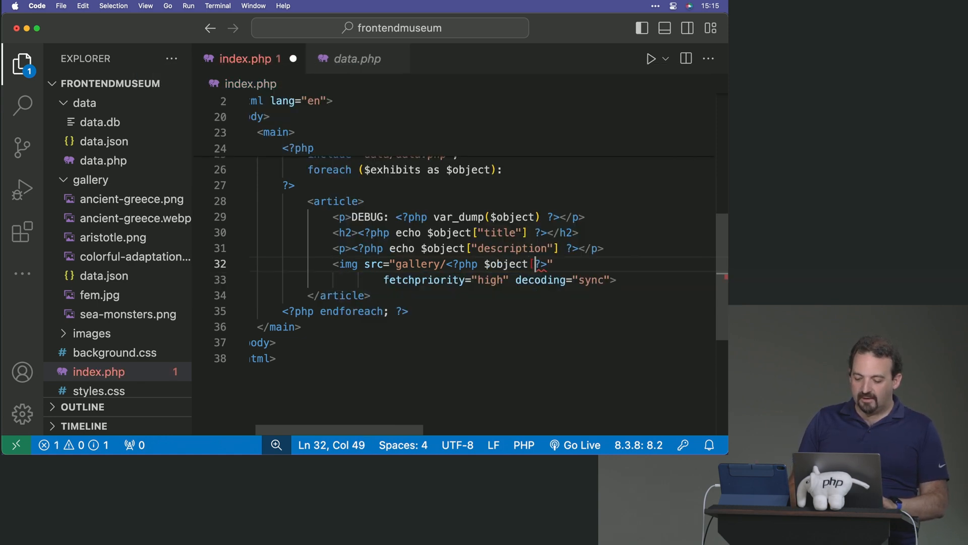
{"action": "type", "text": "[\"image\"]"}
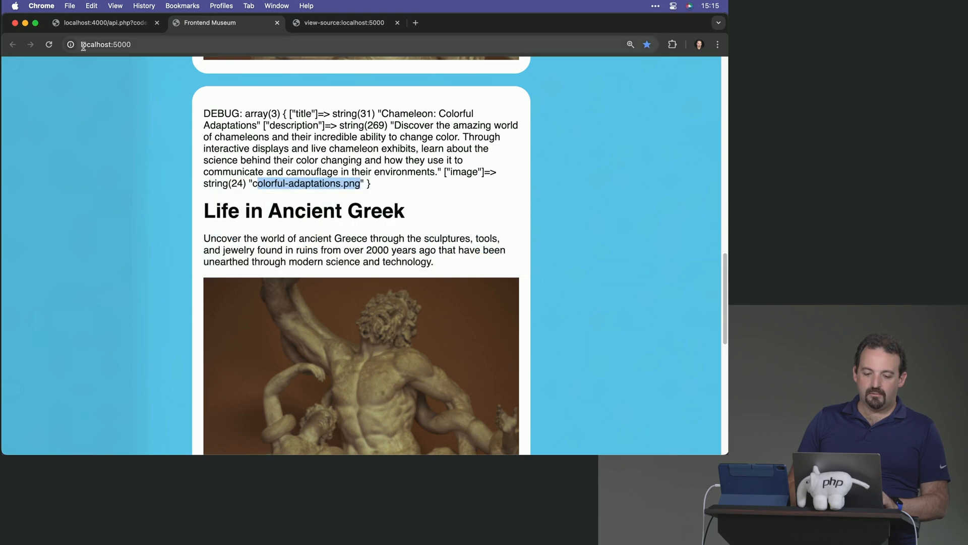
Scroll through the reloaded exhibit cards and select the sea-monsters.png file name.
{"action": "scroll", "scroll_direction": "down", "scroll_amount": 3}
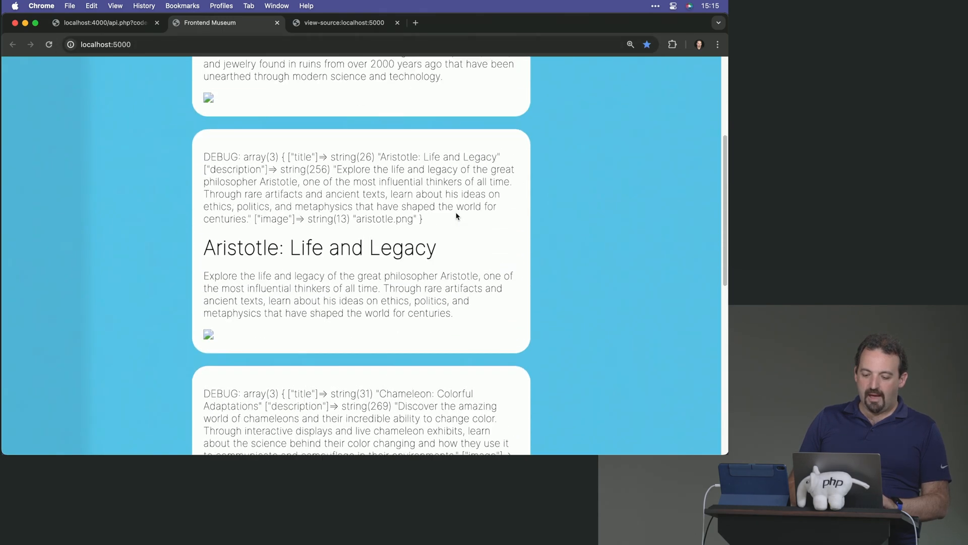
{"action": "scroll", "scroll_direction": "down", "scroll_amount": 3}
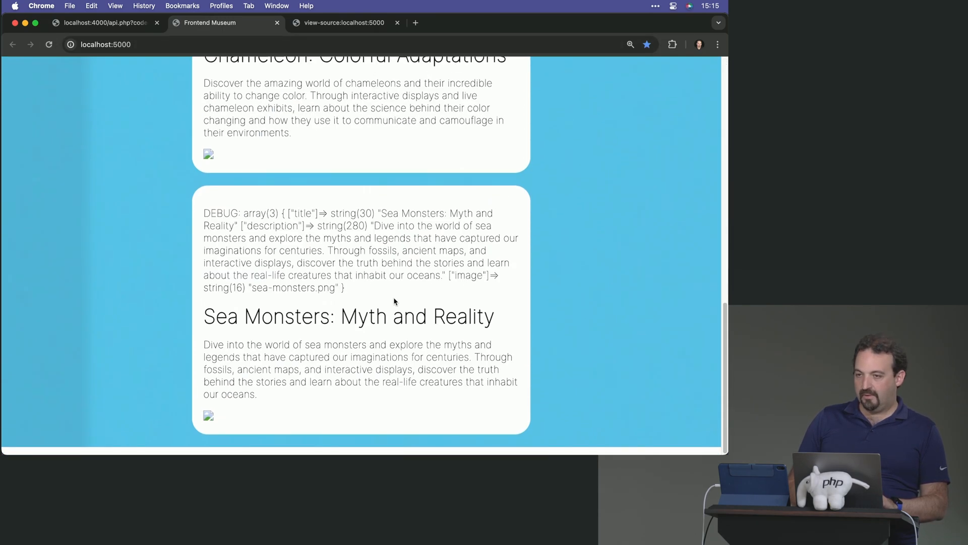
{"action": "scroll", "scroll_direction": "up", "scroll_amount": 3}
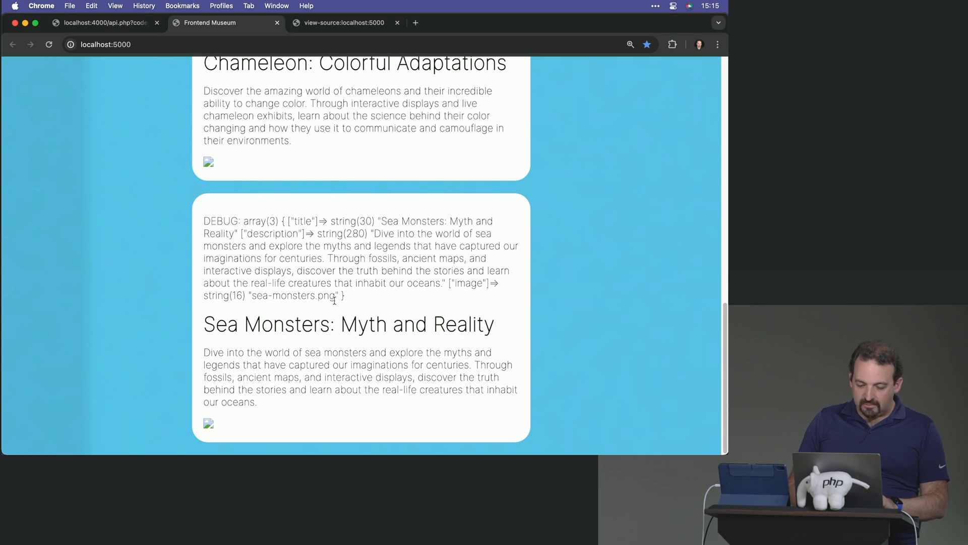
{"action": "double_click", "coordinate": [292, 296]}
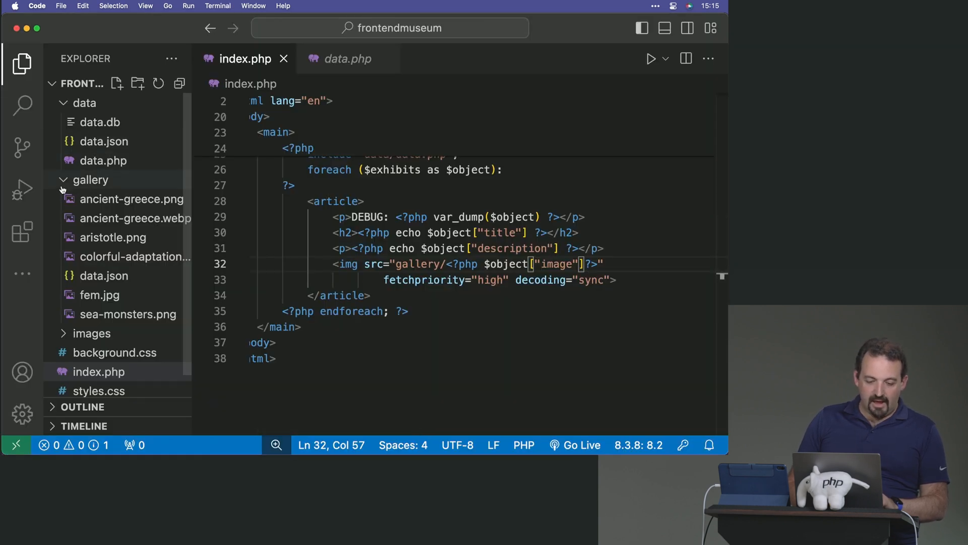
{"action": "mouse_move", "coordinate": [111, 241]}
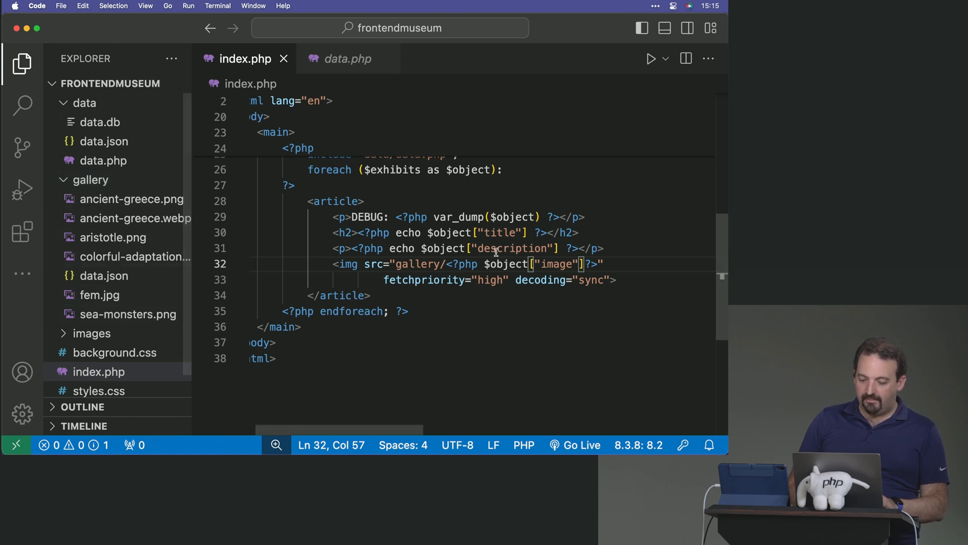
Delete the <p>DEBUG: var_dump</p> line from the article template in index.php.
{"action": "left_click", "coordinate": [558, 248]}
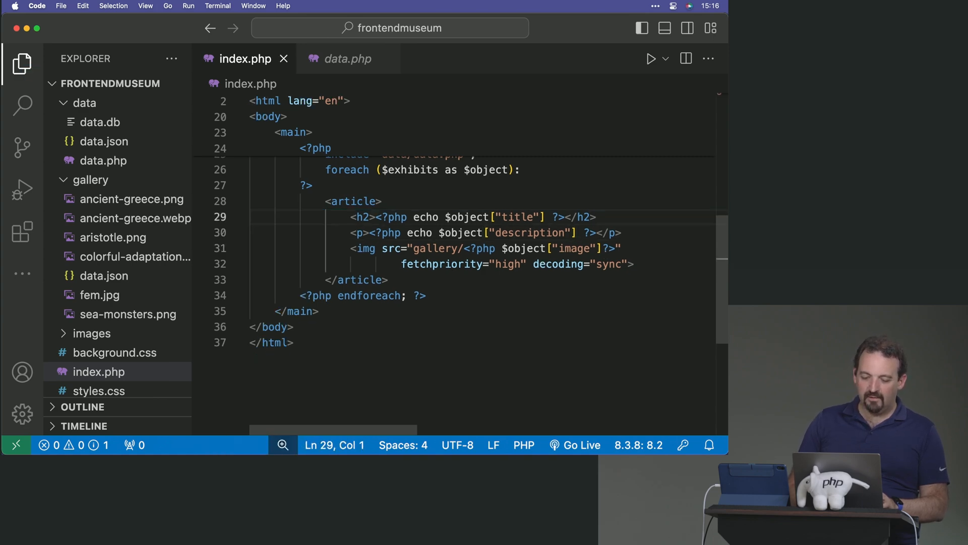
Inspect a broken exhibit image in DevTools, revealing its src is only "gallery/".
{"action": "left_click", "coordinate": [206, 23]}
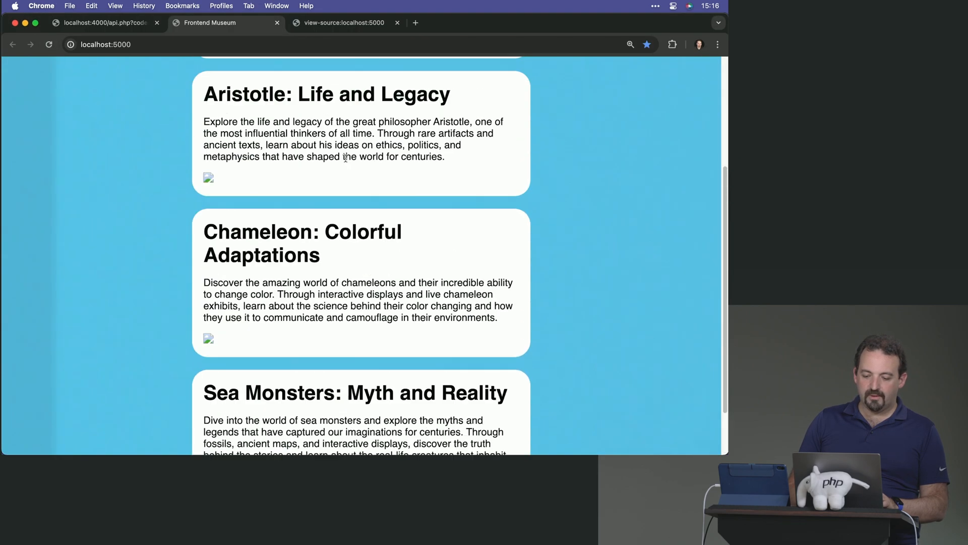
{"action": "right_click", "coordinate": [208, 212]}
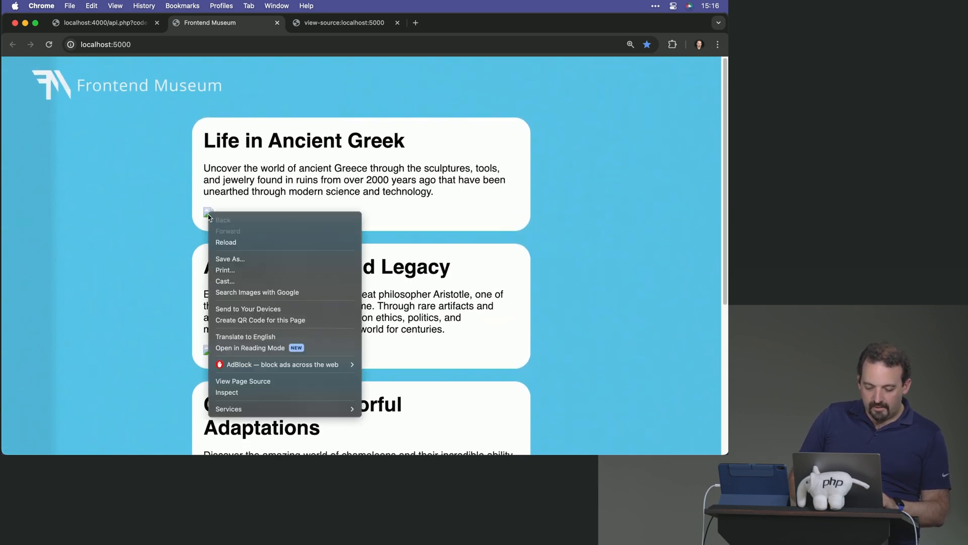
{"action": "left_click", "coordinate": [227, 392]}
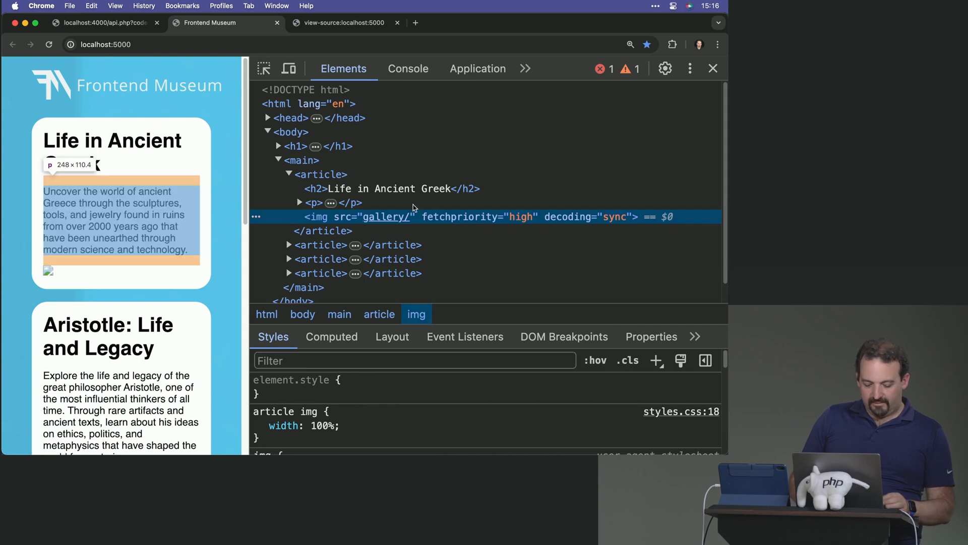
{"action": "right_click", "coordinate": [313, 203]}
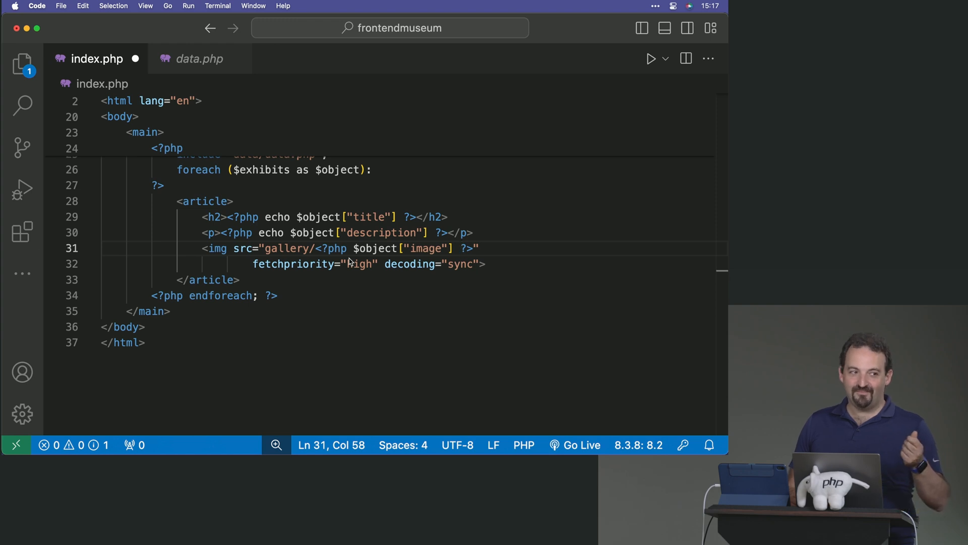
Insert echo after <?php in the img src so $object["image"] is printed.
{"action": "left_click", "coordinate": [347, 248]}
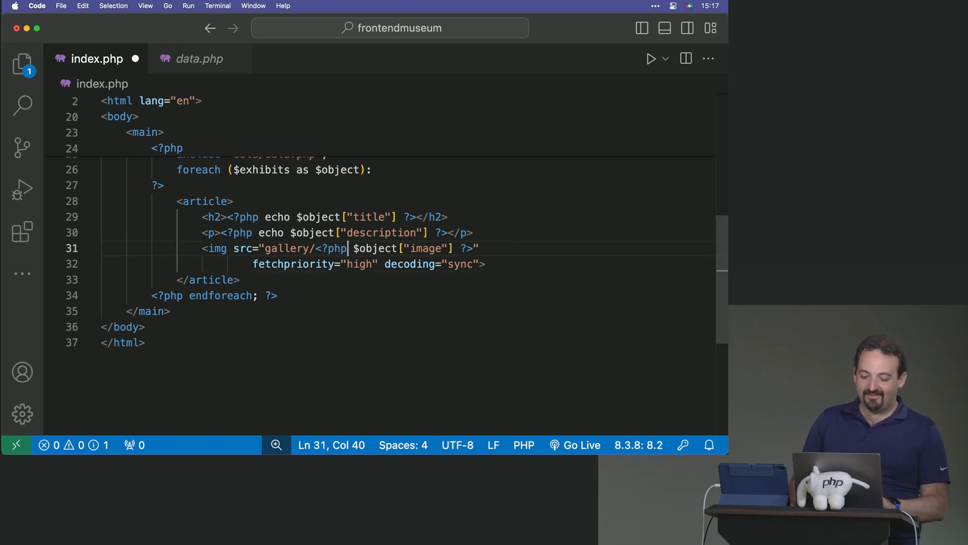
{"action": "type", "text": "echo"}
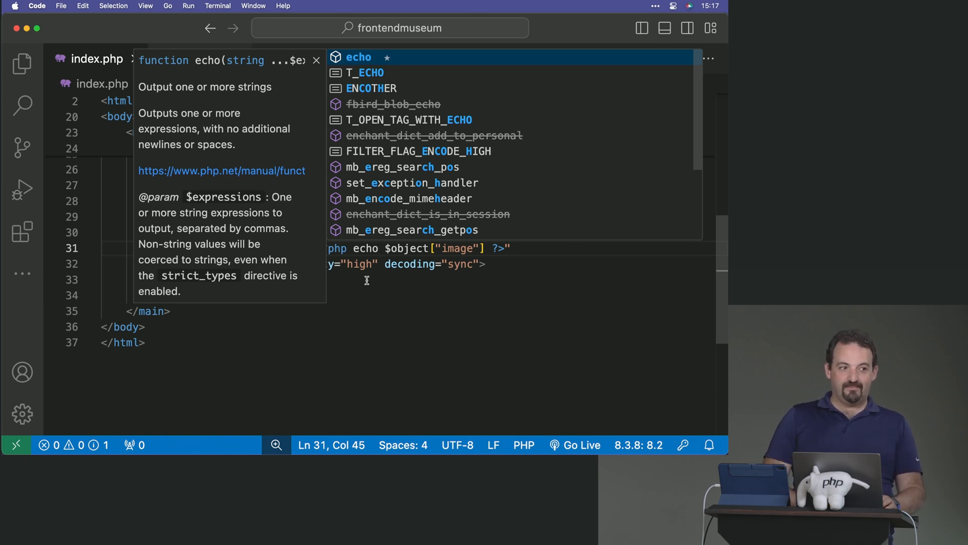
{"action": "key", "text": "Escape"}
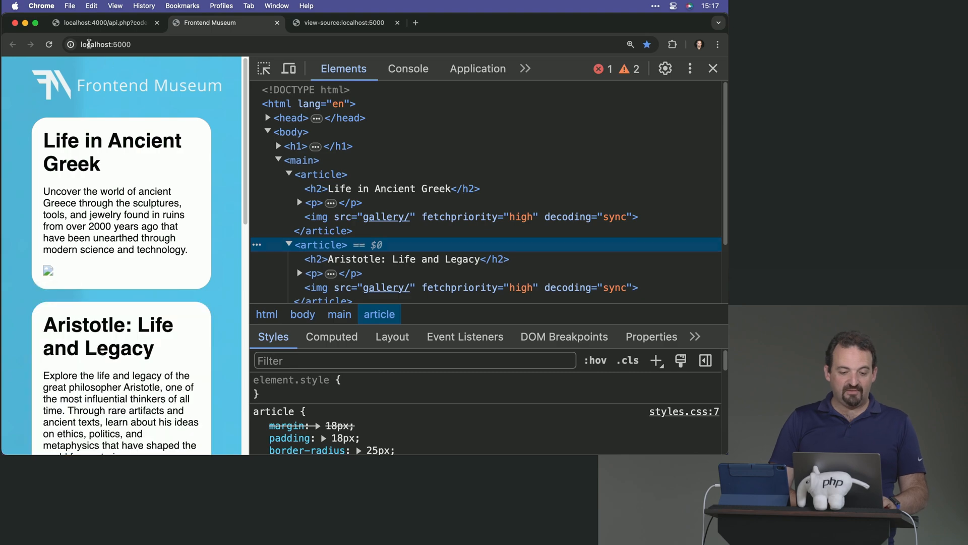
Reload localhost:5000 and scroll the articles to confirm the gallery photos now display.
{"action": "left_click", "coordinate": [713, 68]}
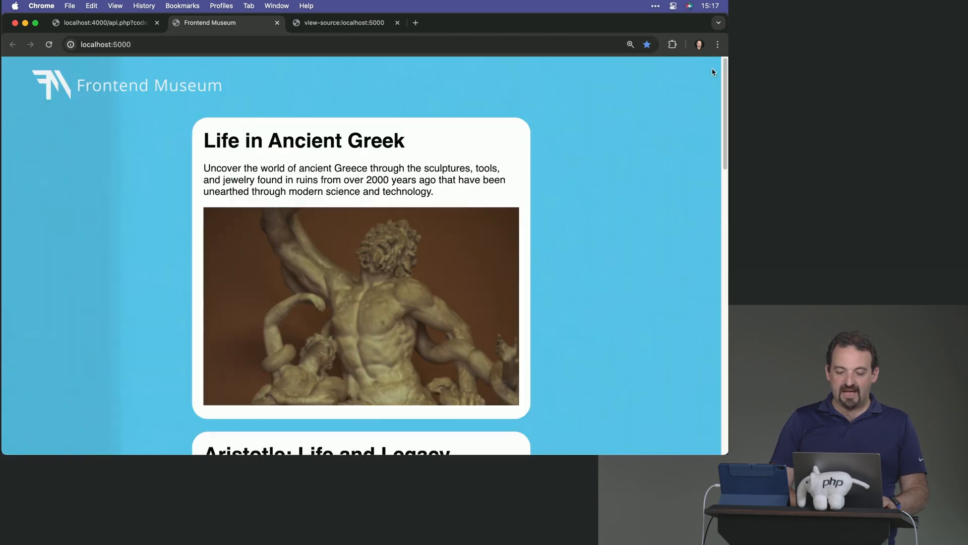
{"action": "scroll", "scroll_direction": "down", "scroll_amount": 3}
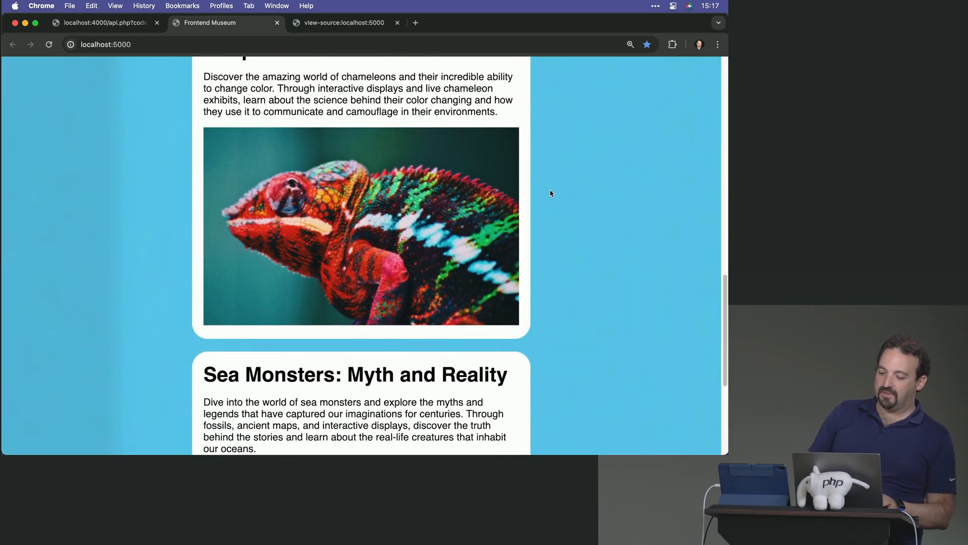
{"action": "scroll", "scroll_direction": "up", "scroll_amount": 3}
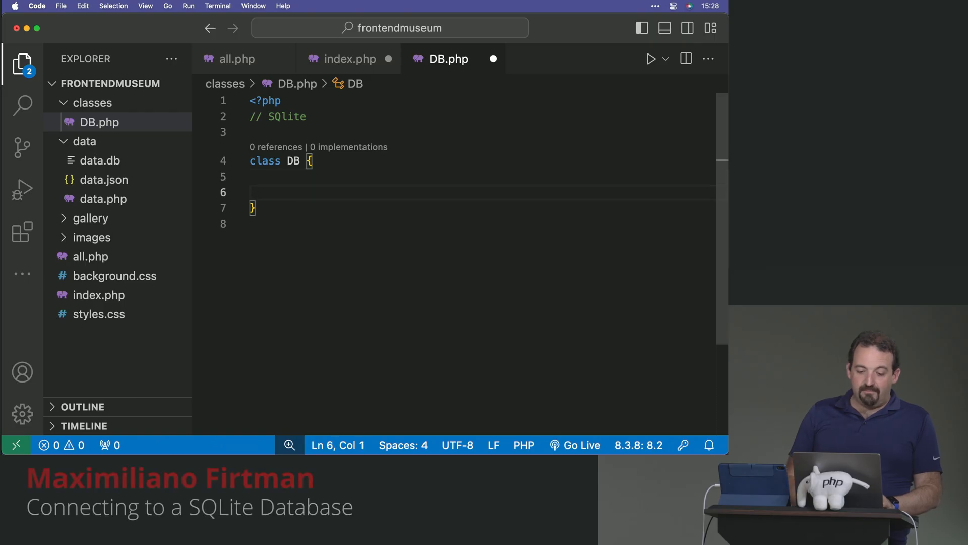
Declare function execute($query) { inside class DB.
{"action": "key", "text": "Backspace"}
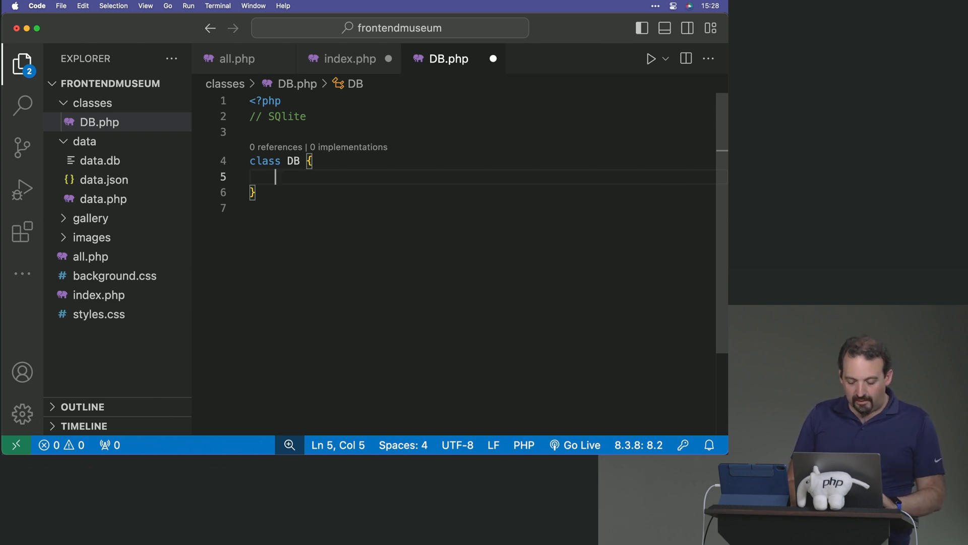
{"action": "type", "text": "function ex"}
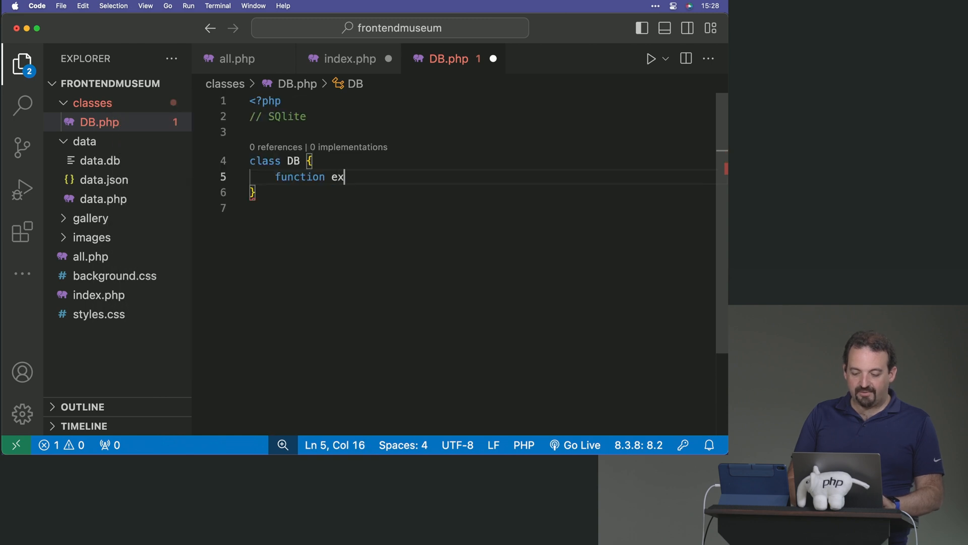
{"action": "type", "text": "ecute()"}
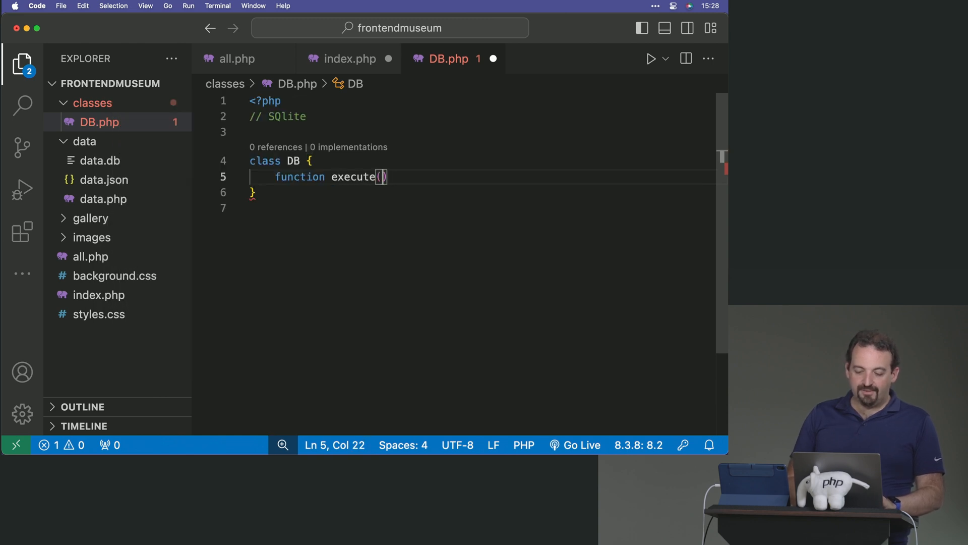
{"action": "type", "text": "$qu"}
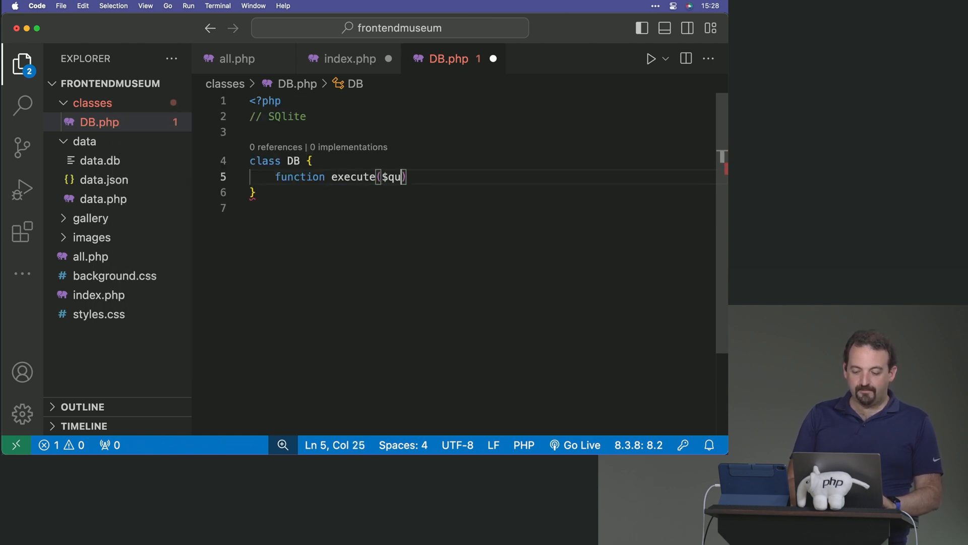
{"action": "type", "text": "ery) {"}
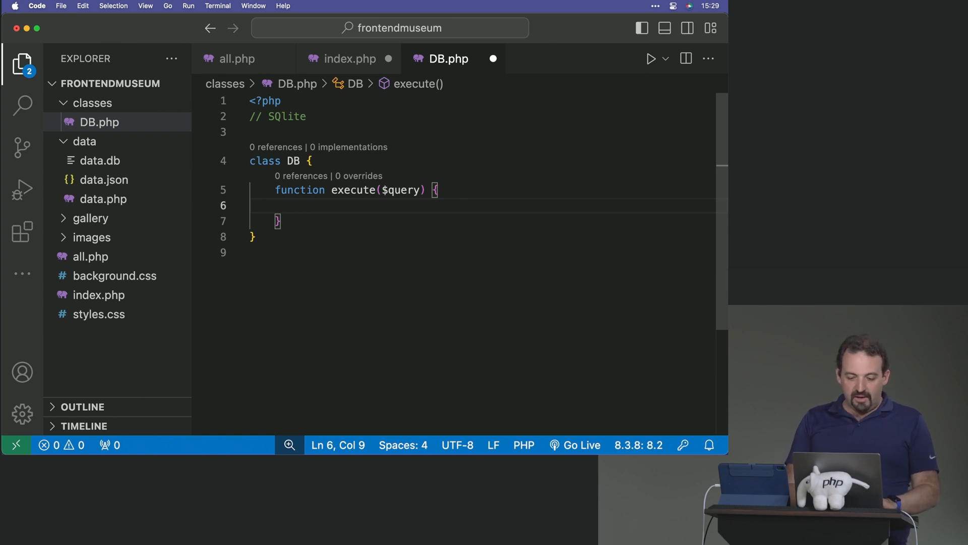
Assign $db = new SQLite3('../data/data.db'); inside execute().
{"action": "type", "text": "$db = new"}
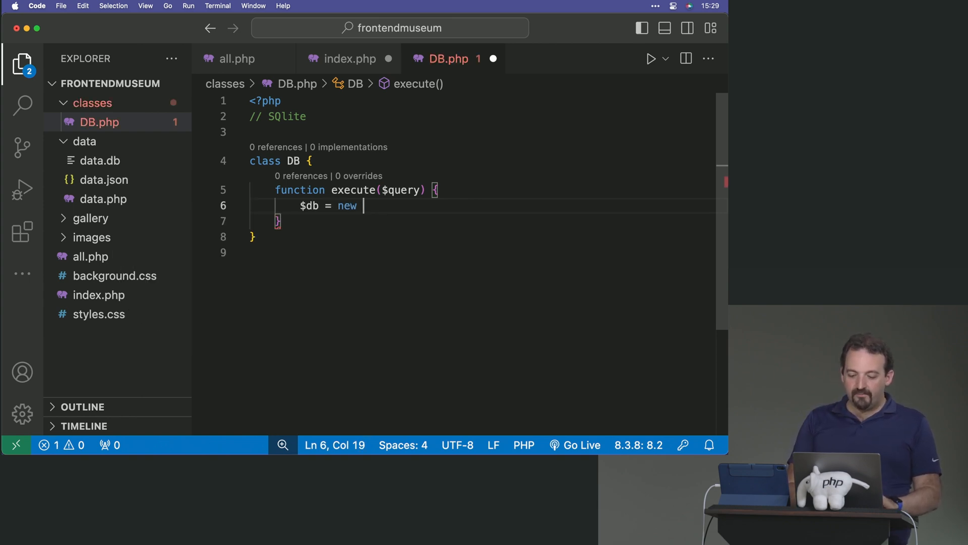
{"action": "type", "text": "SQLite3"}
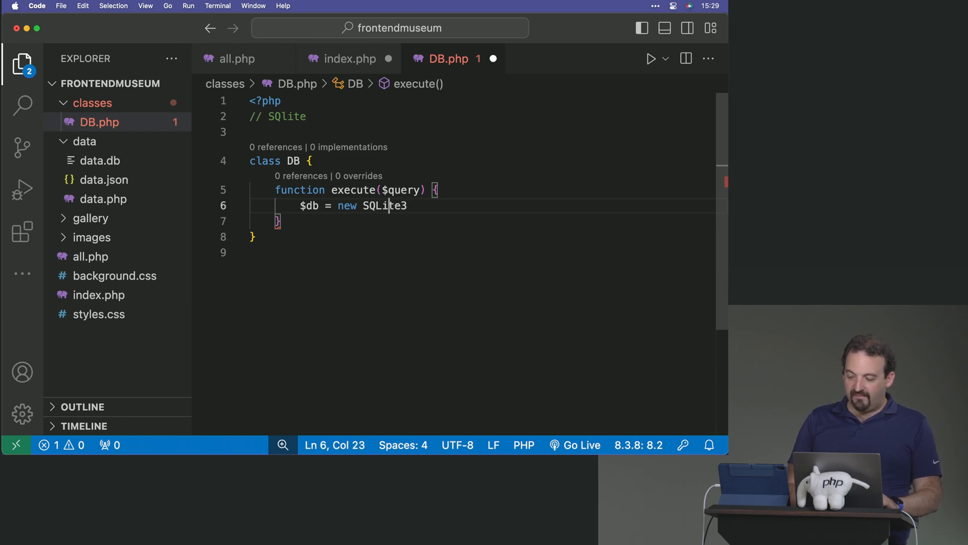
{"action": "left_click_drag", "start_coordinate": [377, 205], "coordinate": [364, 205]}
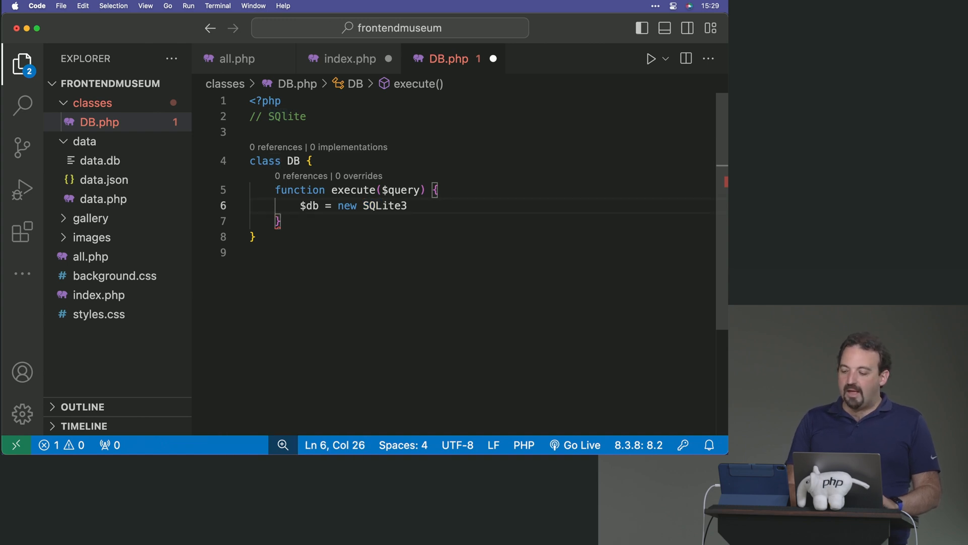
{"action": "type", "text": "('')"}
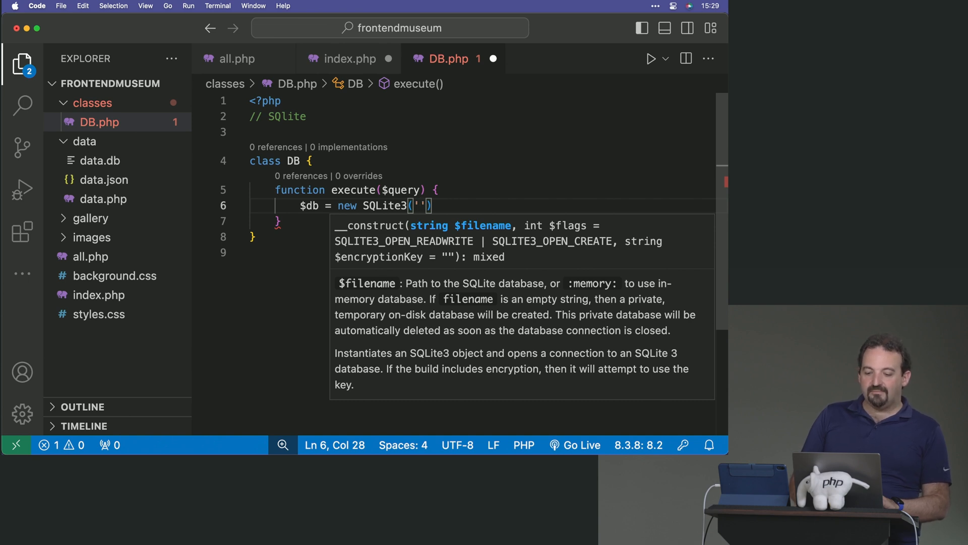
{"action": "type", "text": "../d"}
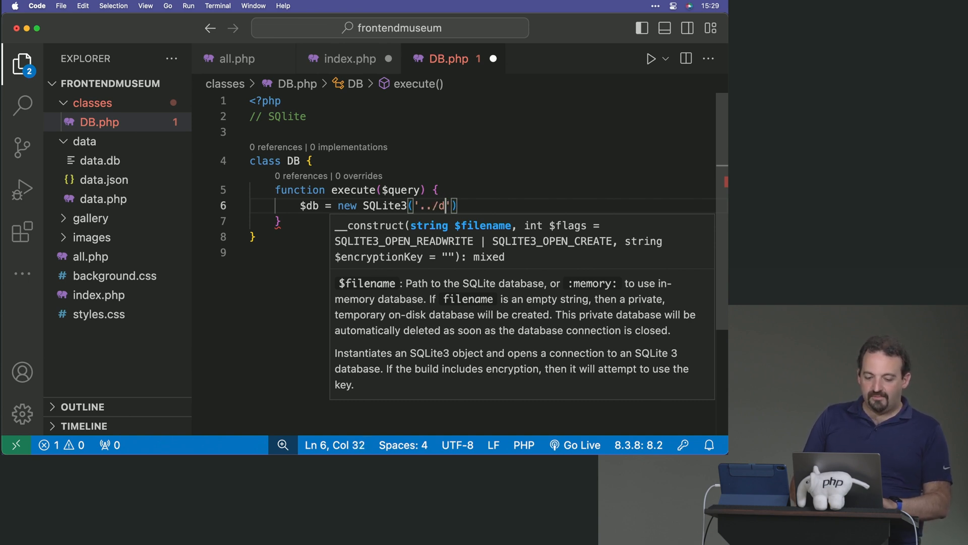
{"action": "type", "text": "ata/data.d"}
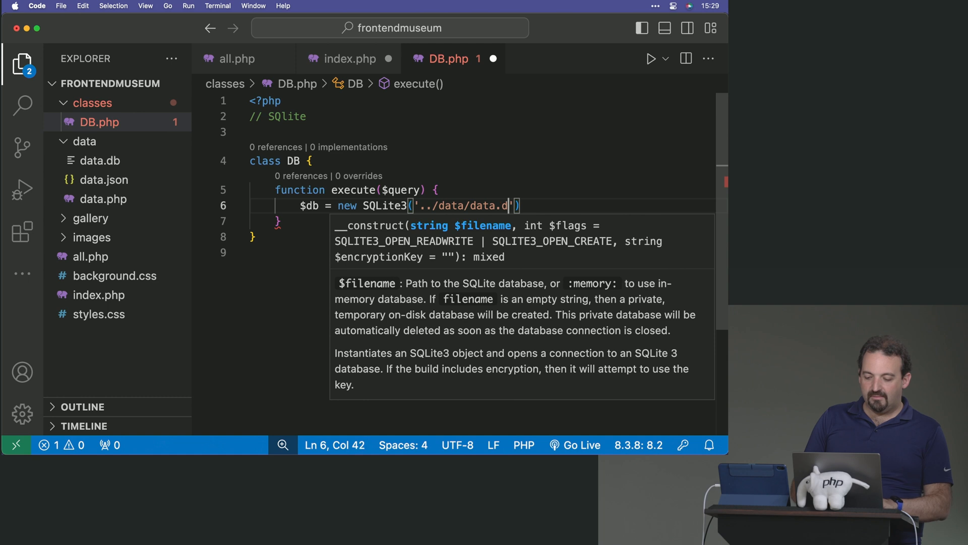
{"action": "type", "text": "b');"}
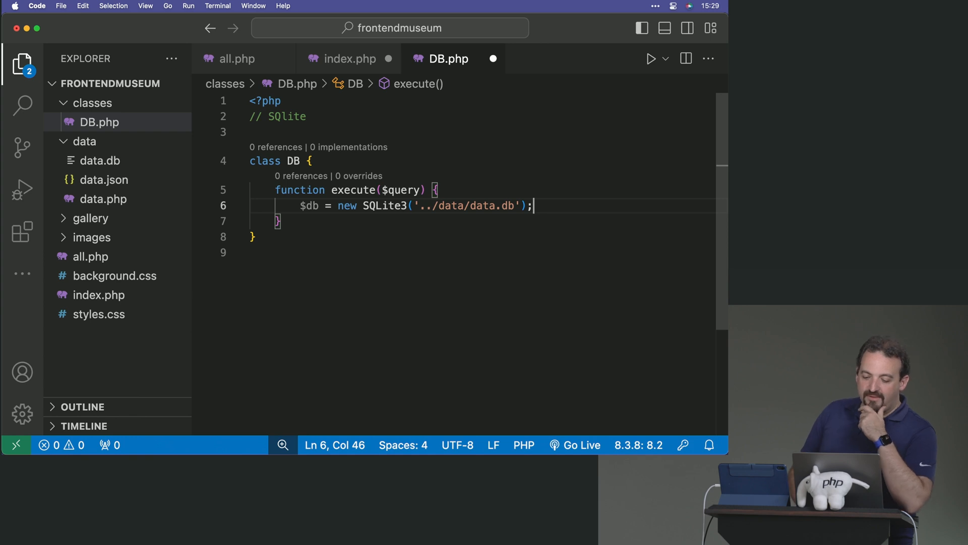
Add the comment "// Databases in PHP: 1) custom providers, 2) PDO" at the top of DB.php.
{"action": "type", "text": "// D"}
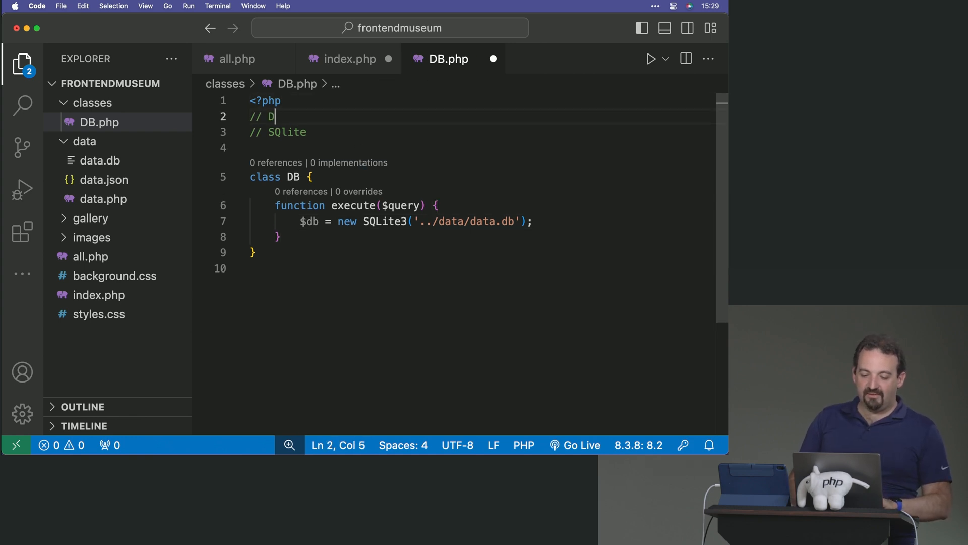
{"action": "type", "text": "atabases in PHP"}
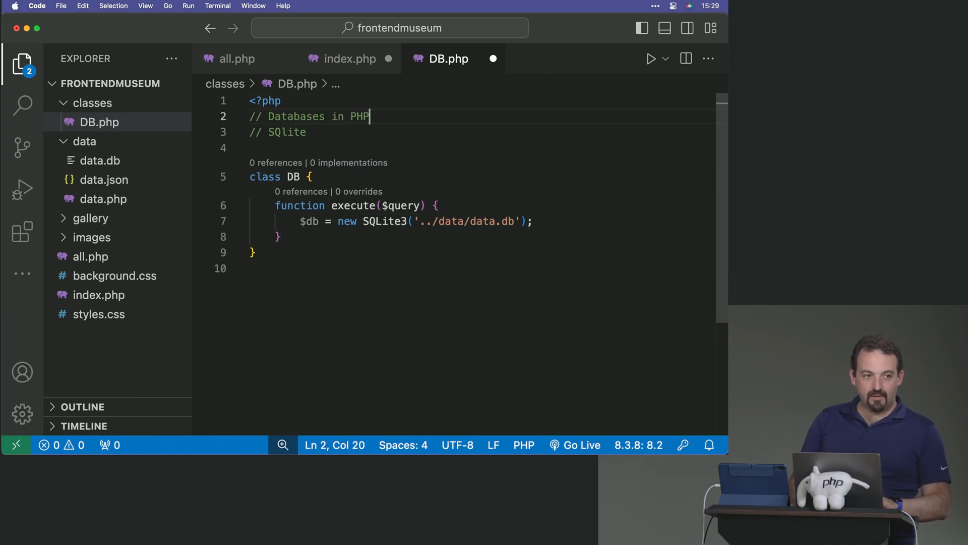
{"action": "type", "text": ": 1) custom provi"}
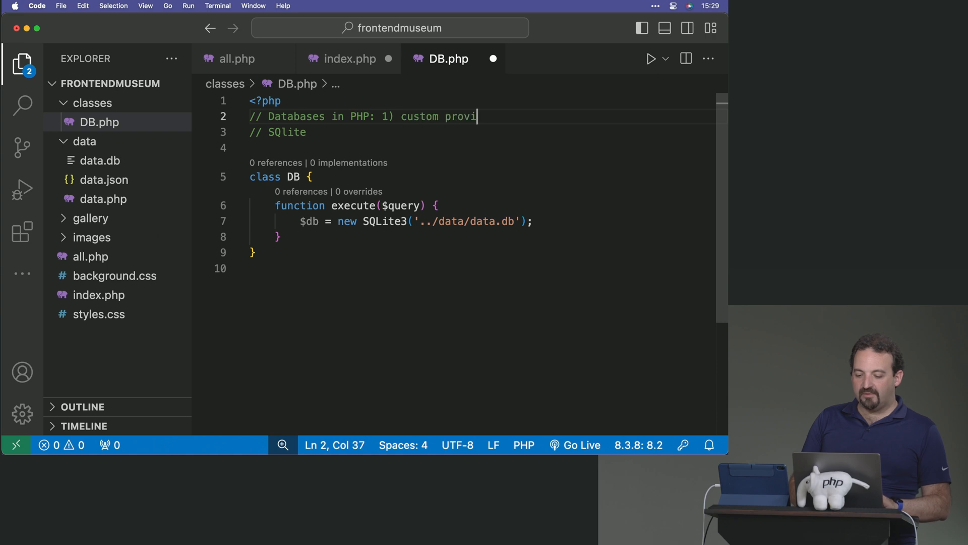
{"action": "type", "text": "ders, 2)"}
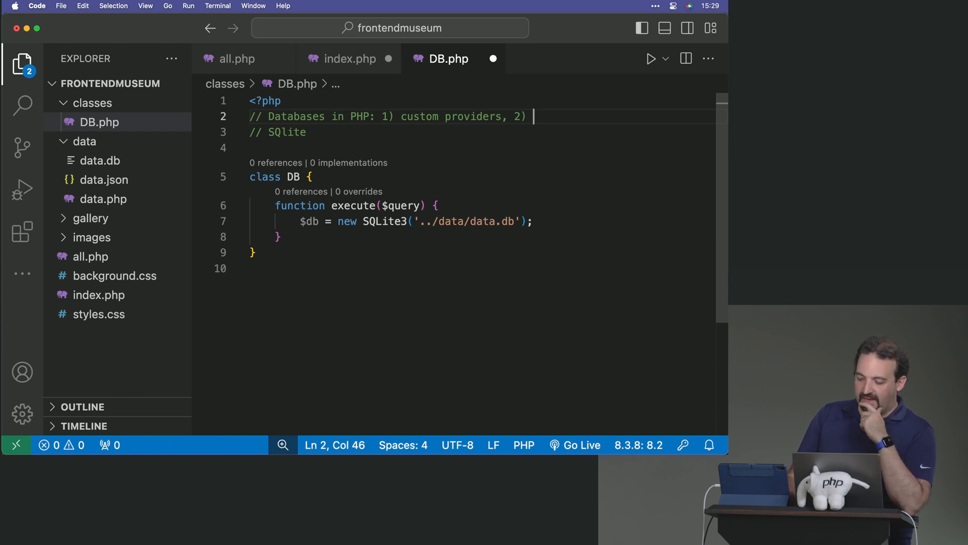
{"action": "mouse_move", "coordinate": [434, 118]}
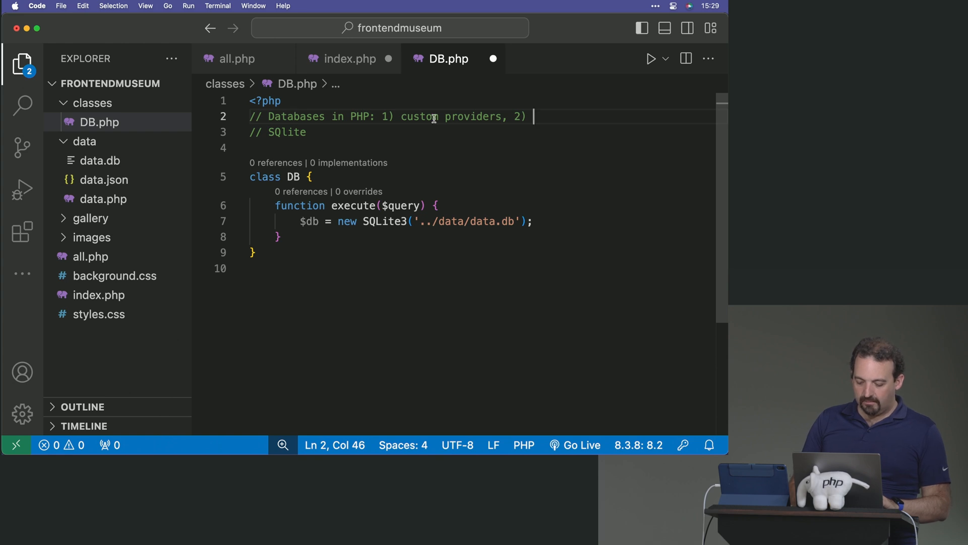
{"action": "type", "text": "PDO"}
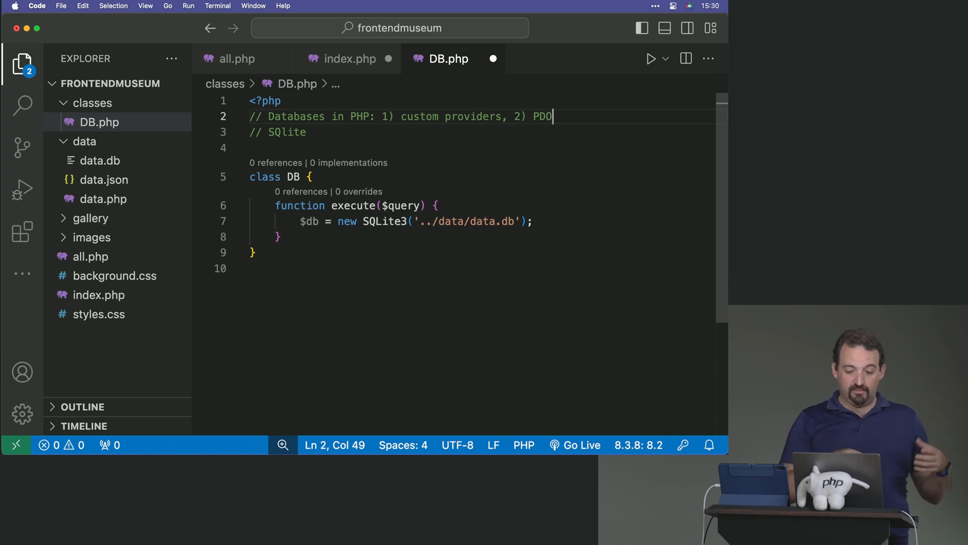
{"action": "mouse_move", "coordinate": [388, 254]}
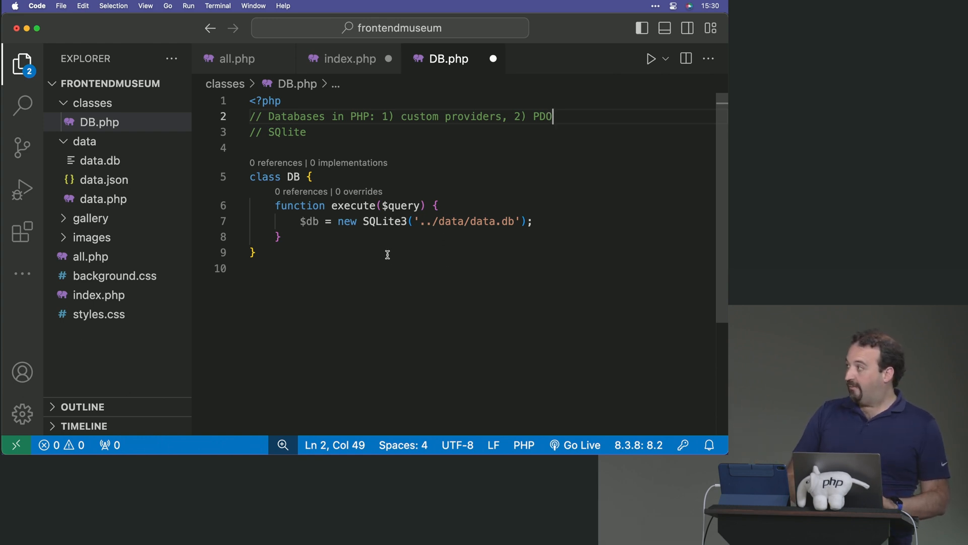
{"action": "double_click", "coordinate": [386, 221]}
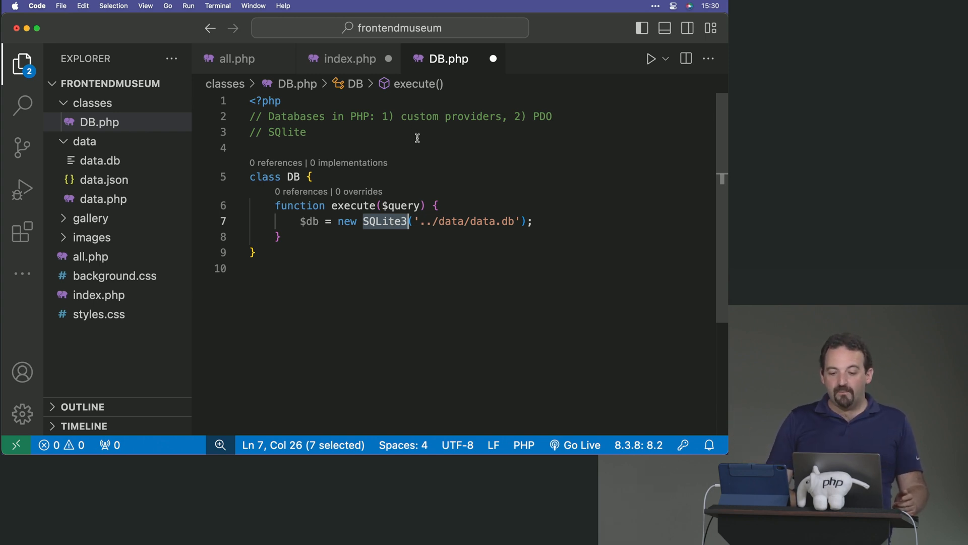
{"action": "double_click", "coordinate": [541, 116]}
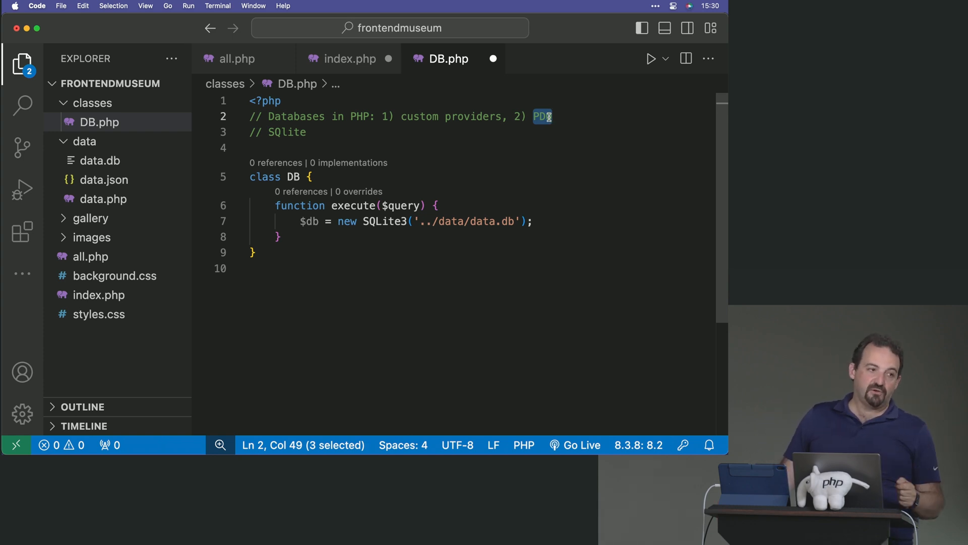
{"action": "left_click", "coordinate": [534, 221]}
{"action": "type", "text": "$query ="}
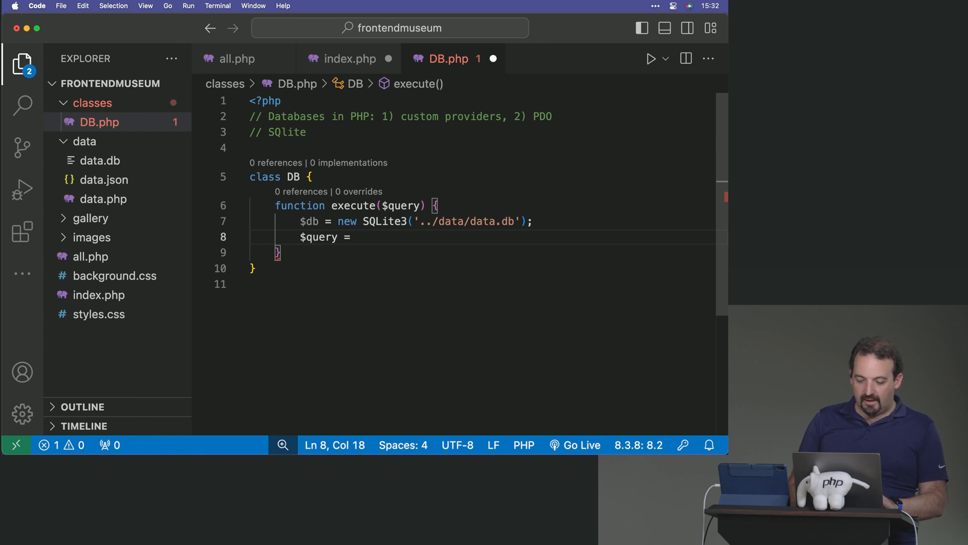
Set $query = "SELECT * FROM exhibits"; and $result = $db->query($query);.
{"action": "type", "text": "\"SELECT * FROM exhibits"}
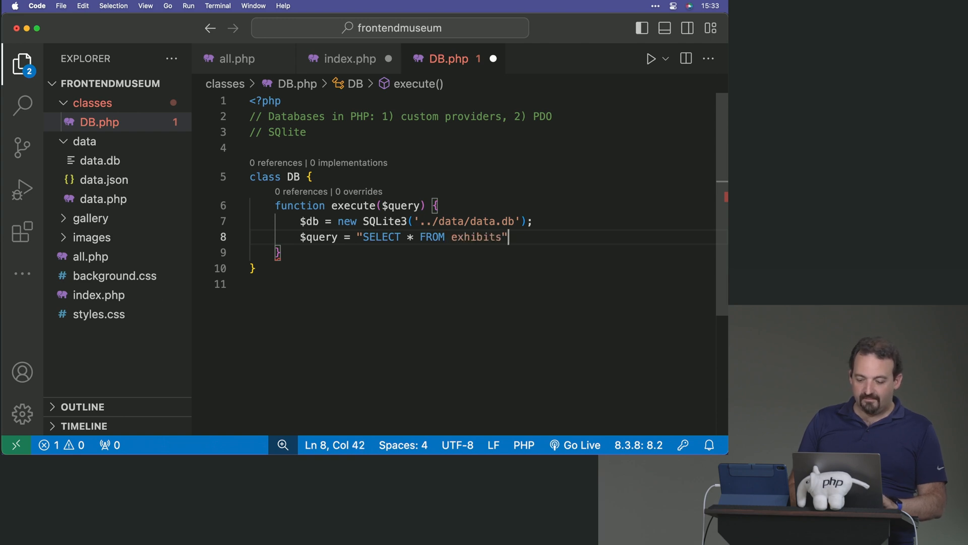
{"action": "type", "text": ";"}
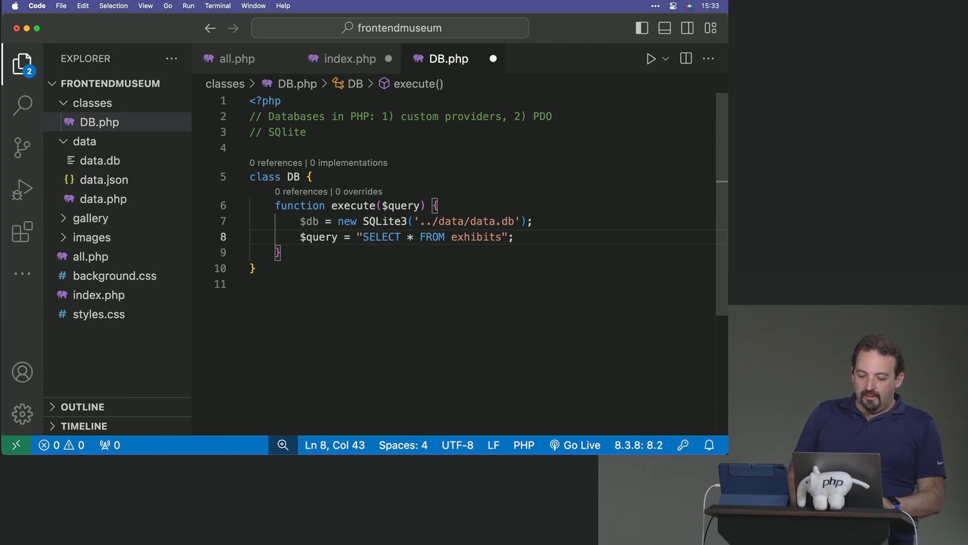
{"action": "mouse_move", "coordinate": [623, 247]}
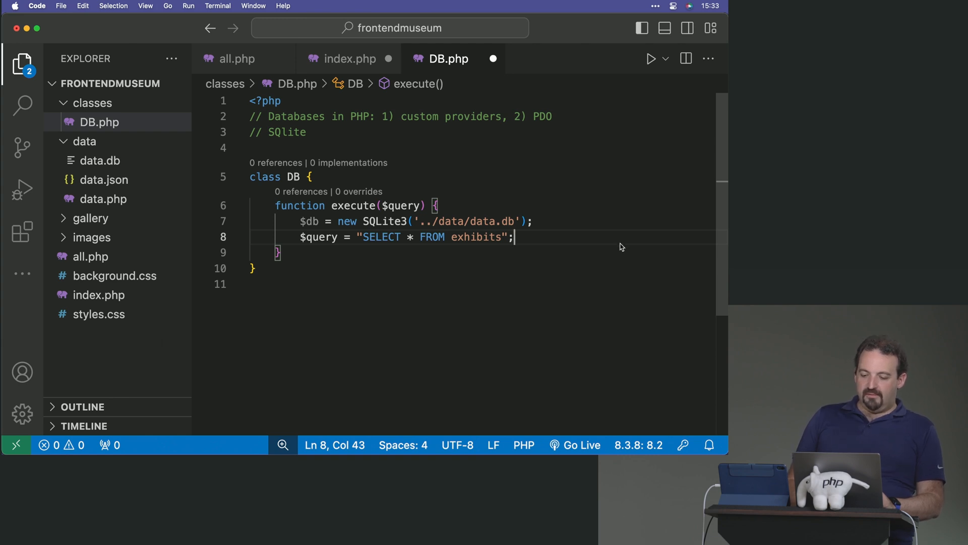
{"action": "key", "text": "Return"}
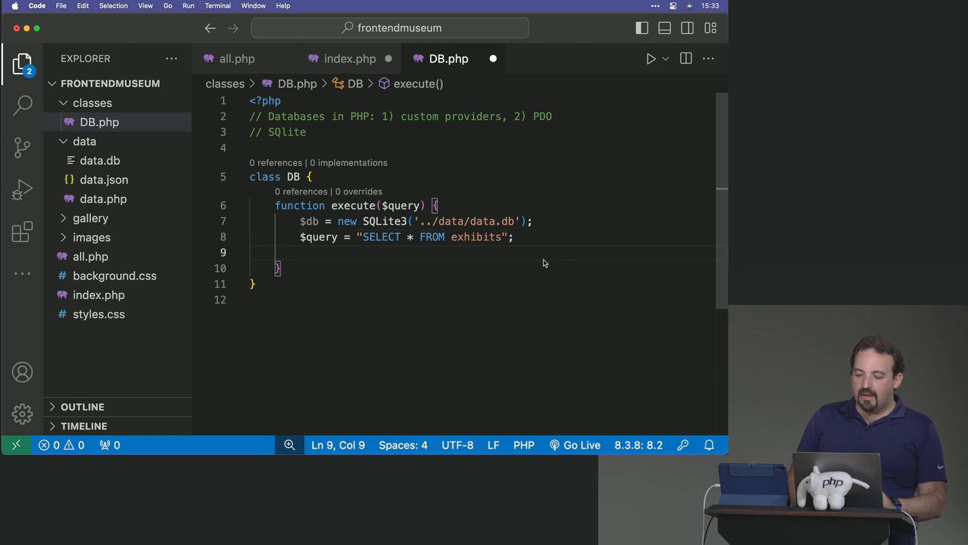
{"action": "type", "text": "$"}
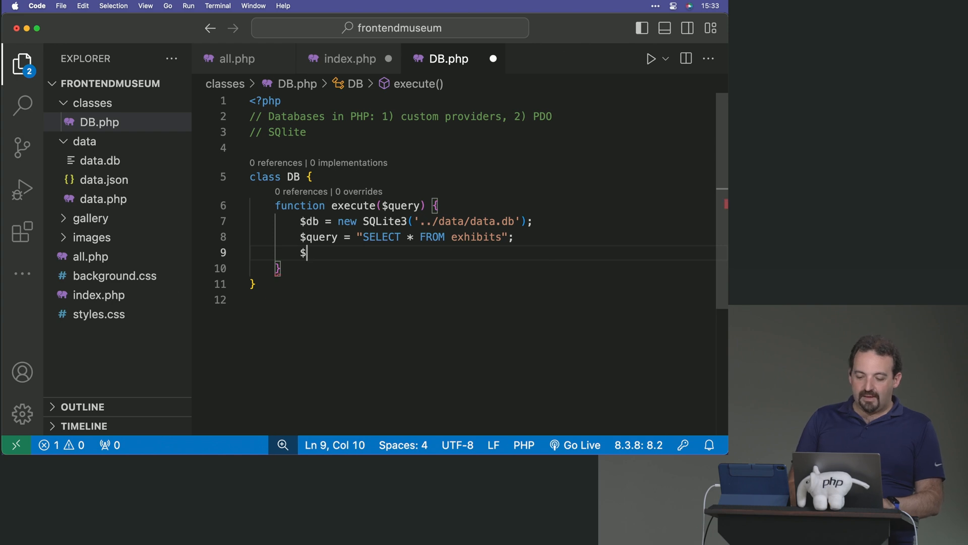
{"action": "type", "text": ">query($query);"}
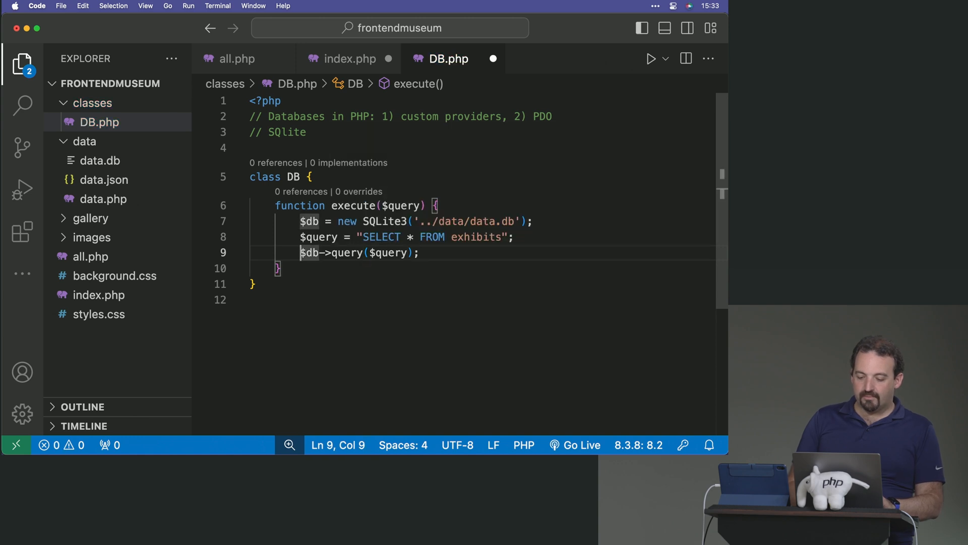
{"action": "type", "text": "$resul"}
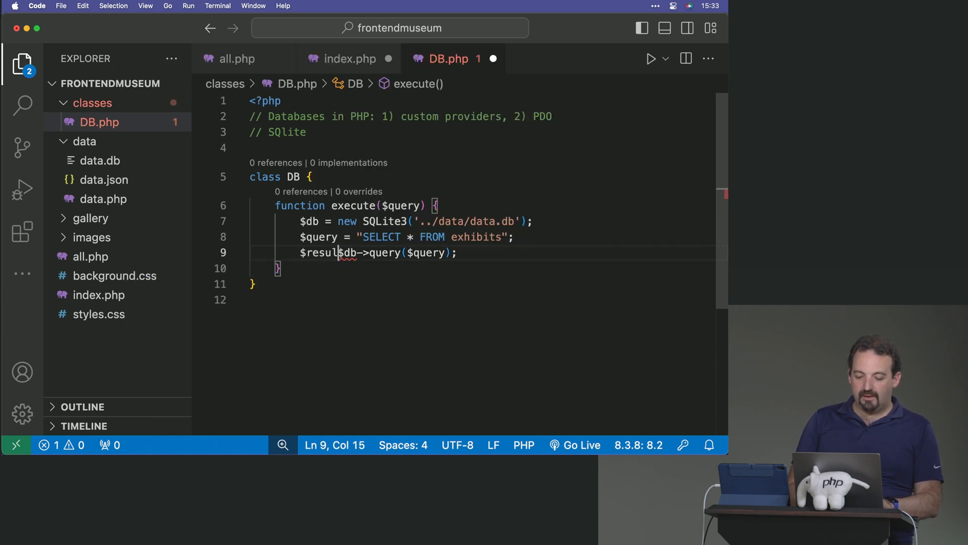
{"action": "type", "text": "="}
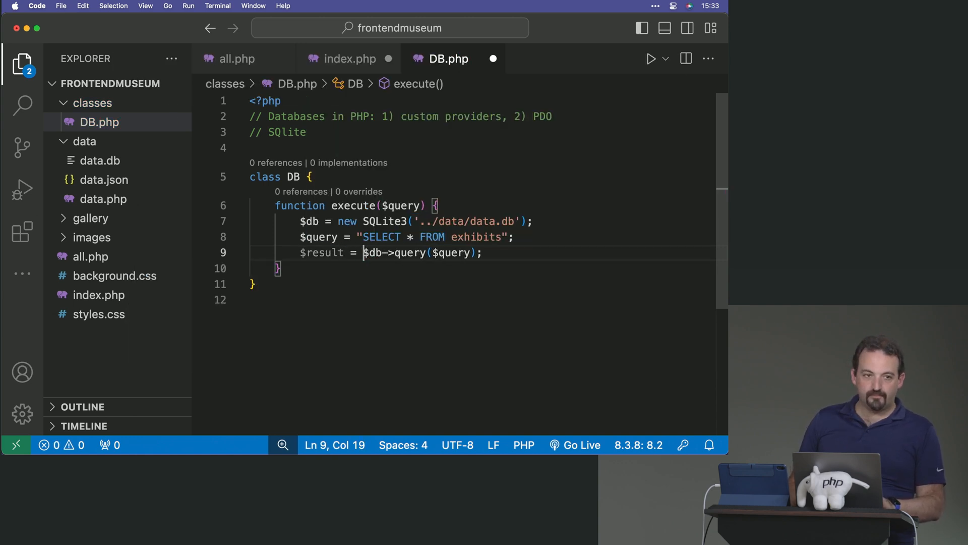
Open an empty if ($result) { } block below the query call.
{"action": "left_click", "coordinate": [482, 252]}
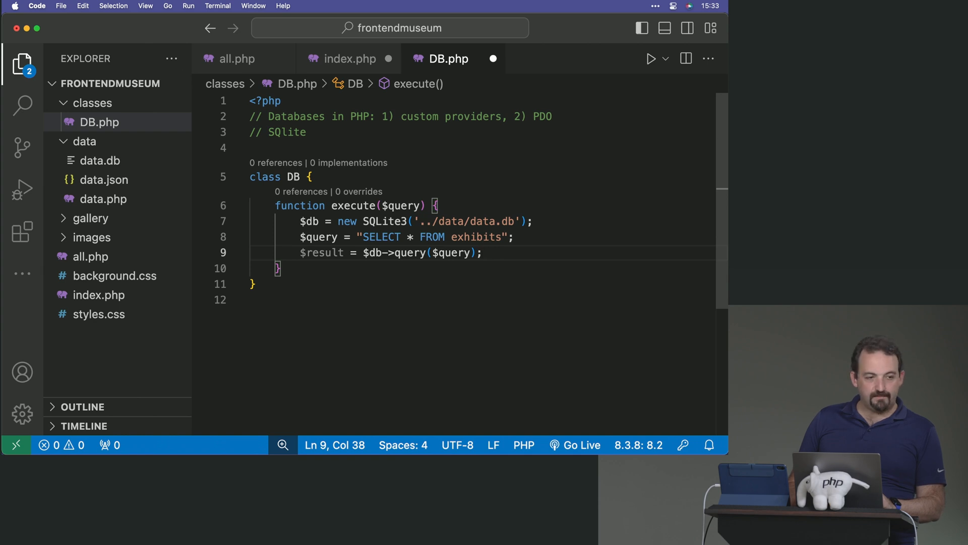
{"action": "key", "text": "enter"}
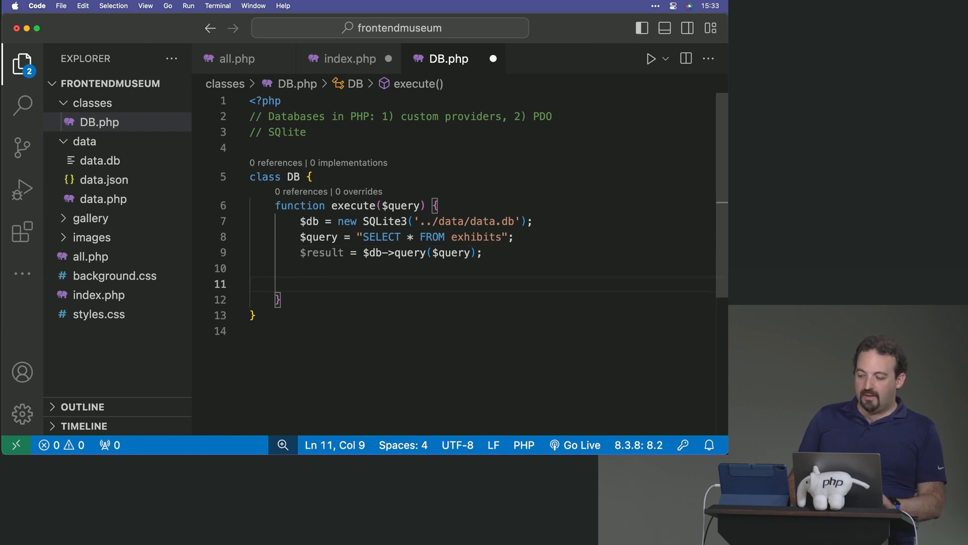
{"action": "type", "text": "if"}
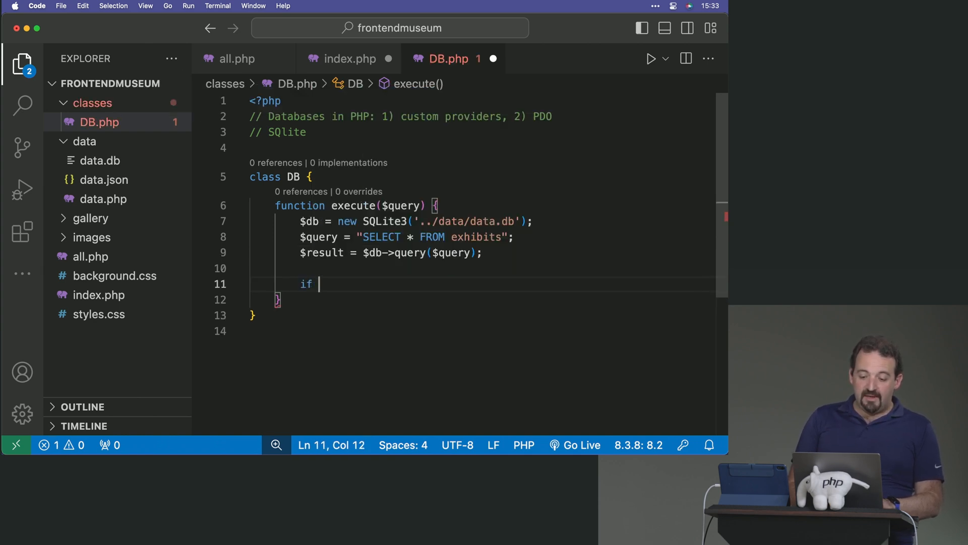
{"action": "type", "text": "($result) {"}
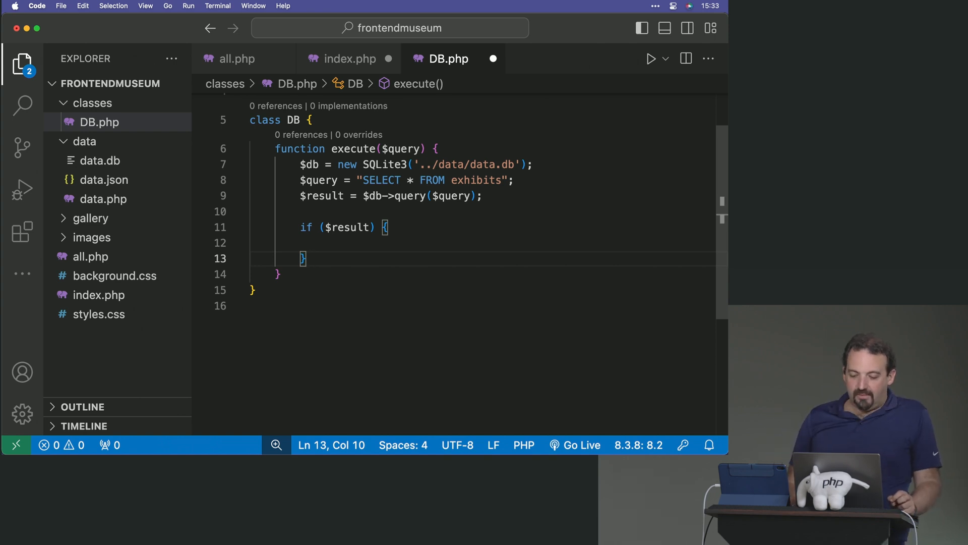
Inside the if block, assign $all = $result->fetchArray() using the IntelliSense completion.
{"action": "left_click", "coordinate": [351, 244]}
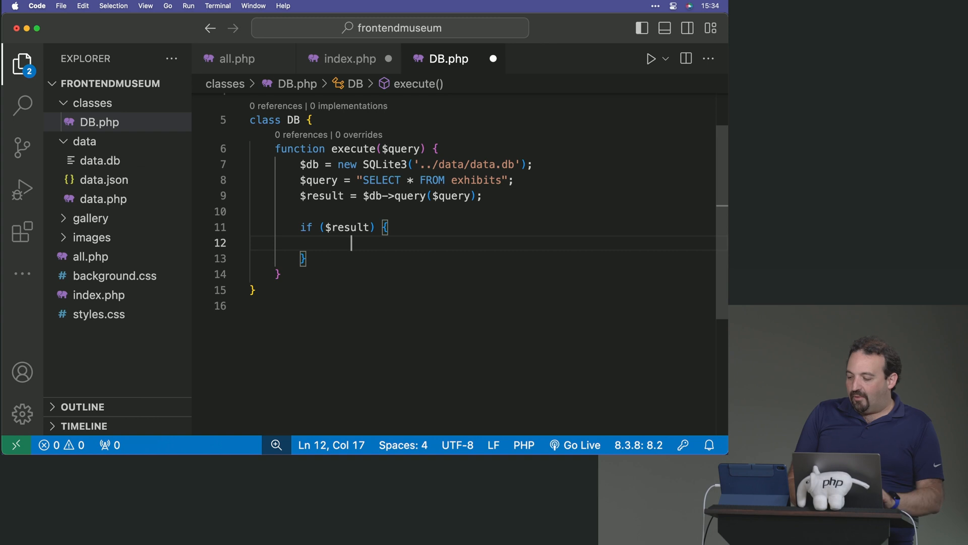
{"action": "type", "text": "$"}
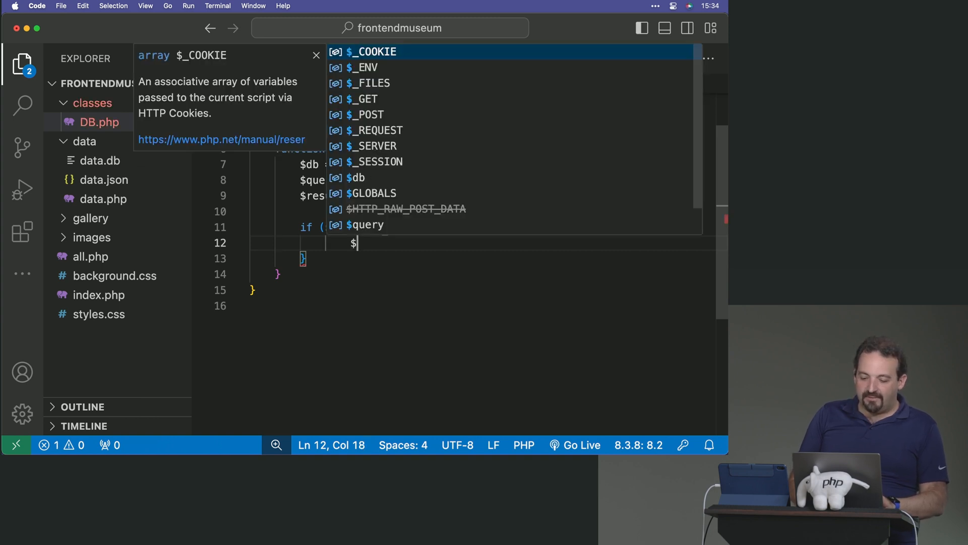
{"action": "type", "text": "all ="}
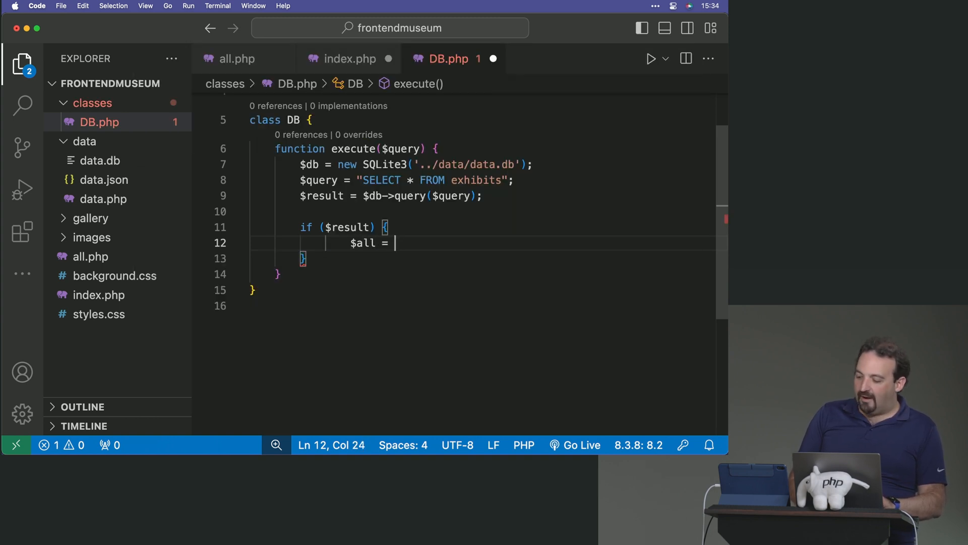
{"action": "type", "text": "$result->"}
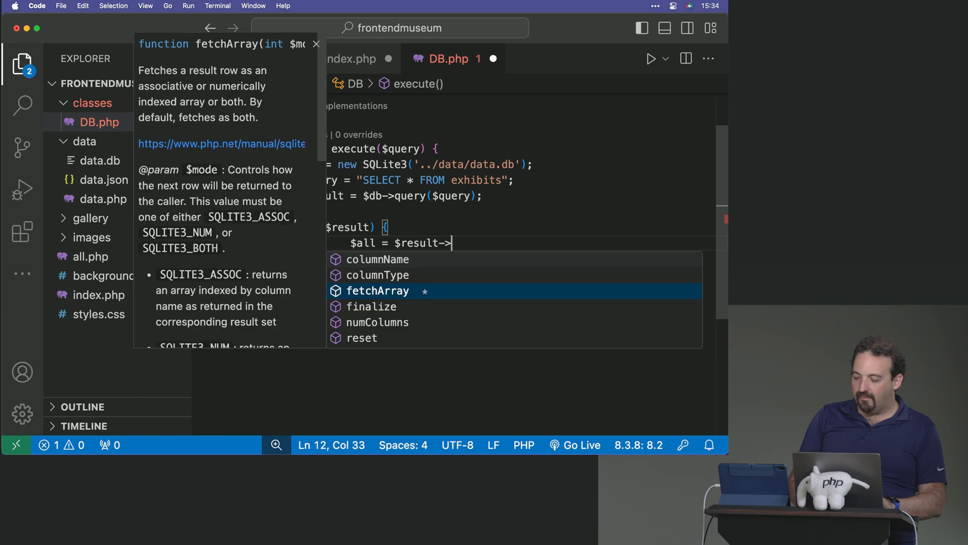
{"action": "type", "text": "fet"}
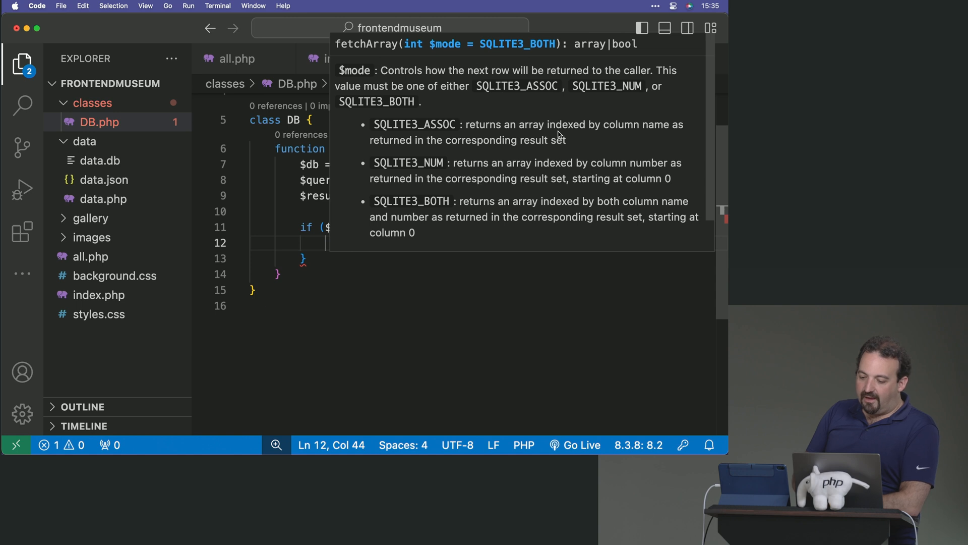
{"action": "mouse_move", "coordinate": [607, 136]}
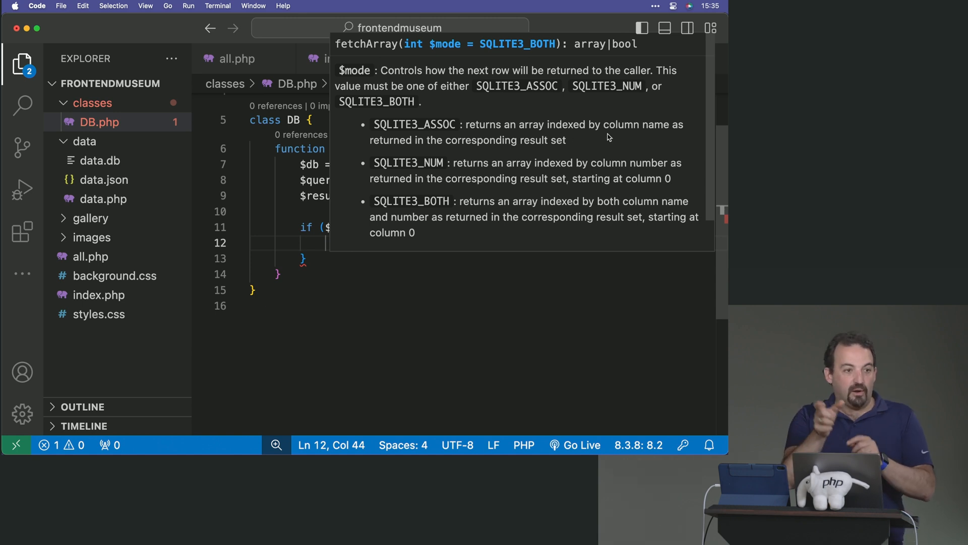
{"action": "mouse_move", "coordinate": [588, 171]}
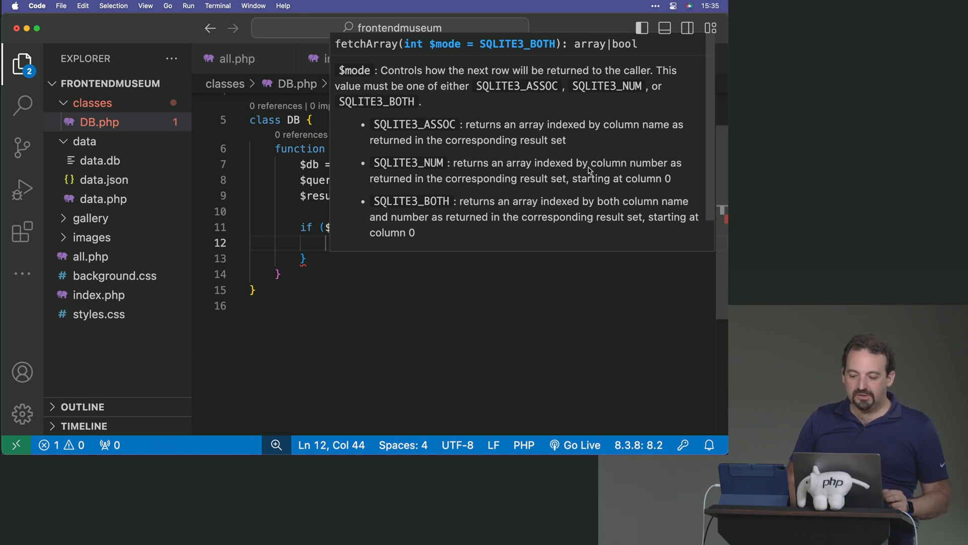
{"action": "mouse_move", "coordinate": [672, 195]}
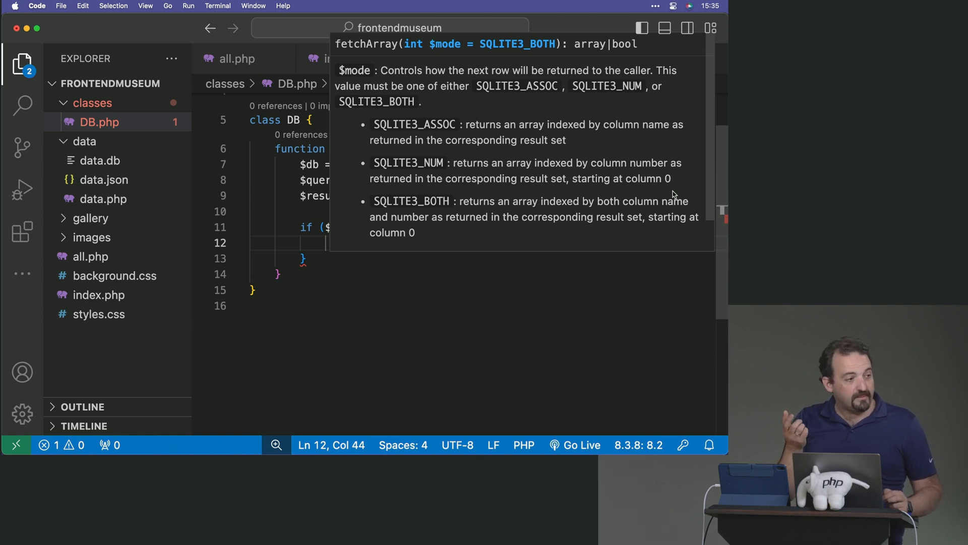
{"action": "mouse_move", "coordinate": [451, 215]}
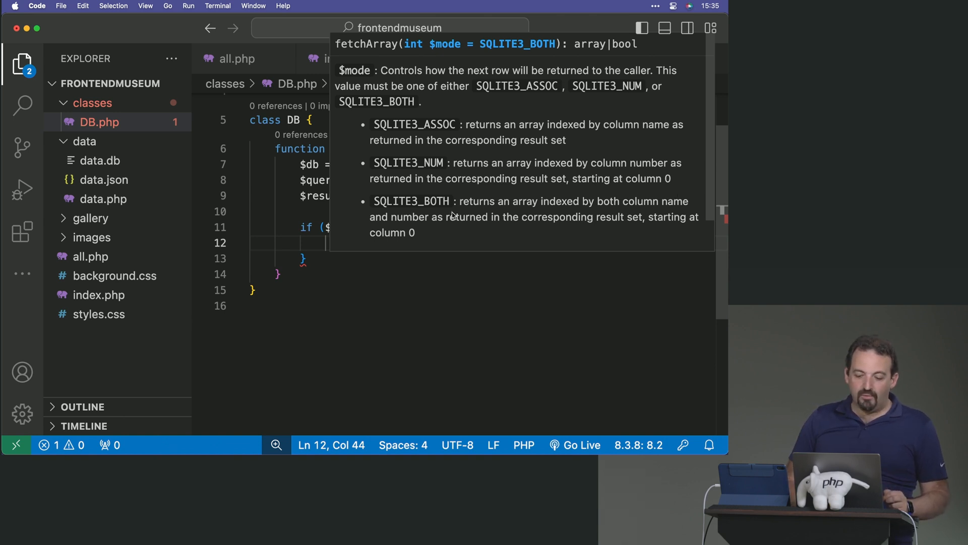
{"action": "left_click", "coordinate": [408, 289]}
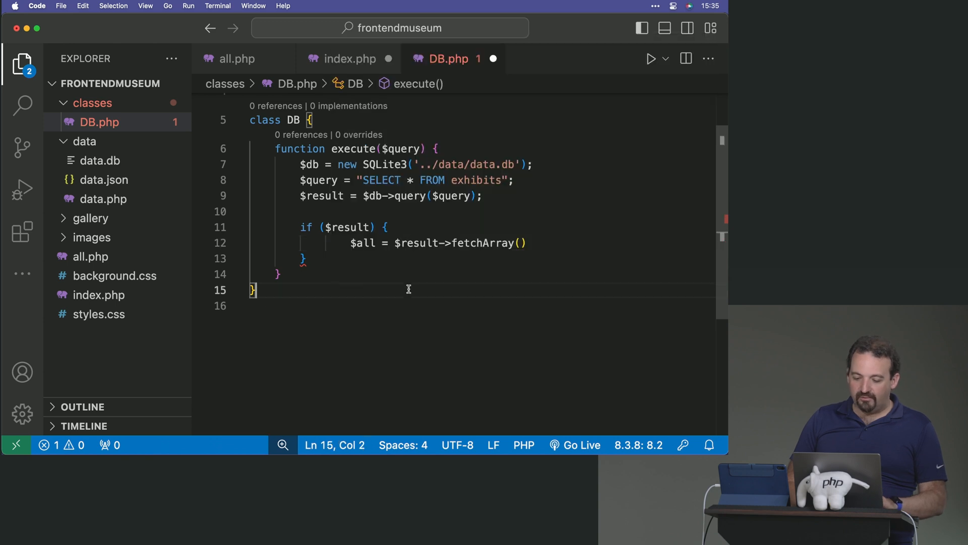
Pass SQLITE3_ASSOC to fetchArray() so rows come back associative.
{"action": "left_click", "coordinate": [520, 243]}
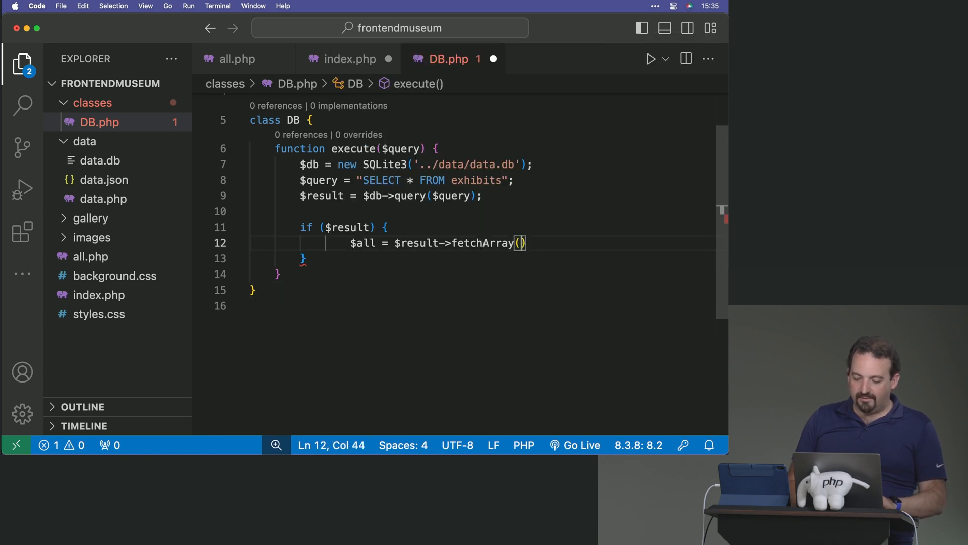
{"action": "type", "text": "SQLIT"}
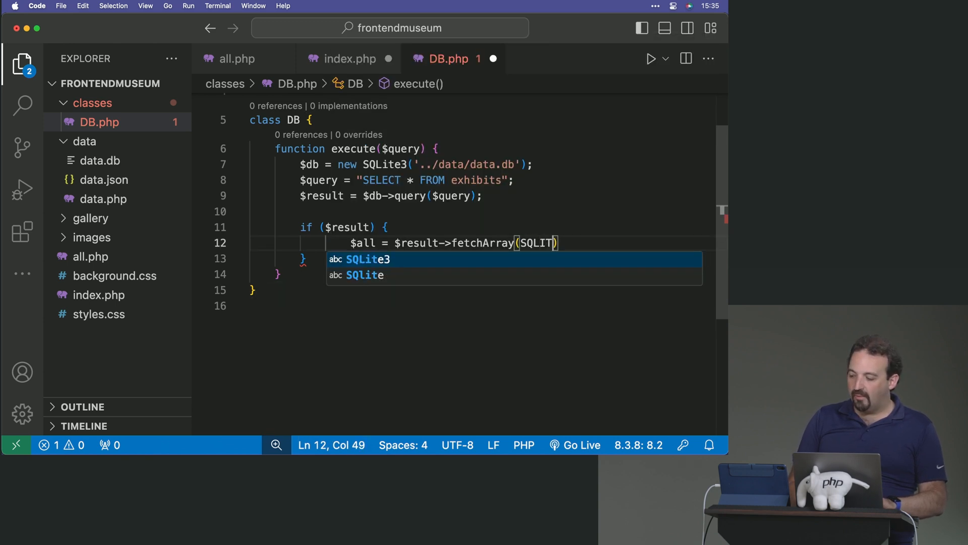
{"action": "type", "text": "E3"}
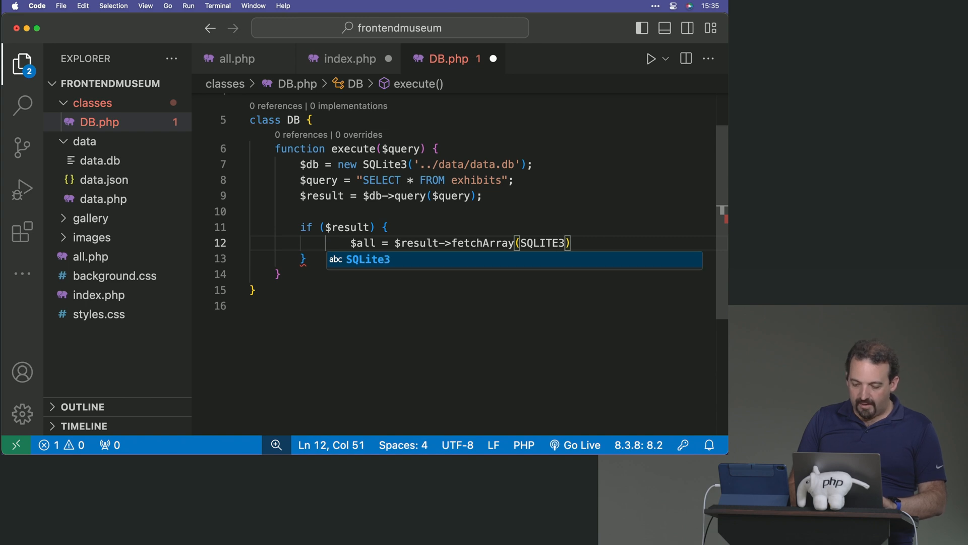
{"action": "type", "text": "_"}
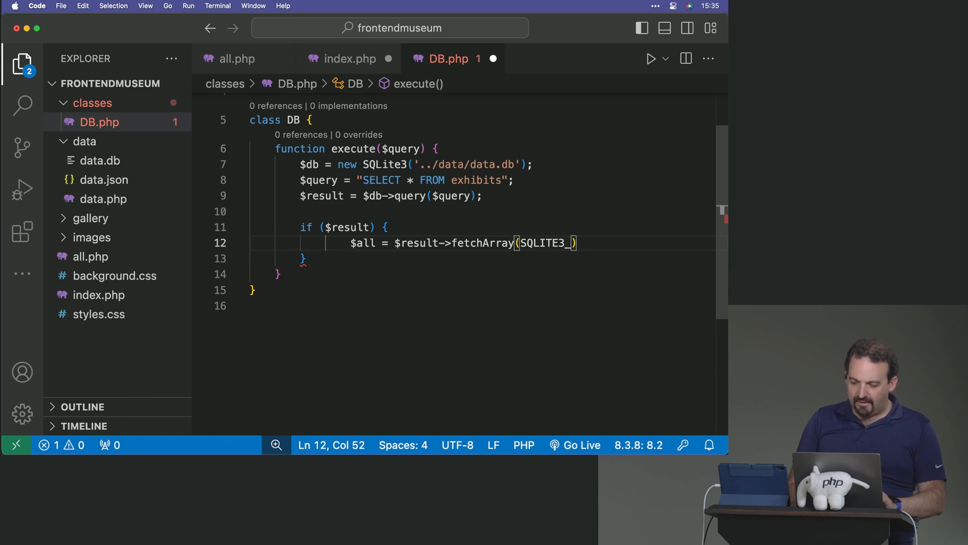
{"action": "type", "text": "ASSOC"}
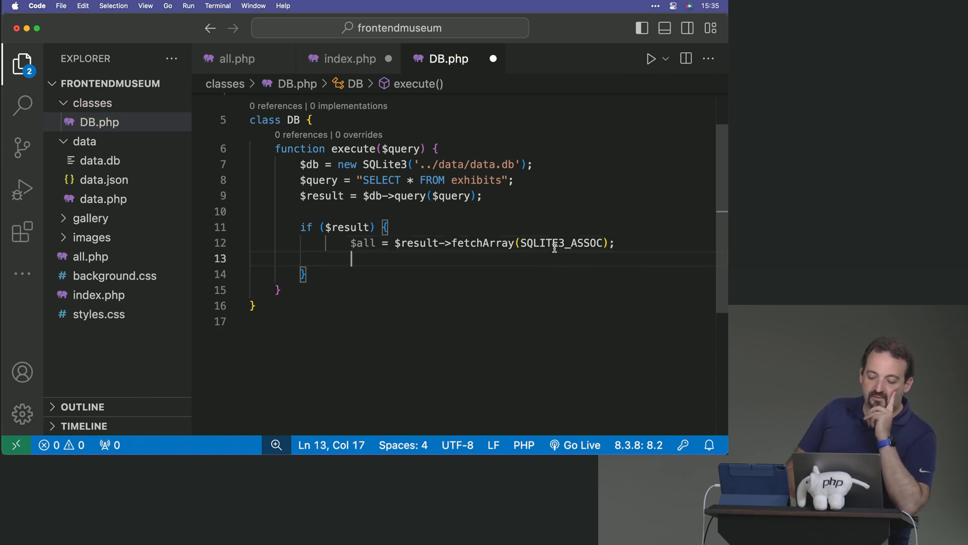
{"action": "double_click", "coordinate": [562, 243]}
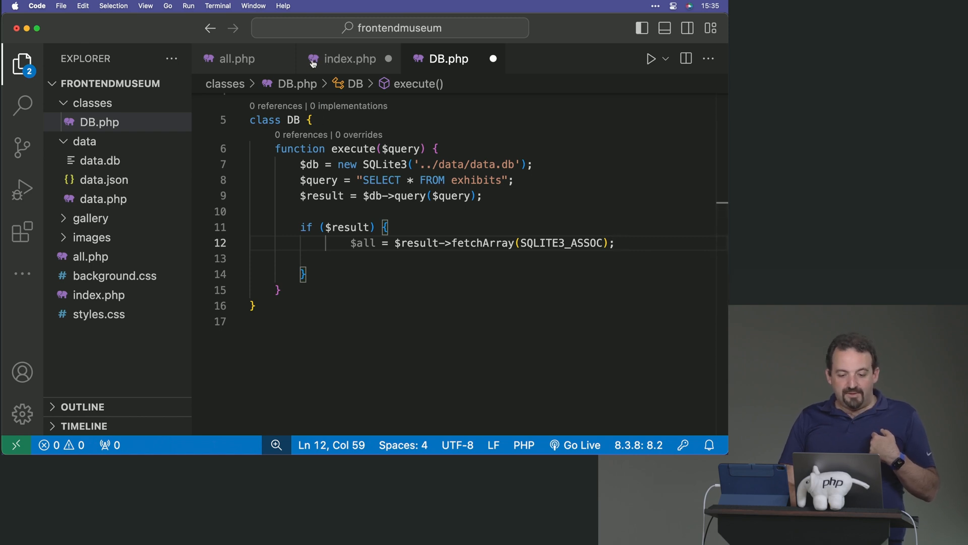
{"action": "left_click", "coordinate": [237, 59]}
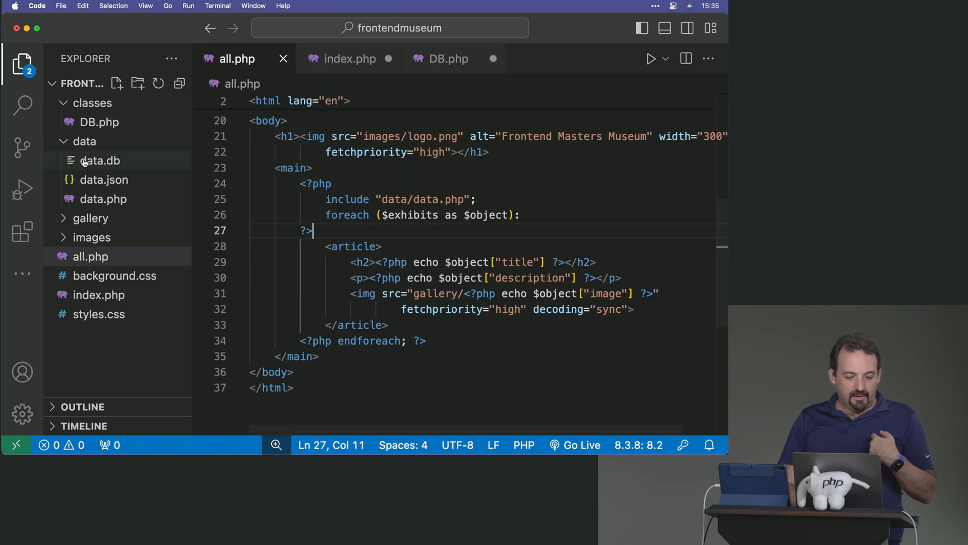
Review the $exhibits array in data.php for reference, then come back to DB.php.
{"action": "left_click", "coordinate": [103, 199]}
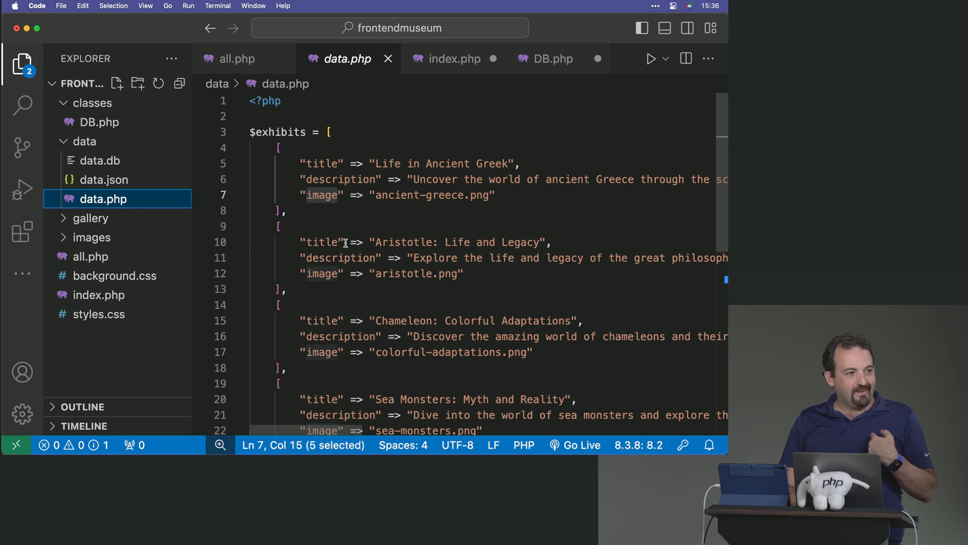
{"action": "mouse_move", "coordinate": [337, 255]}
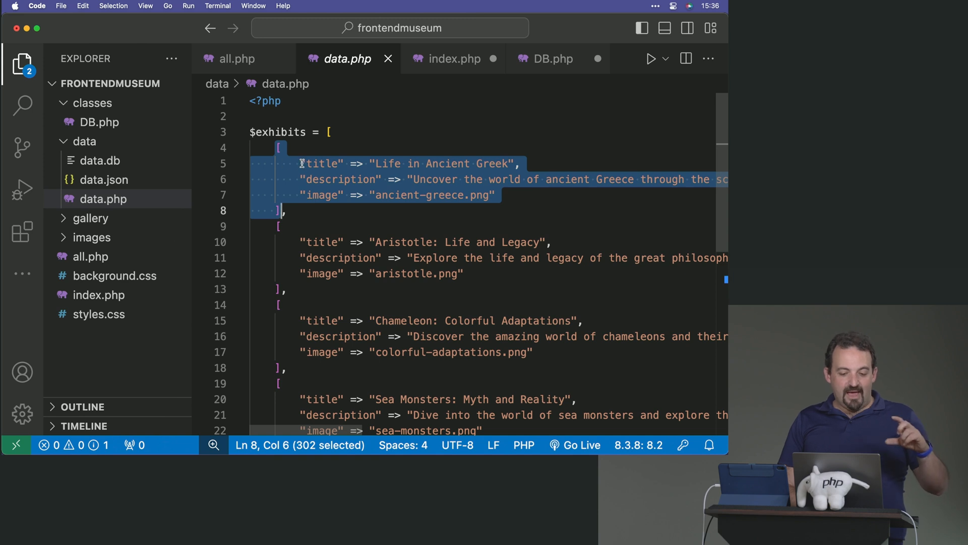
{"action": "left_click", "coordinate": [337, 156]}
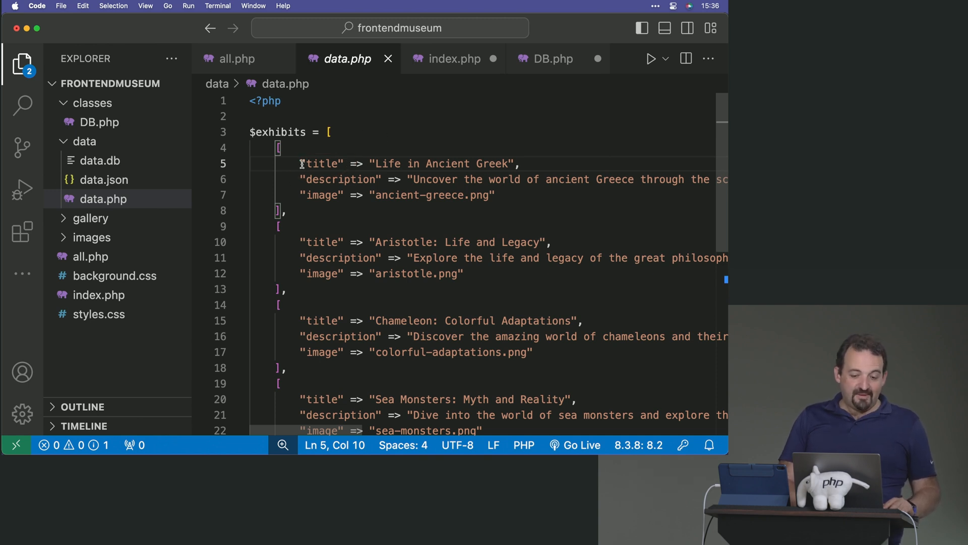
{"action": "mouse_move", "coordinate": [484, 100]}
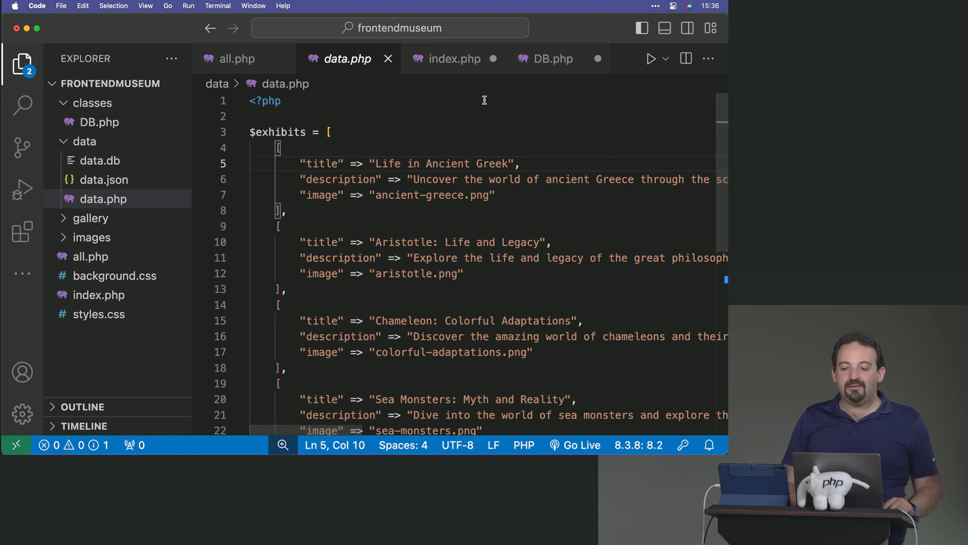
{"action": "left_click", "coordinate": [552, 59]}
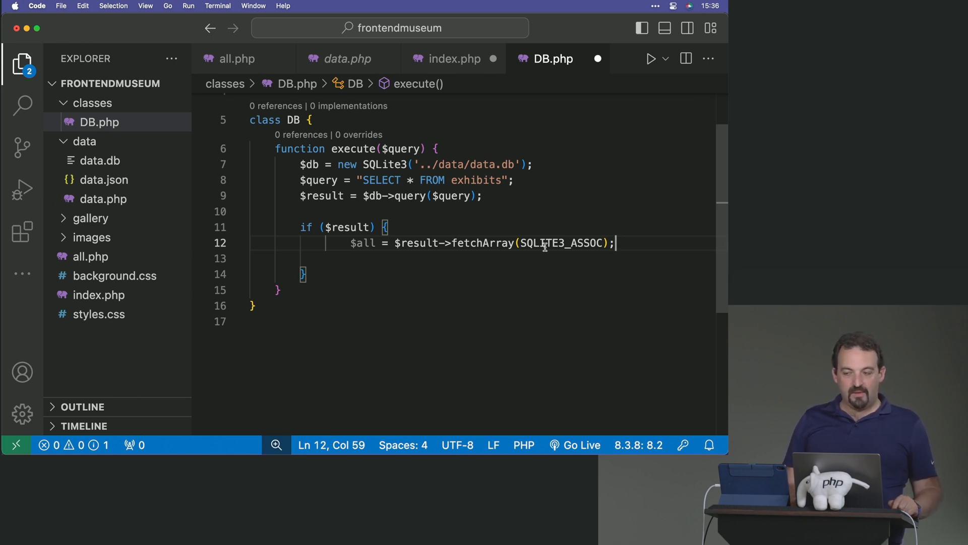
Add 'return $all;' below the fetchArray line so execute() returns the fetched rows.
{"action": "type", "text": "return"}
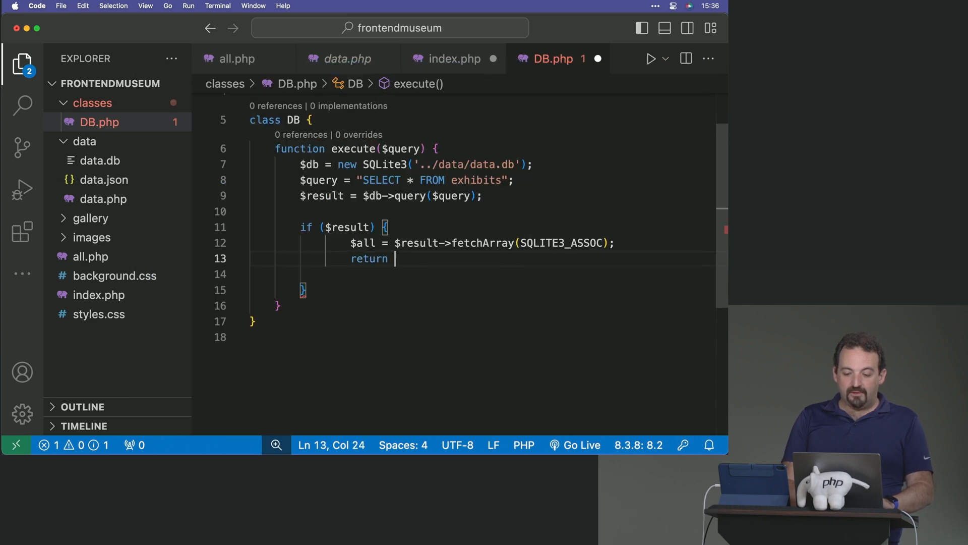
{"action": "type", "text": "$1"}
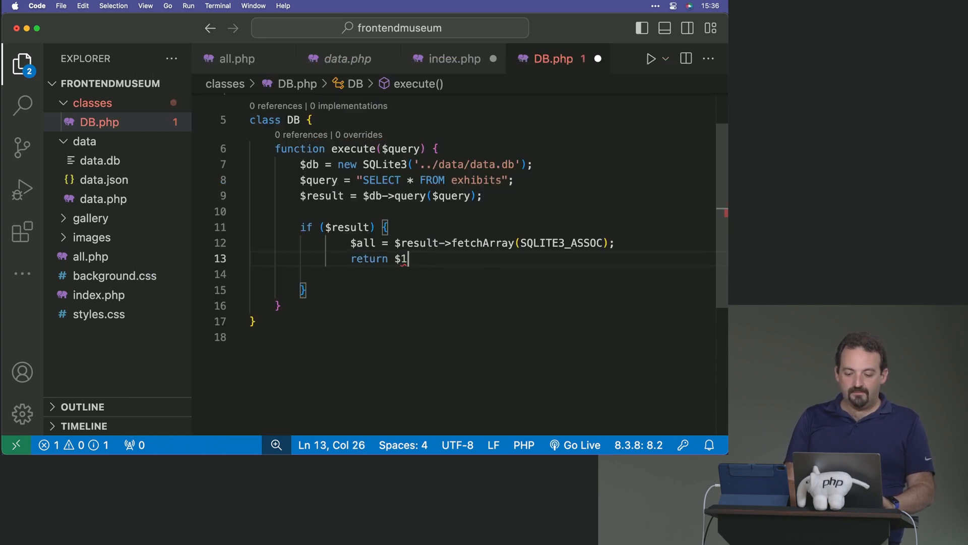
{"action": "type", "text": "all;"}
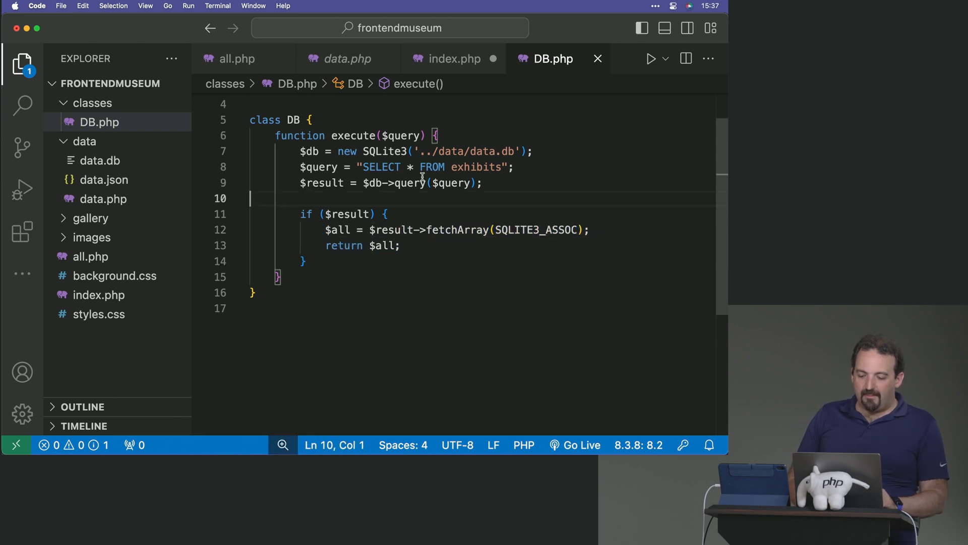
Remove the hardcoded '$query = "SELECT * FROM exhibits";' line so the passed-in query is used, and save.
{"action": "double_click", "coordinate": [404, 135]}
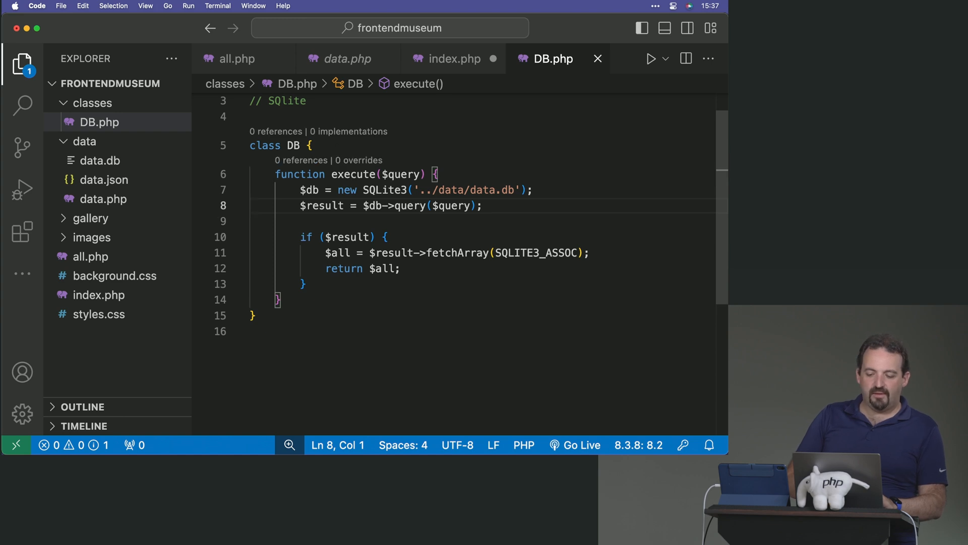
{"action": "type", "text": "$query = \"SELECT * FROM exhibits\";"}
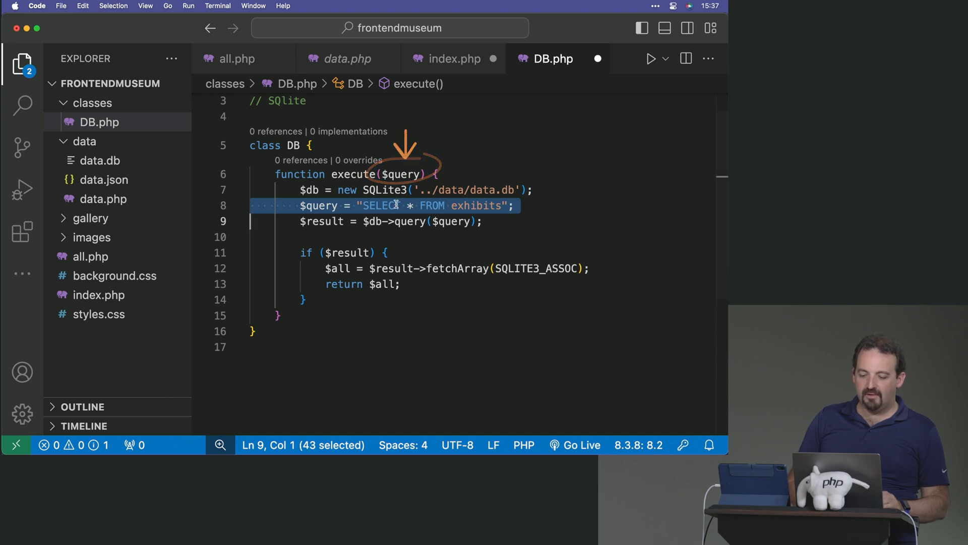
{"action": "key", "text": "Delete"}
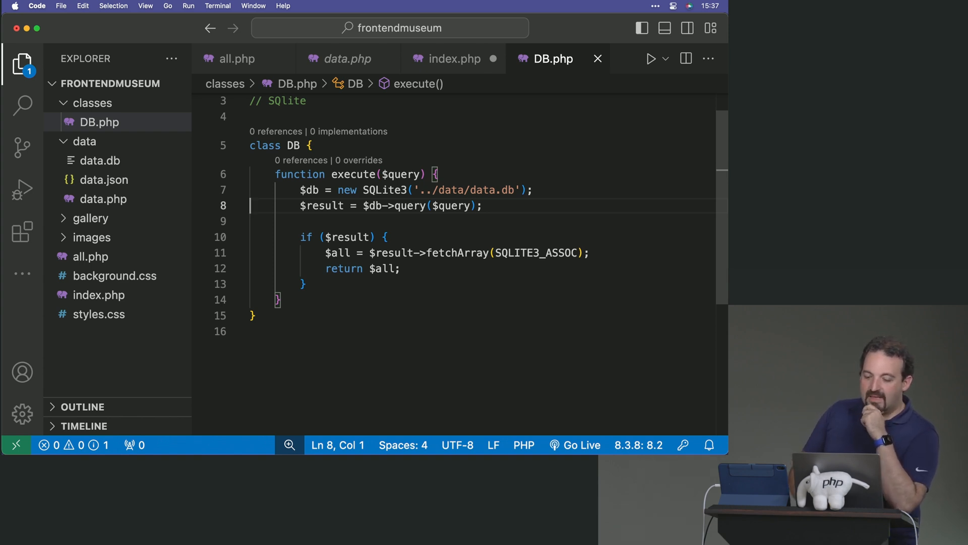
{"action": "left_click", "coordinate": [455, 59]}
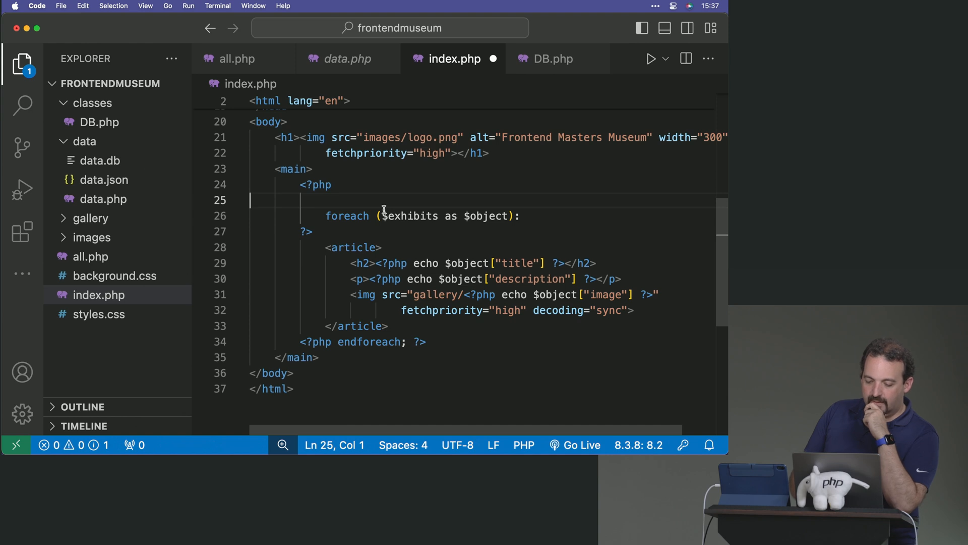
Above the foreach in index.php add '$db = new DB();' and begin '$exhibits = $db->execute'.
{"action": "key", "text": "Backspace"}
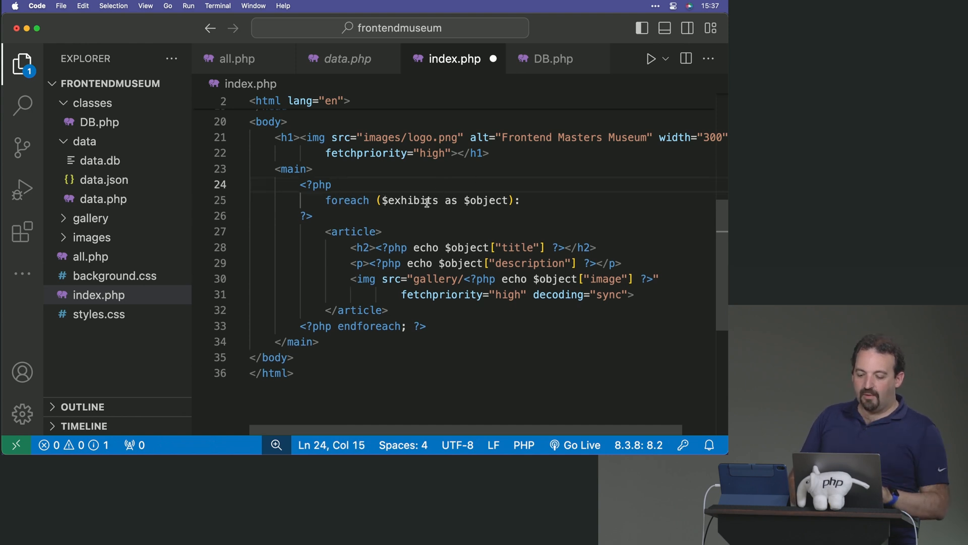
{"action": "key", "text": "Return"}
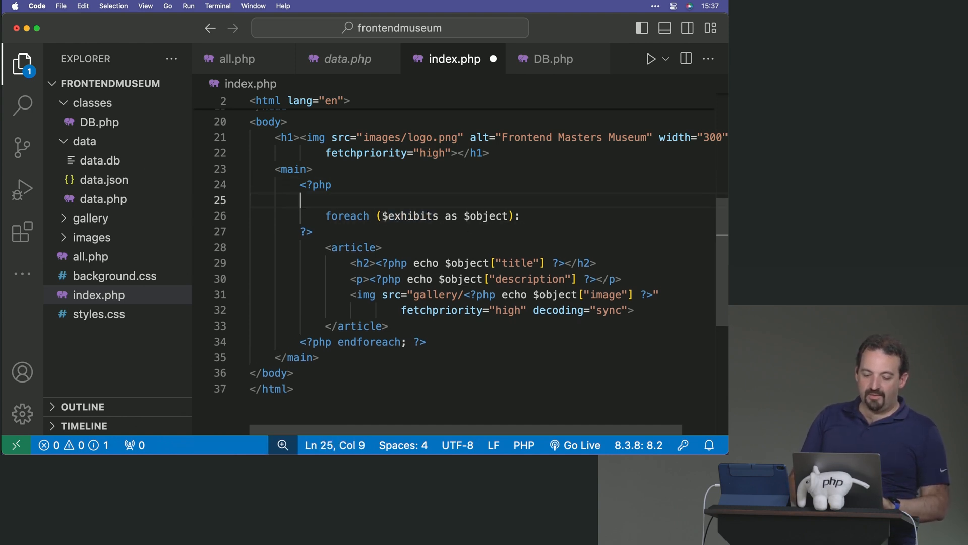
{"action": "type", "text": "$exi"}
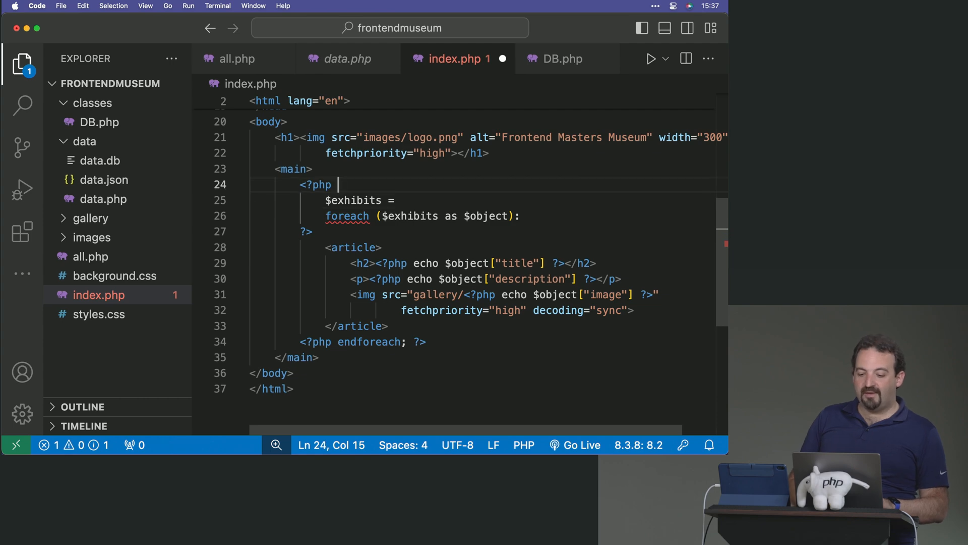
{"action": "type", "text": "$db ="}
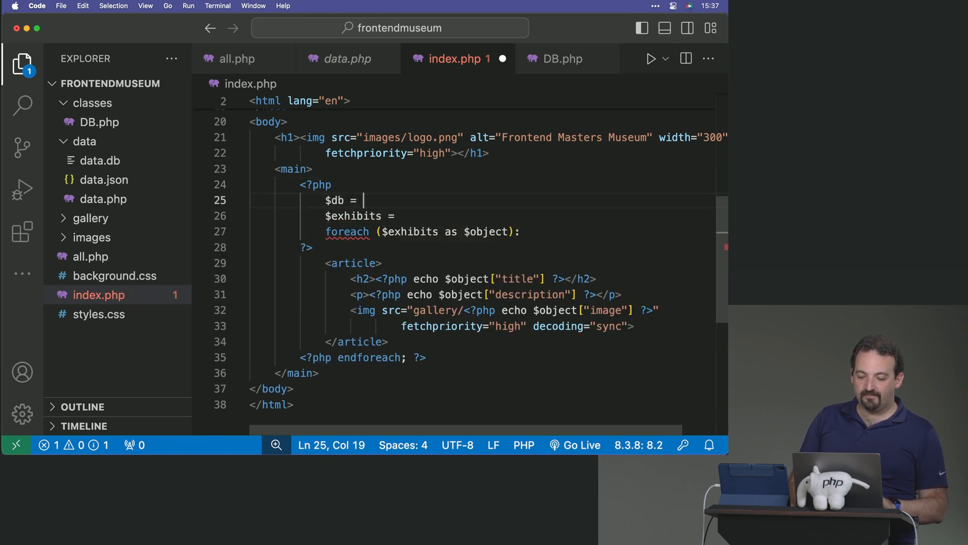
{"action": "type", "text": "new DB();"}
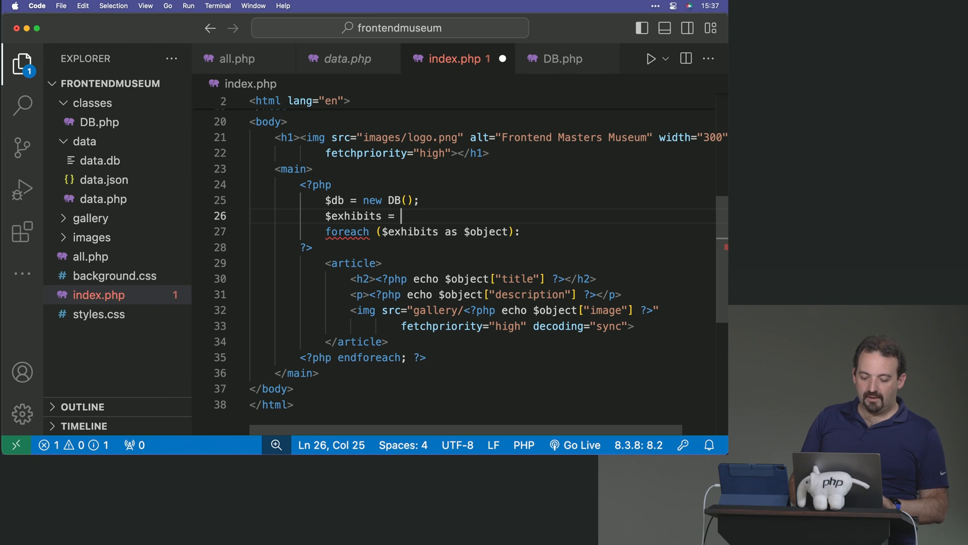
{"action": "type", "text": "$db->execu"}
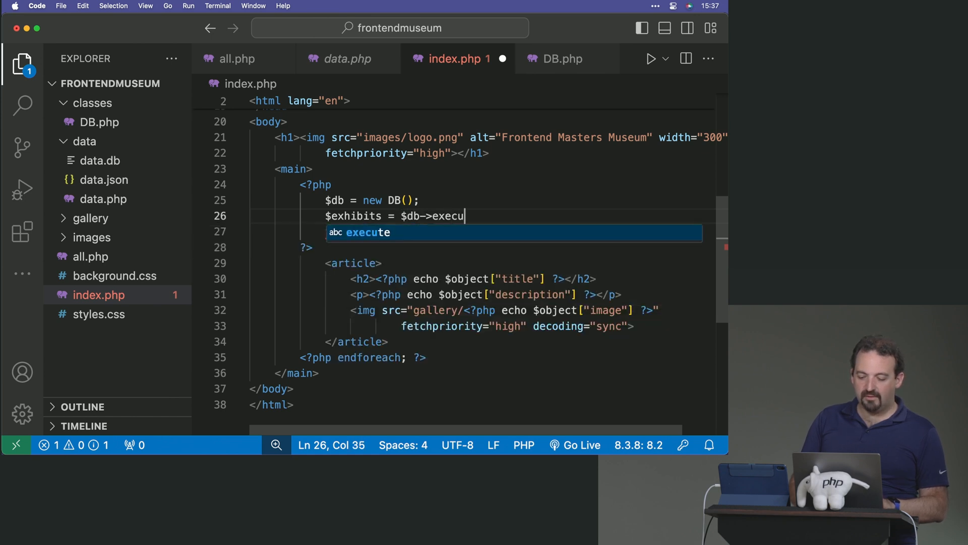